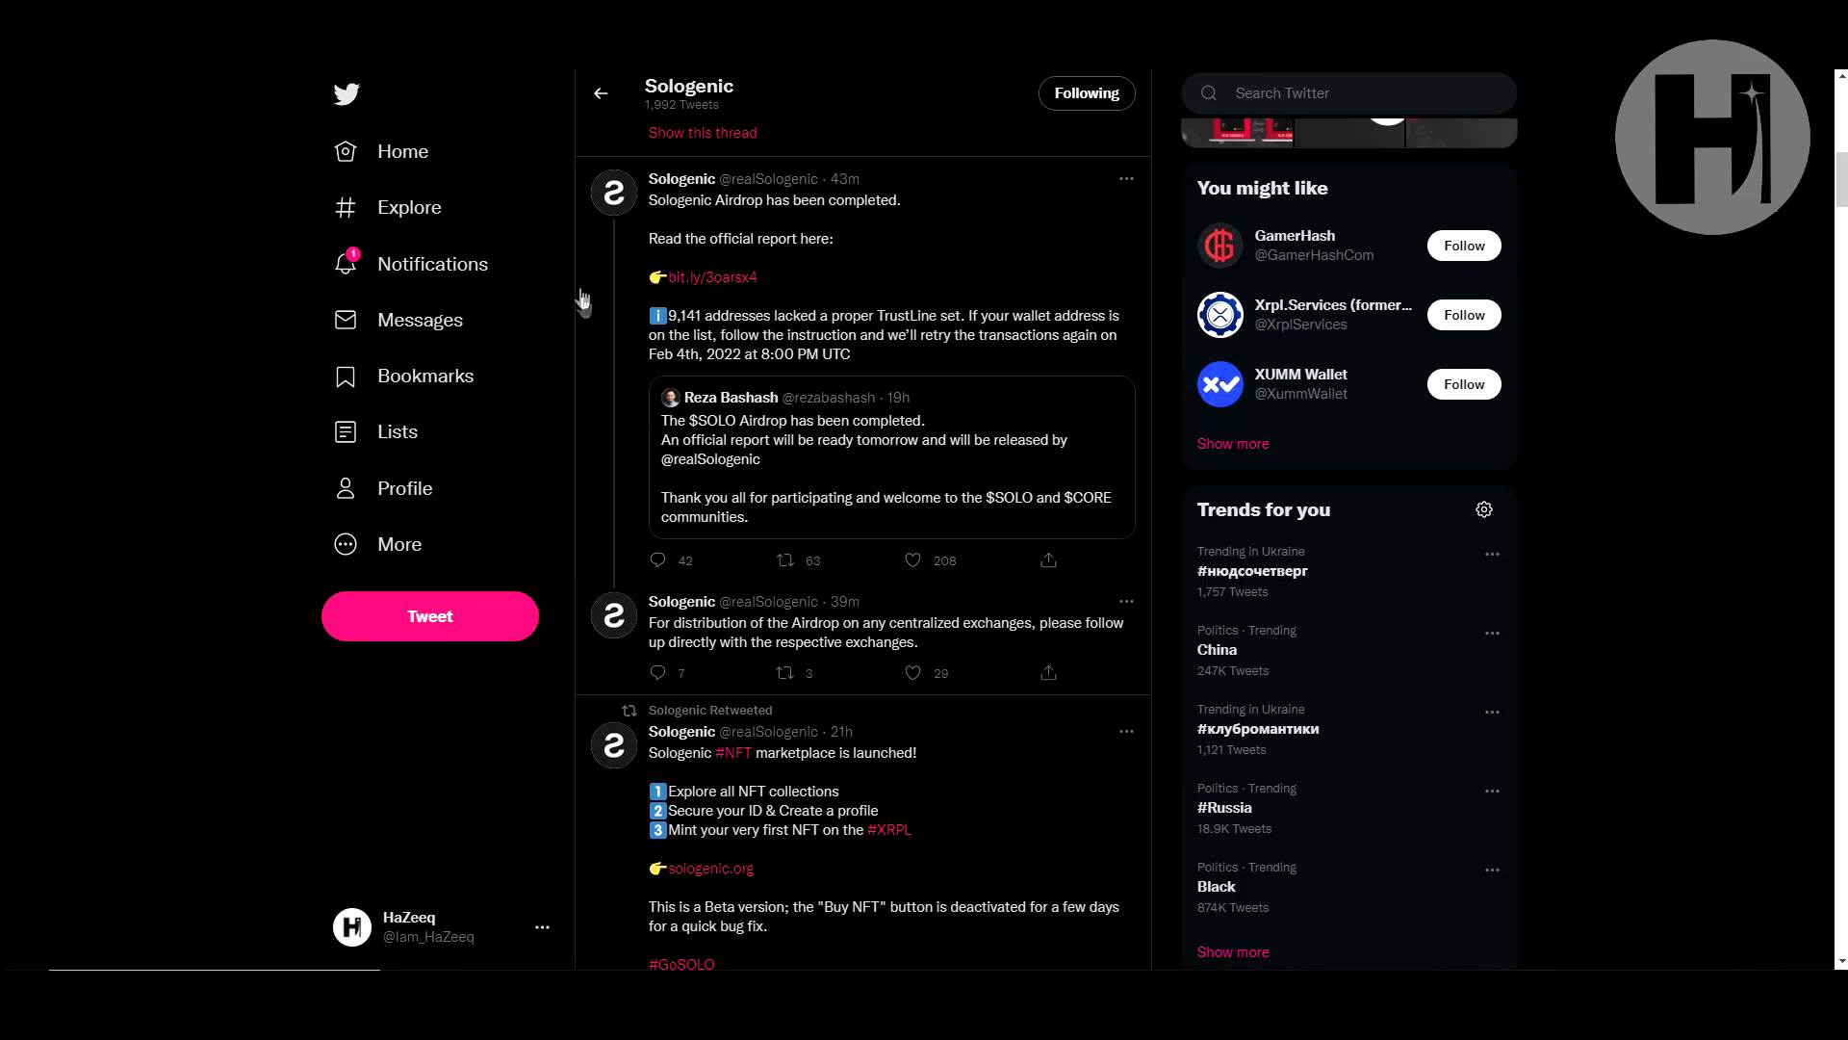
{"action": "mouse_move", "coordinate": [761, 206]}
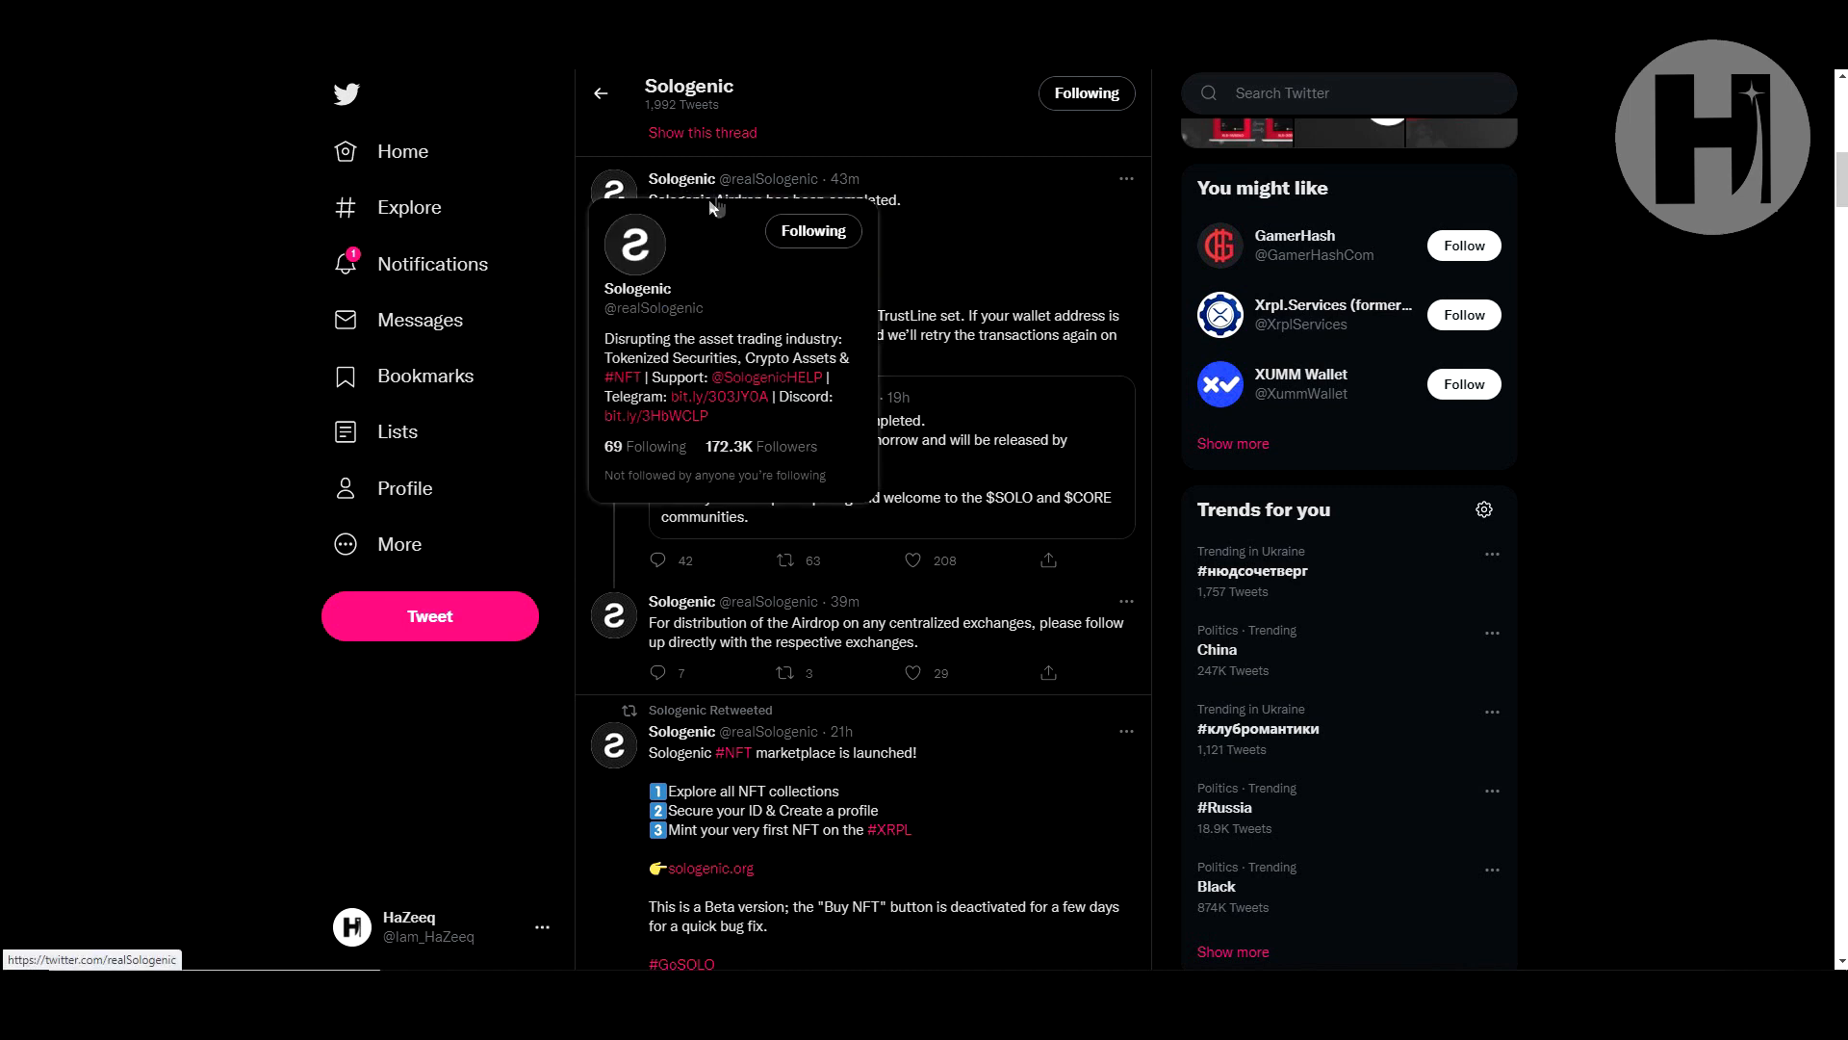
{"action": "mouse_move", "coordinate": [825, 189]}
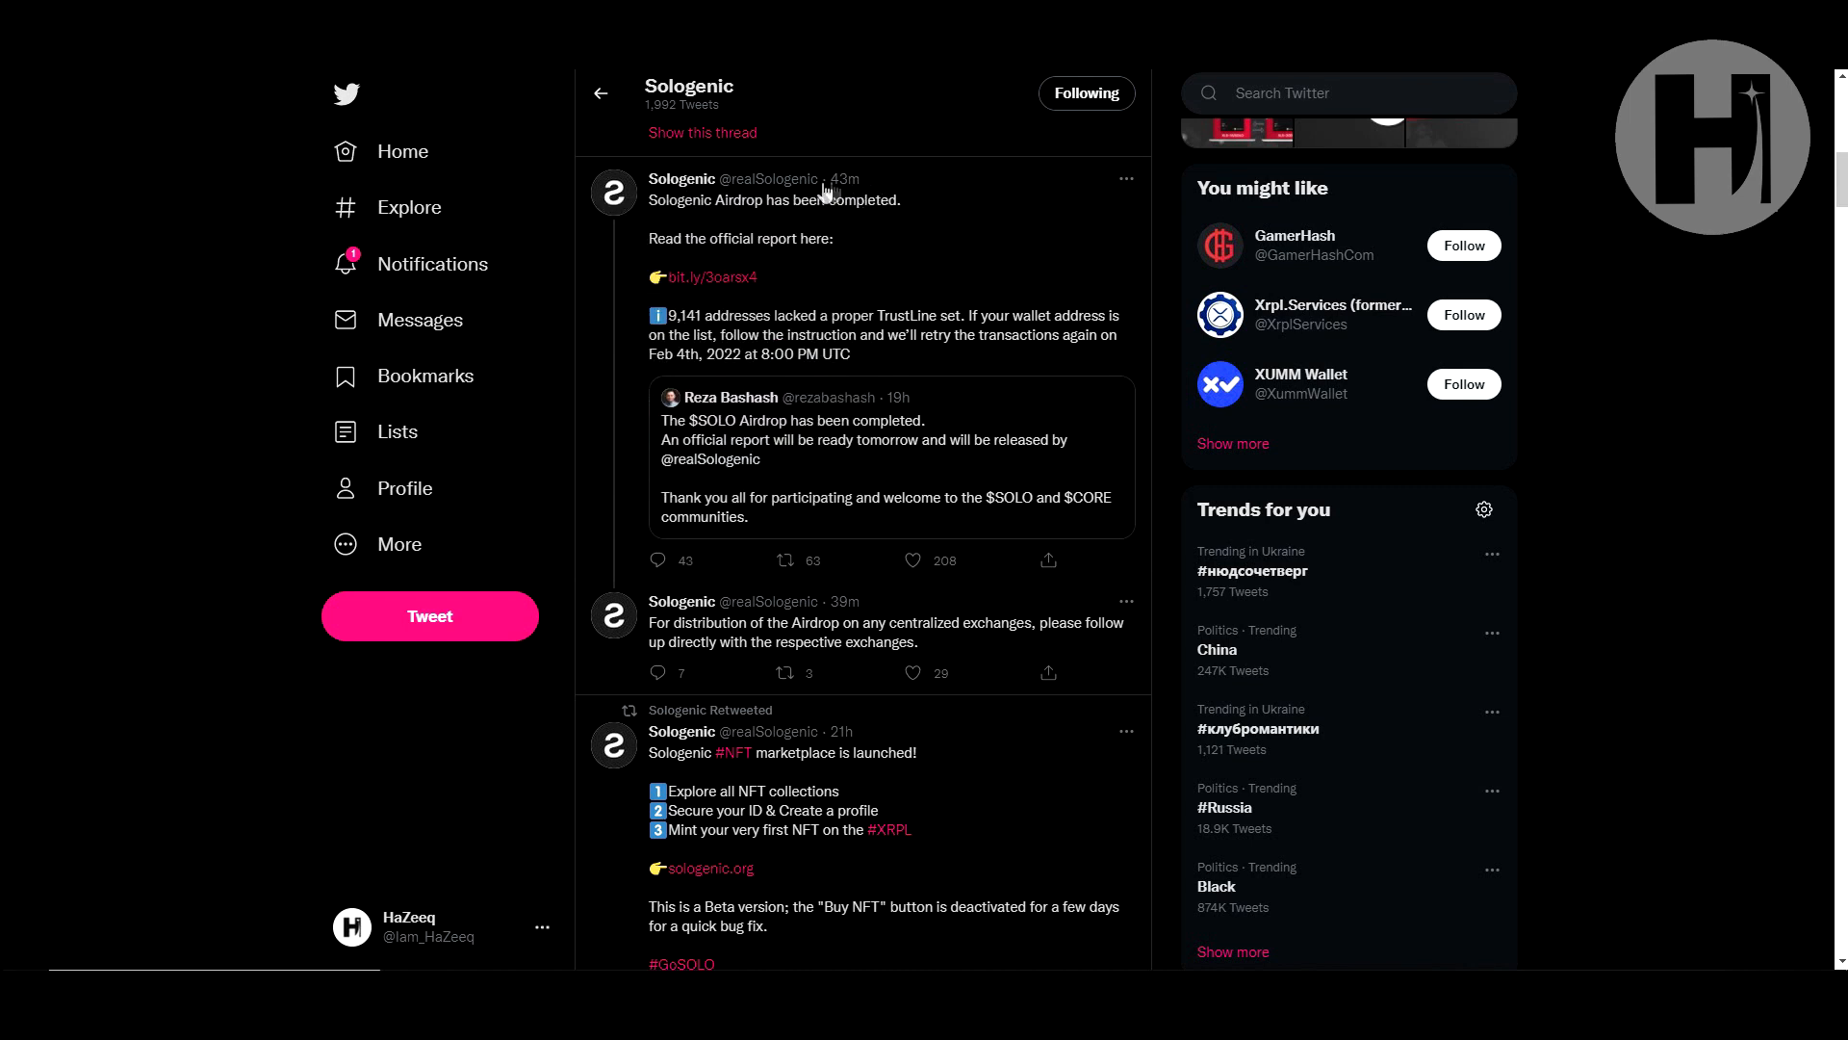
{"action": "mouse_move", "coordinate": [707, 382]}
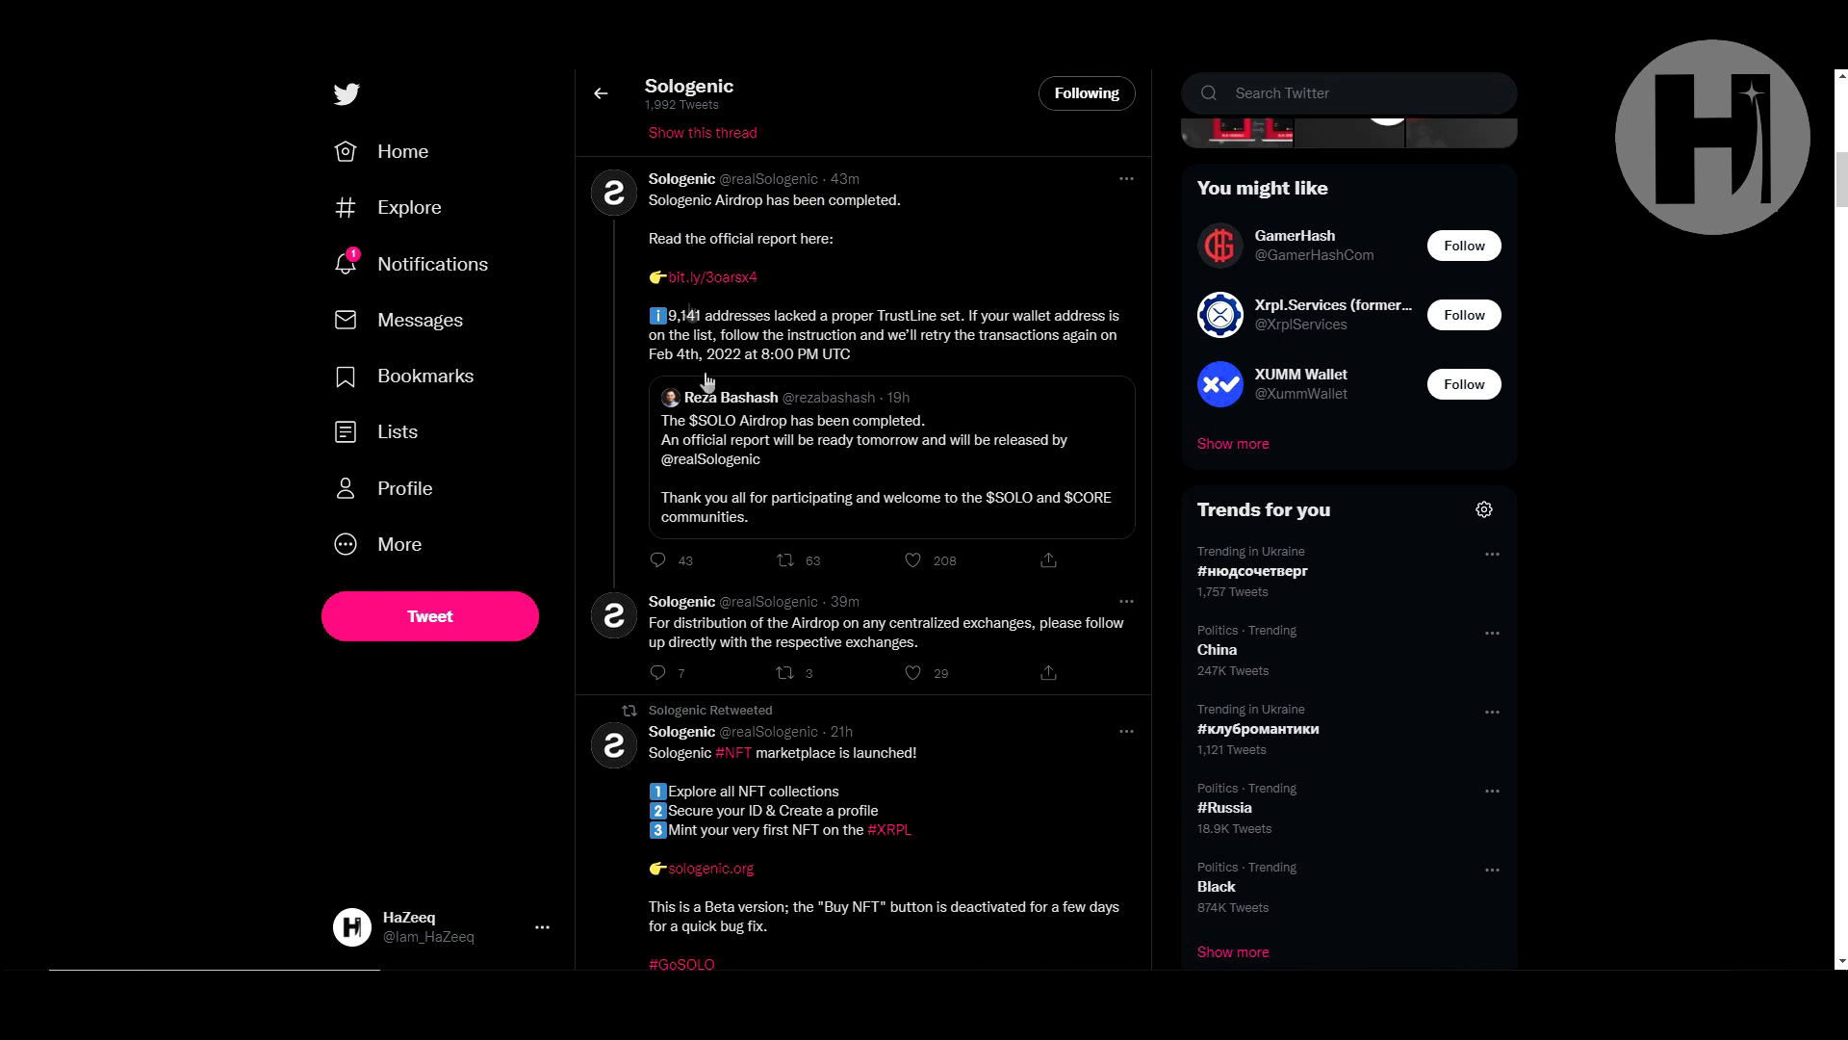
{"action": "mouse_move", "coordinate": [655, 214]}
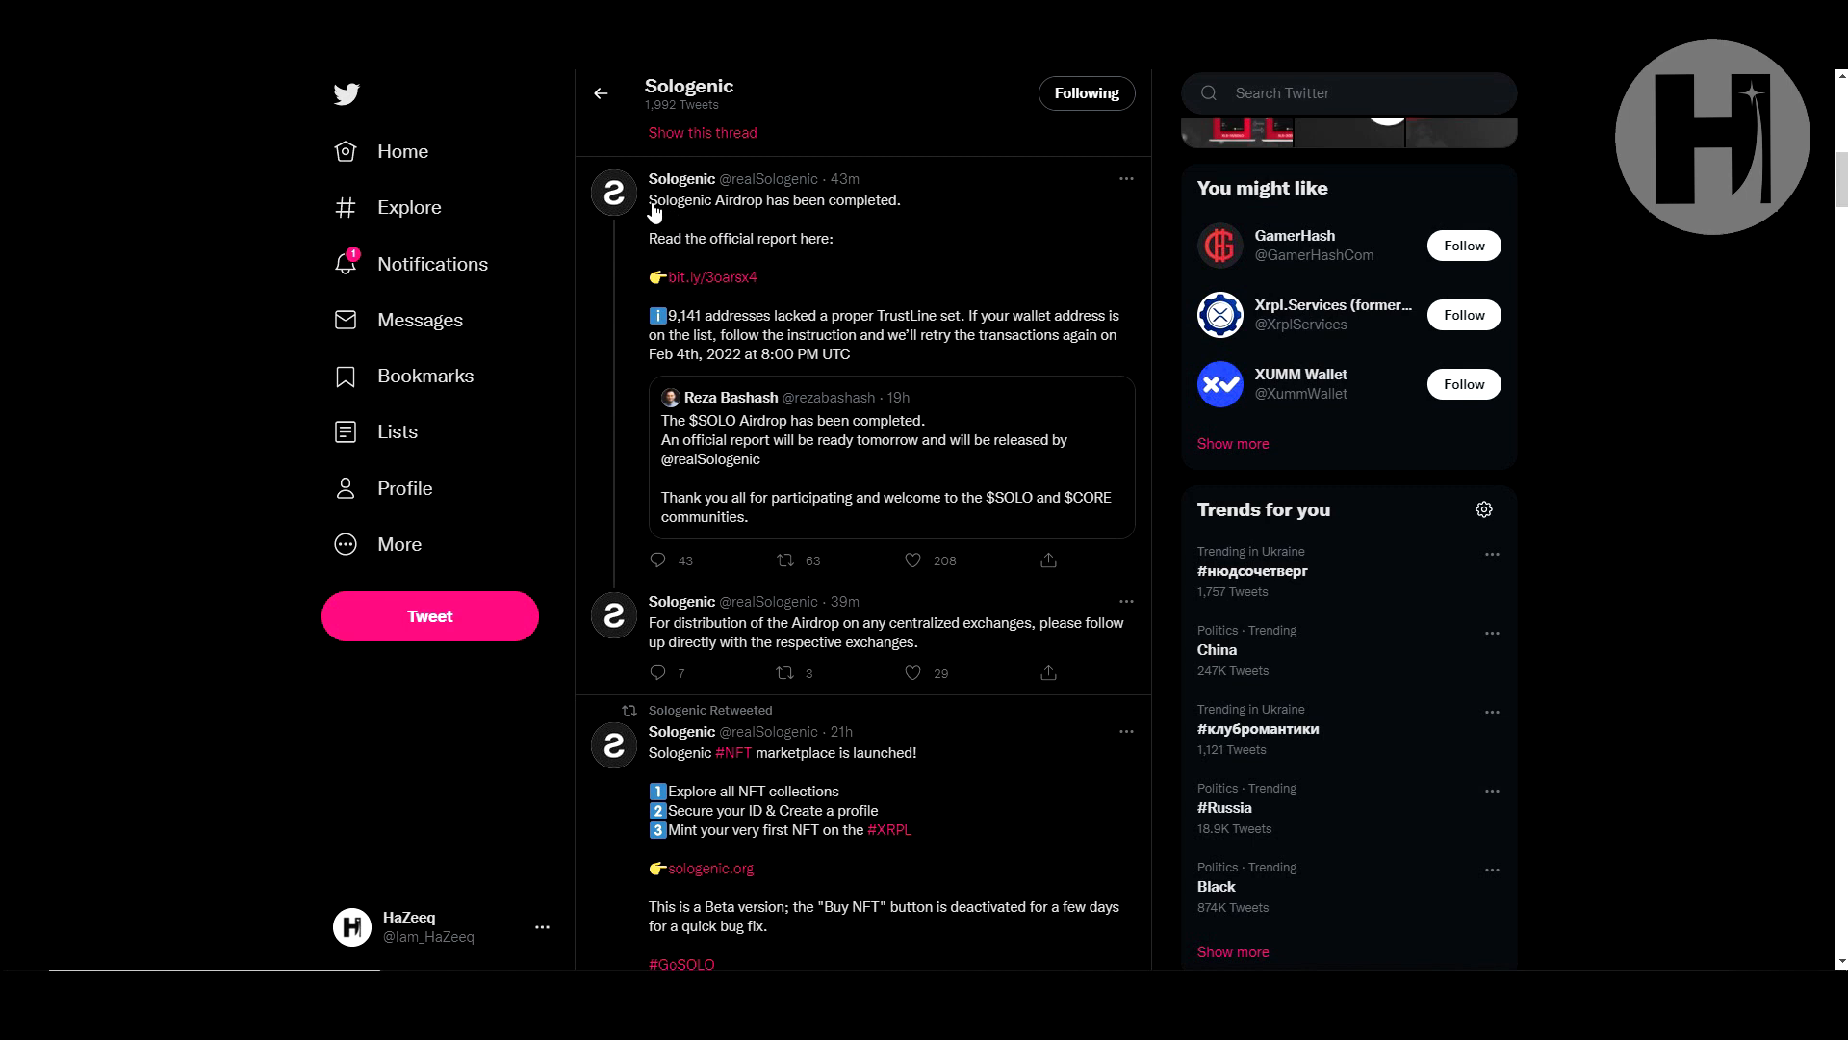
{"action": "mouse_move", "coordinate": [754, 273]}
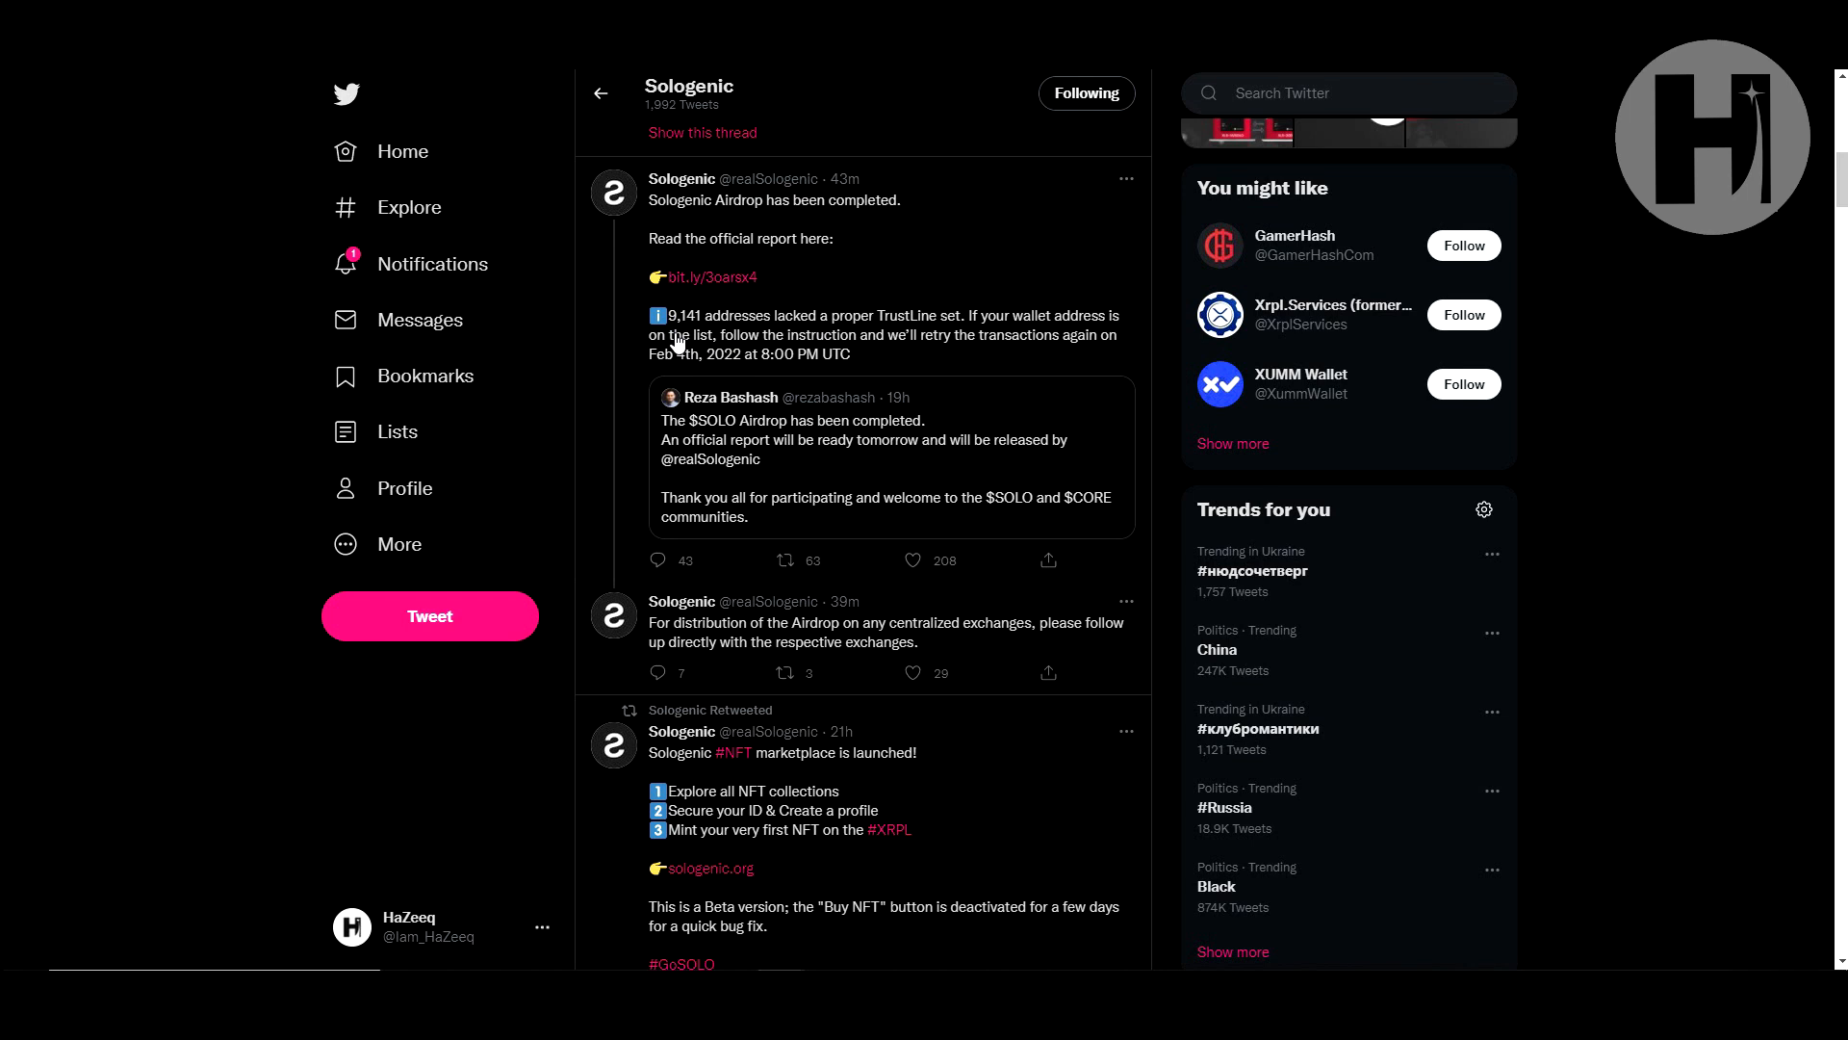
{"action": "mouse_move", "coordinate": [784, 334]}
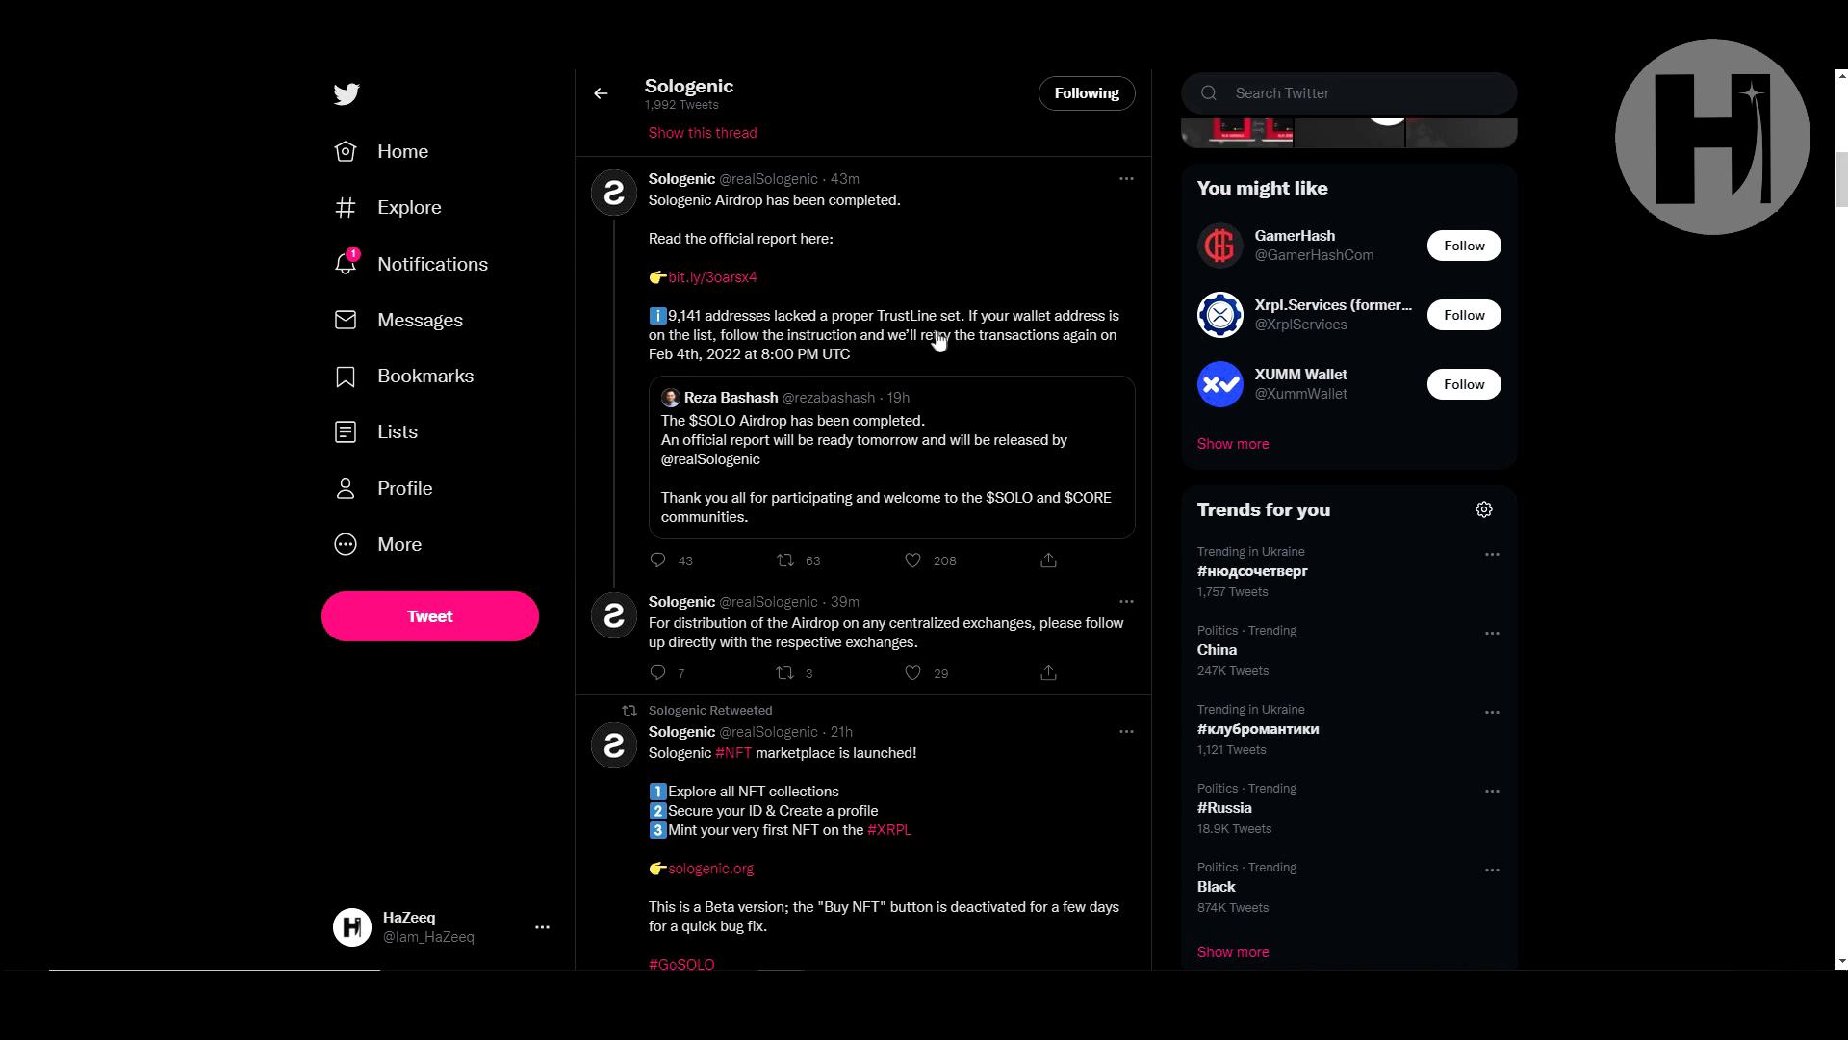
{"action": "mouse_move", "coordinate": [1072, 342]}
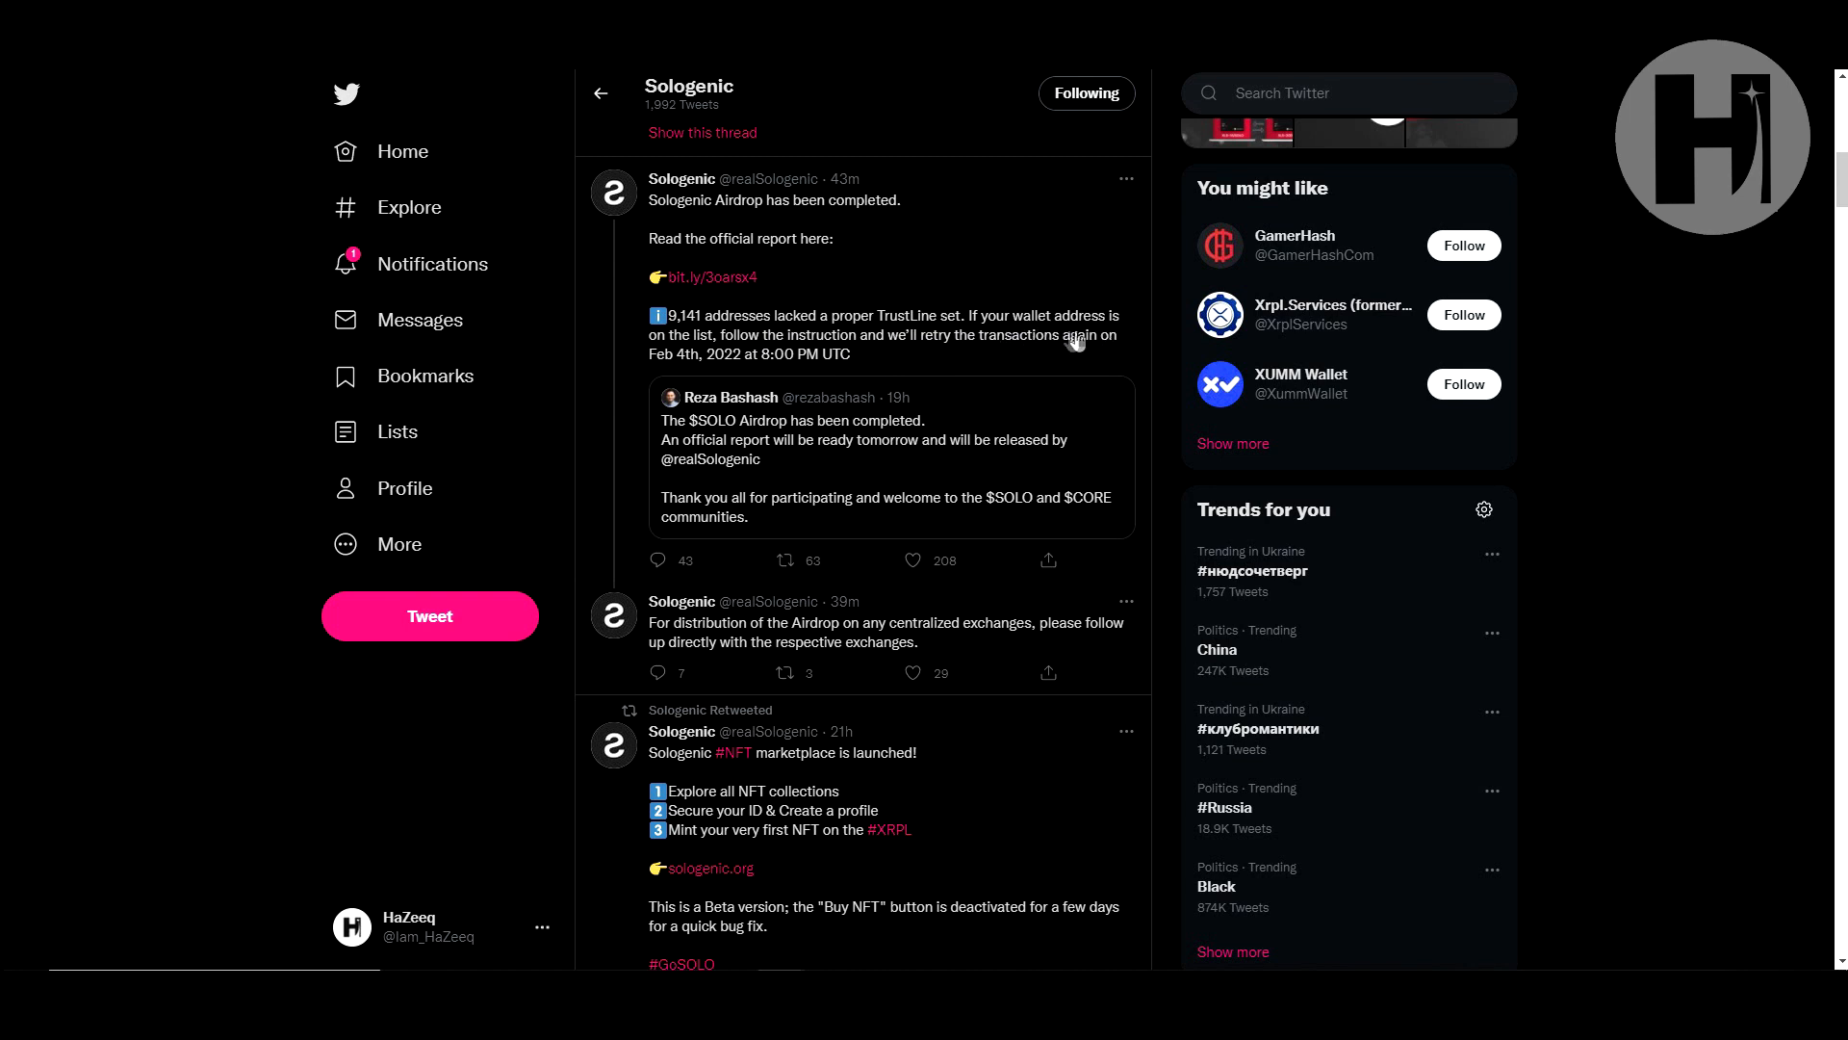
{"action": "mouse_move", "coordinate": [702, 366]}
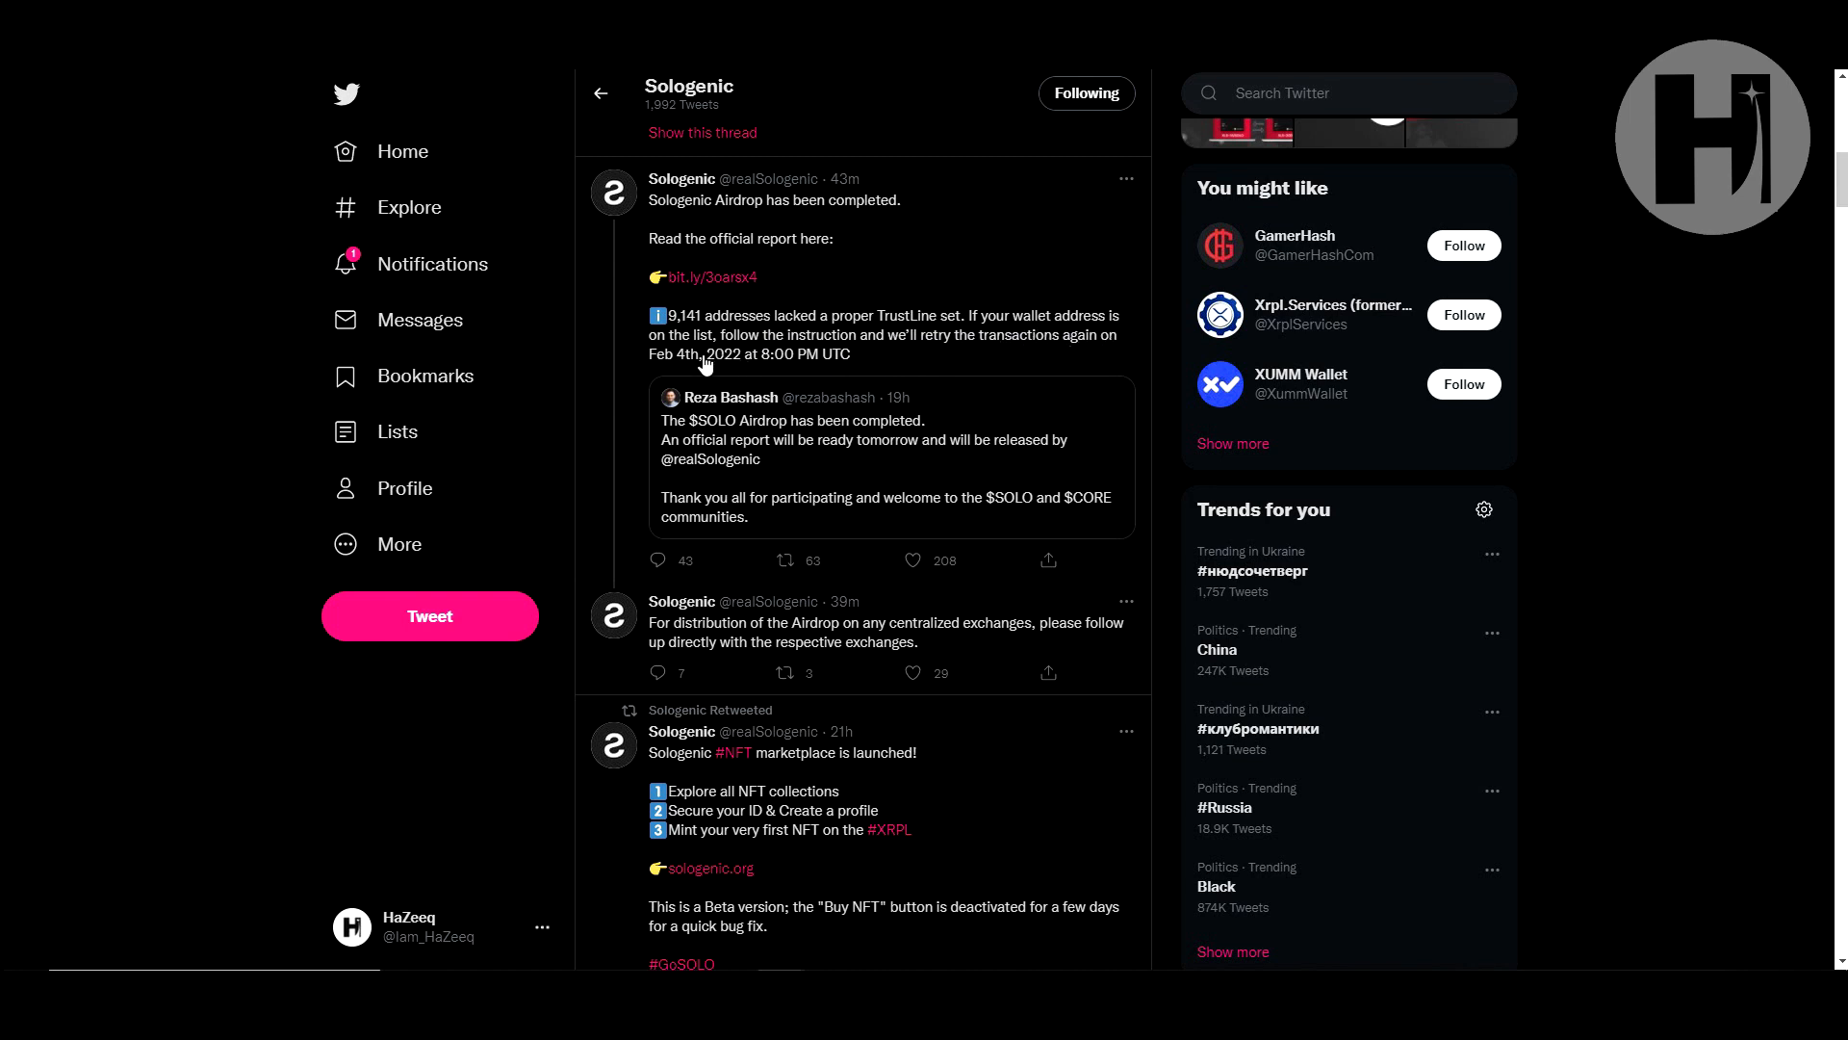
{"action": "mouse_move", "coordinate": [1004, 359]}
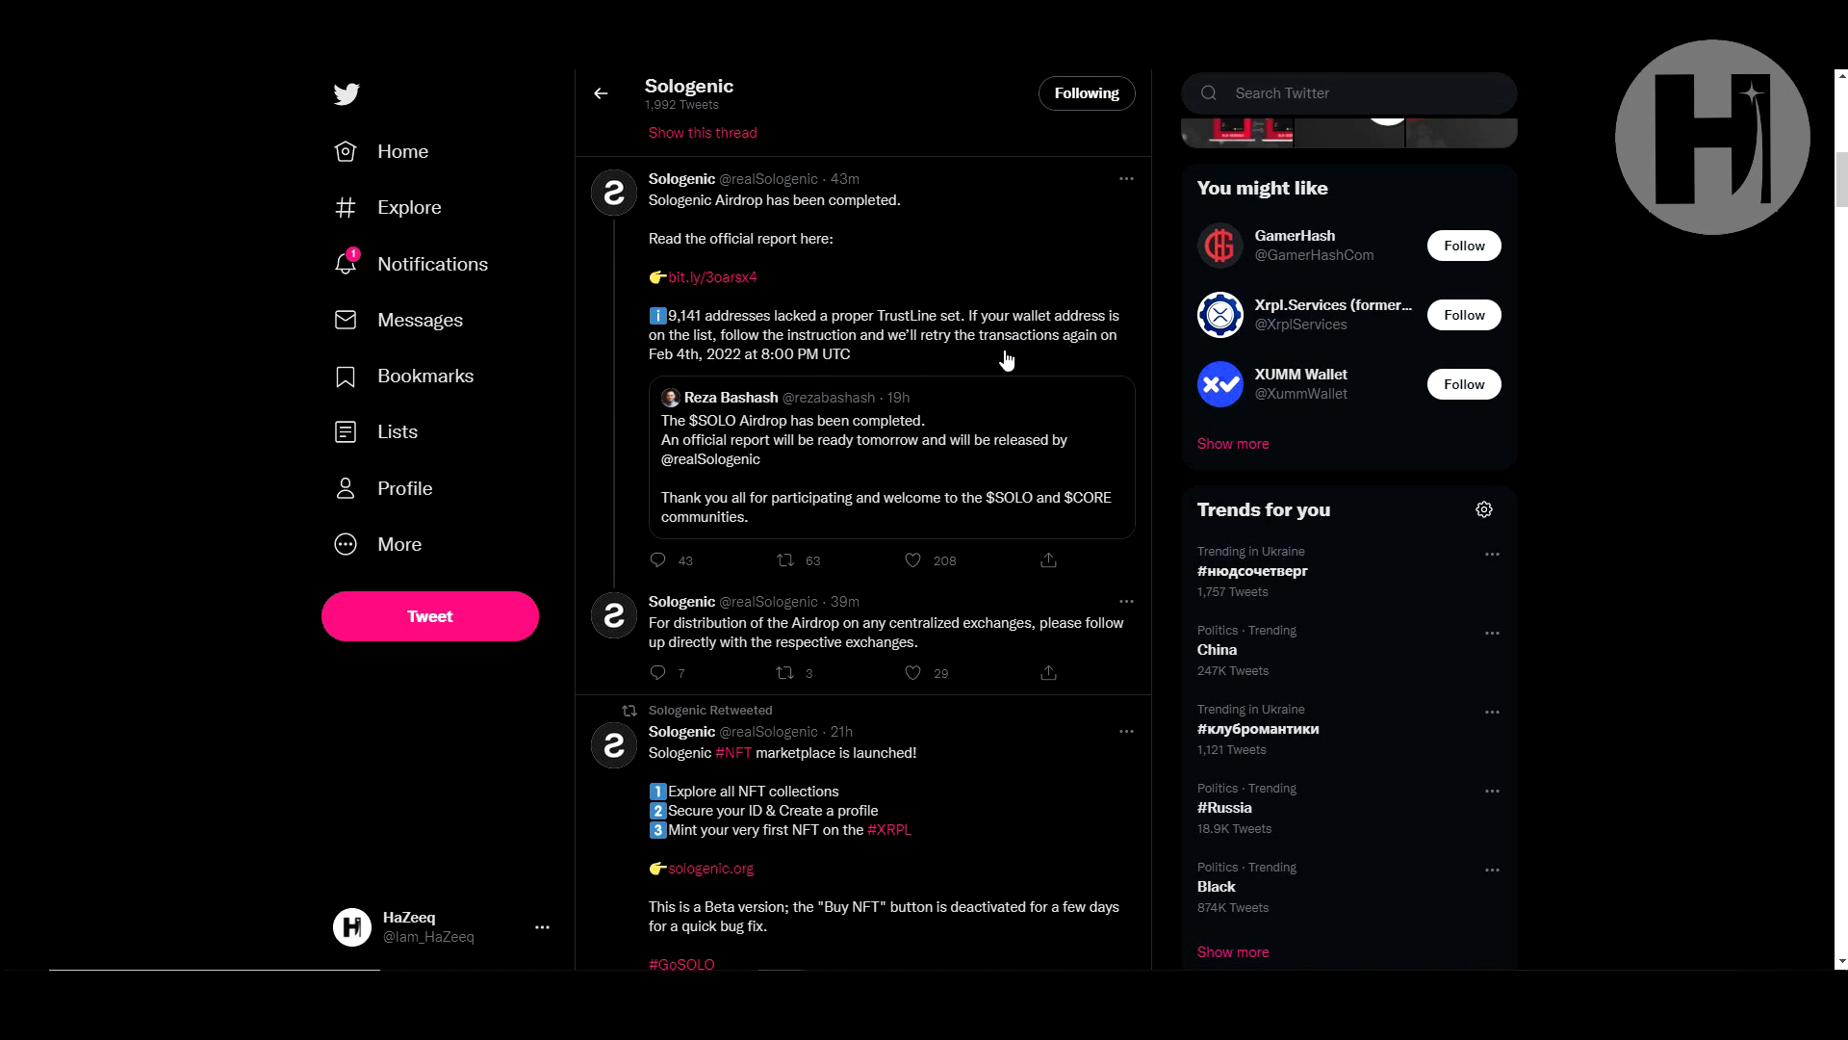
{"action": "mouse_move", "coordinate": [1114, 365]}
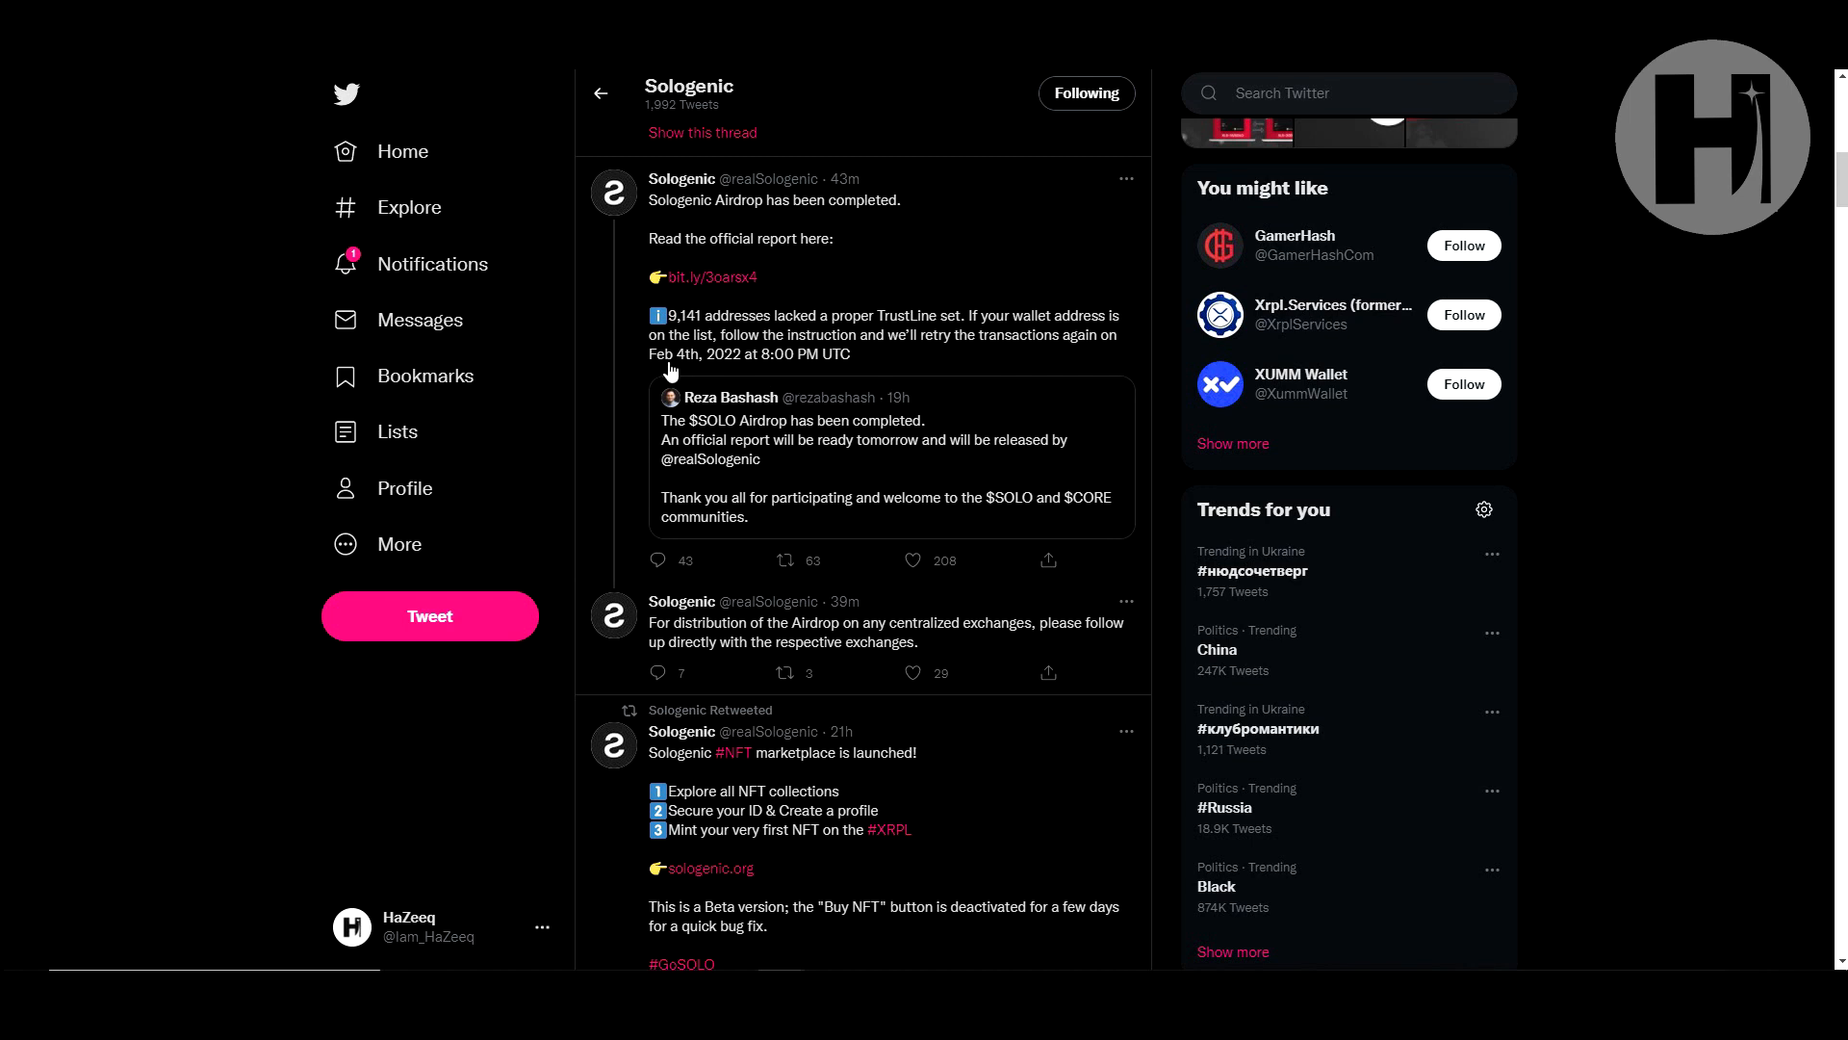
{"action": "mouse_move", "coordinate": [868, 369]}
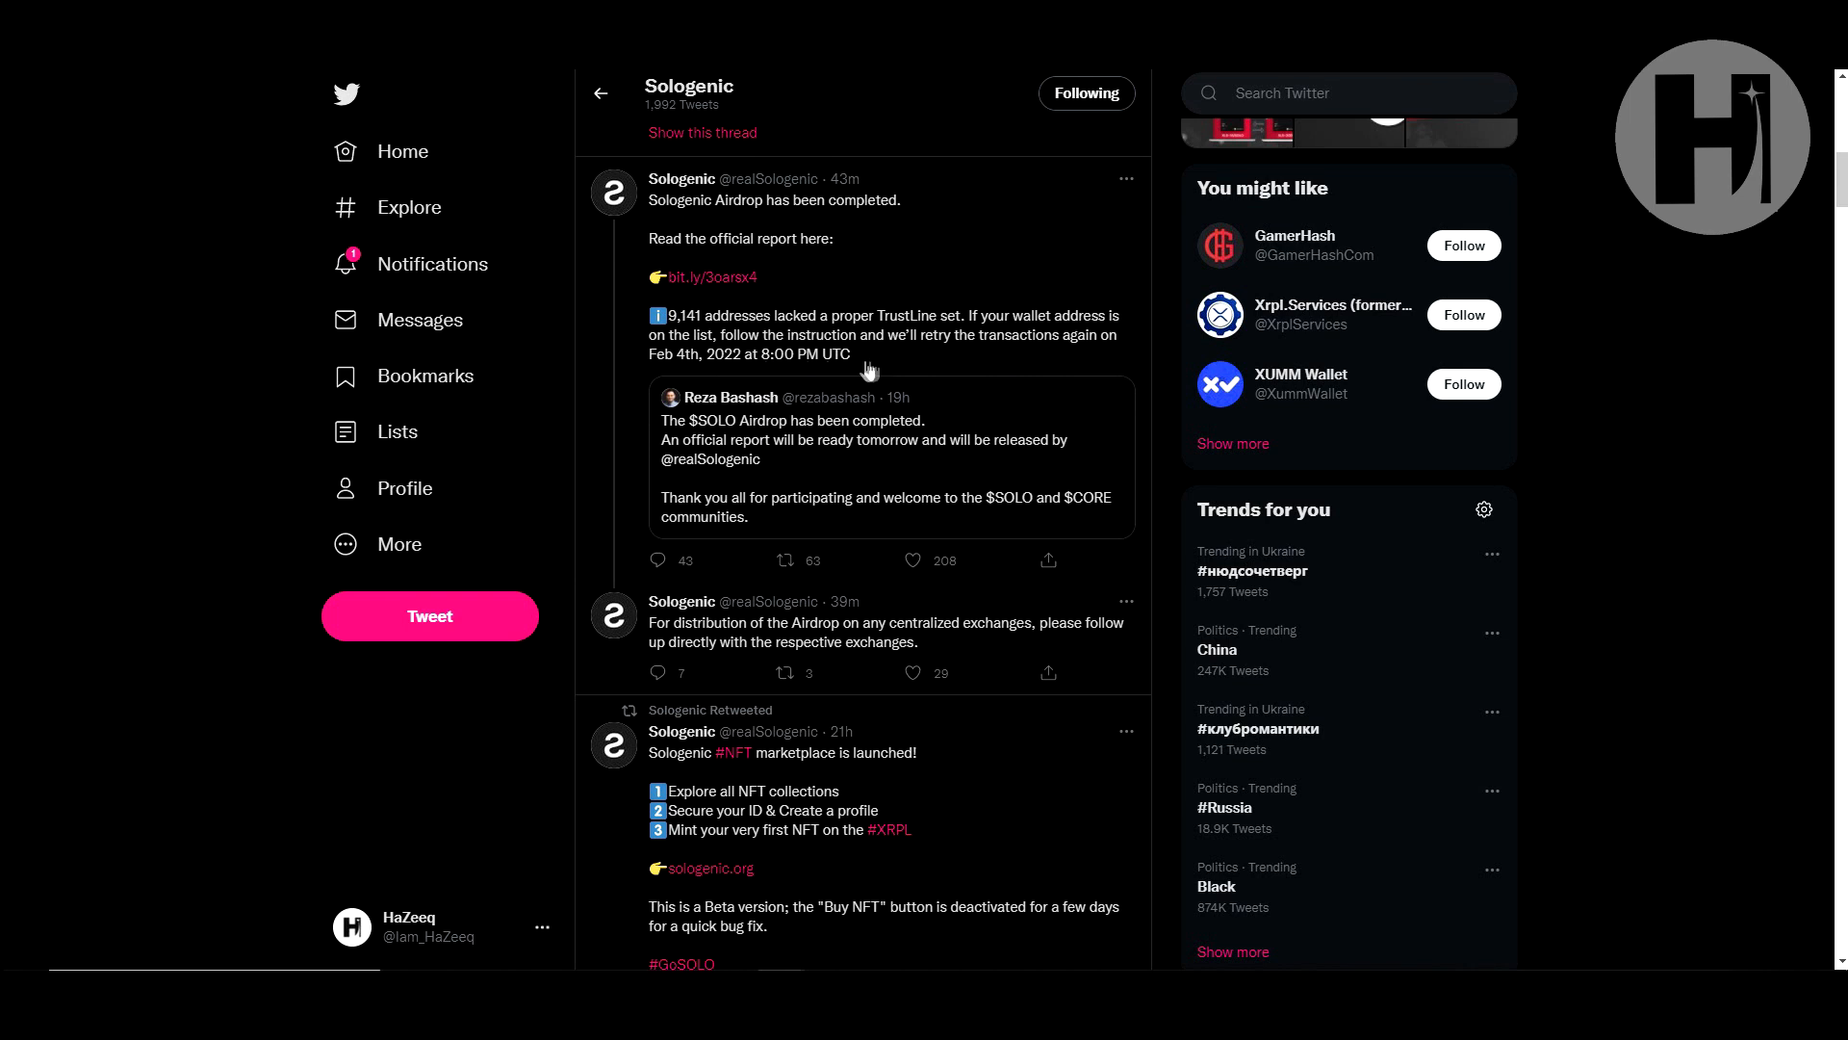
Open the bit.ly Medium report and highlight its opening sentence on the 30 centralized exchanges.
{"action": "scroll", "scroll_direction": "down", "scroll_amount": 3}
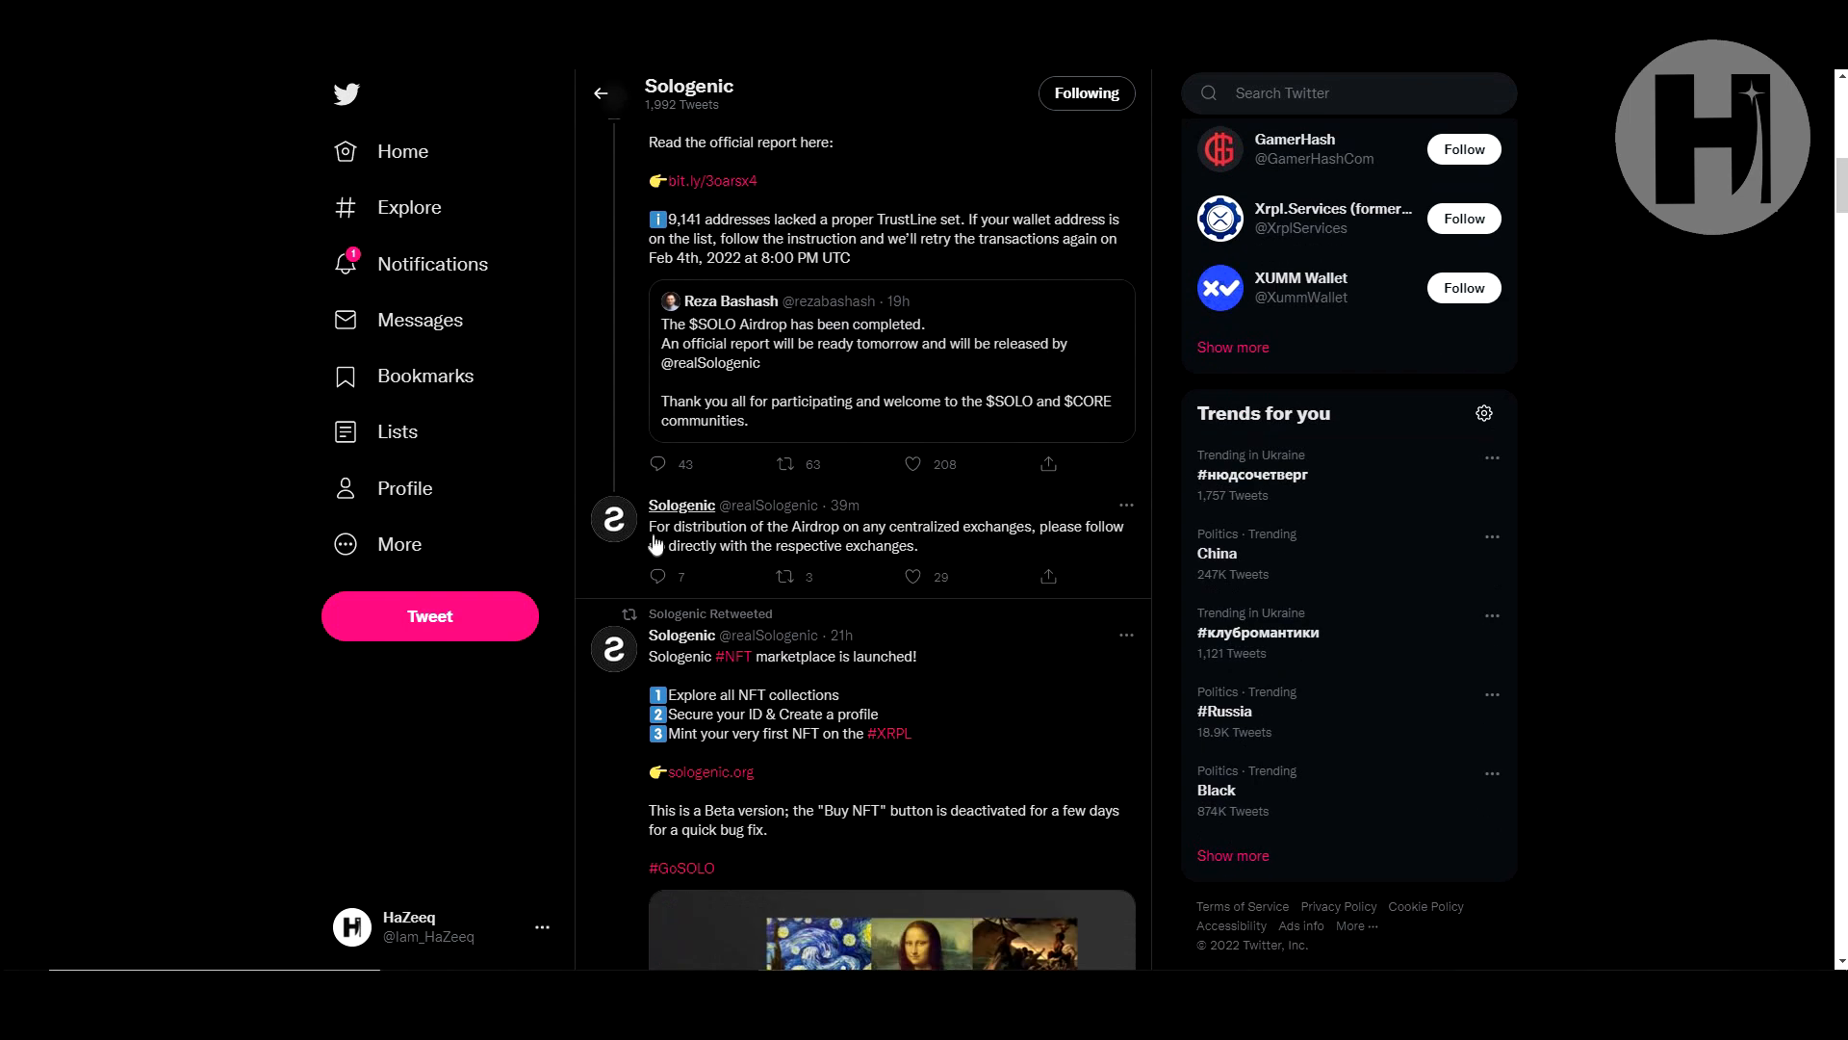
{"action": "mouse_move", "coordinate": [878, 550]}
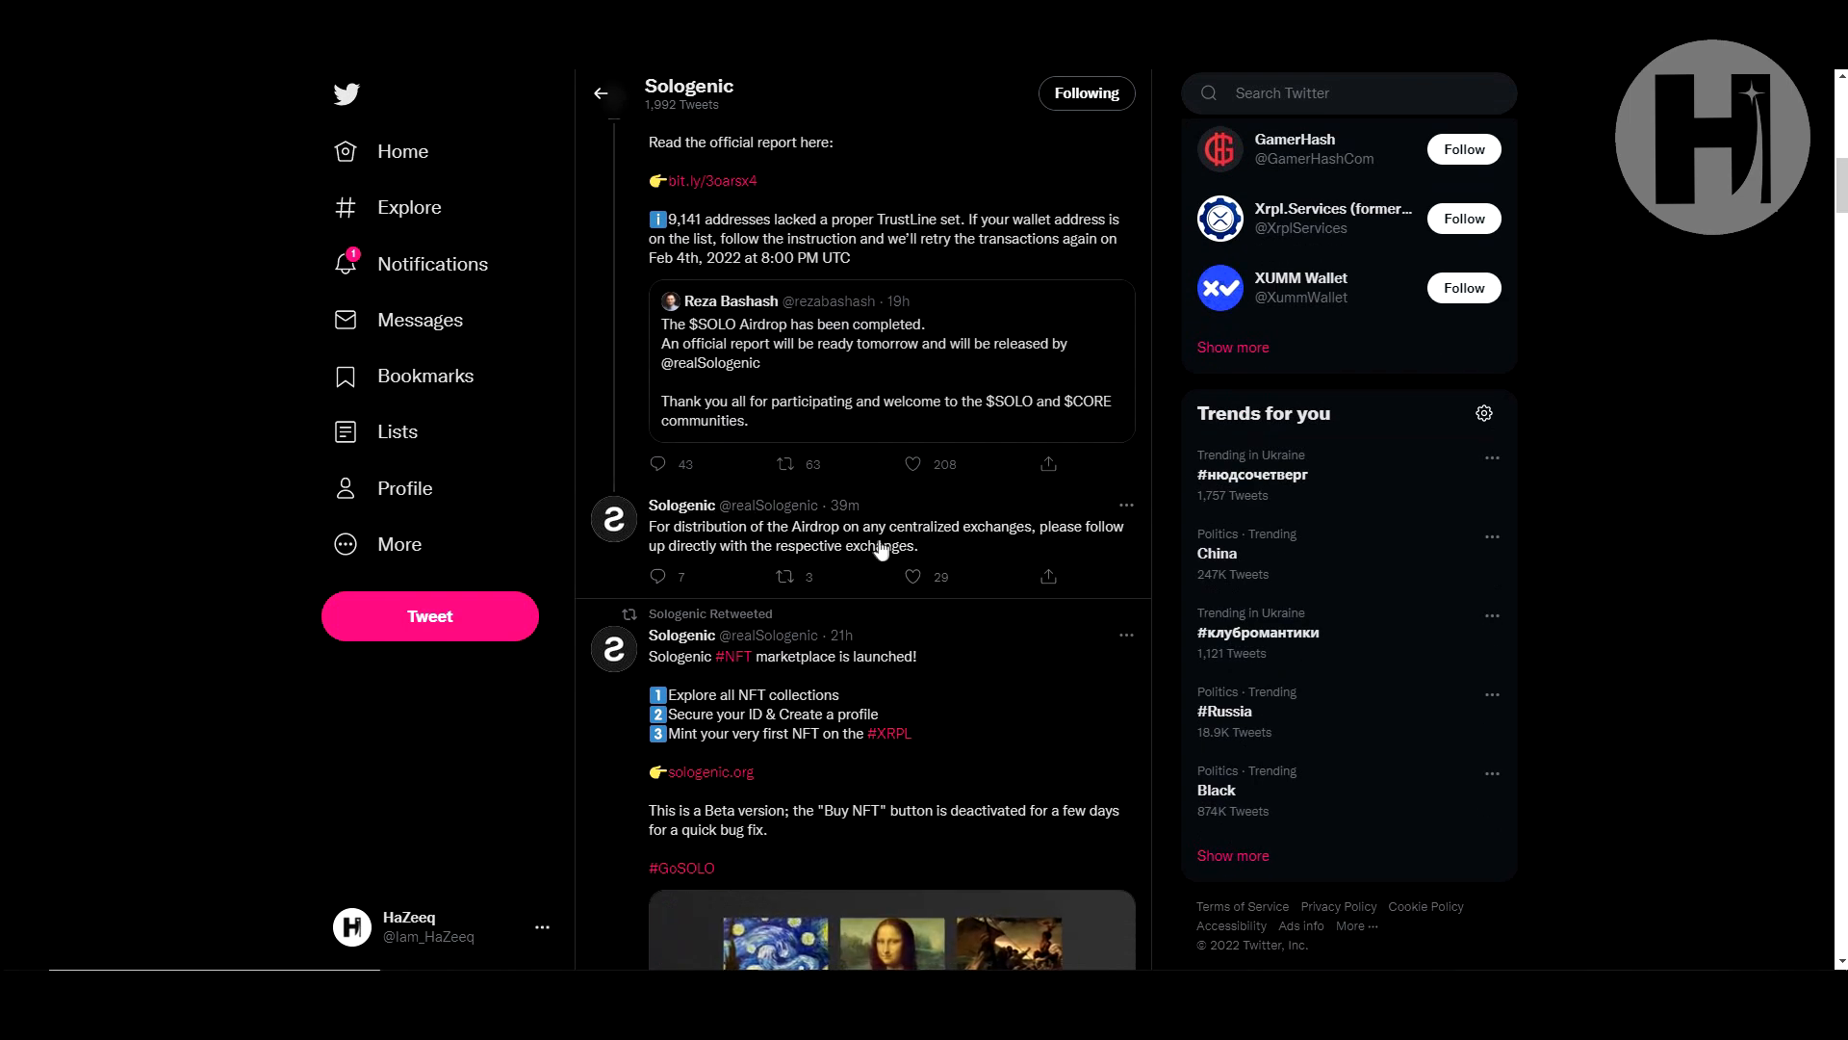
{"action": "mouse_move", "coordinate": [725, 566]}
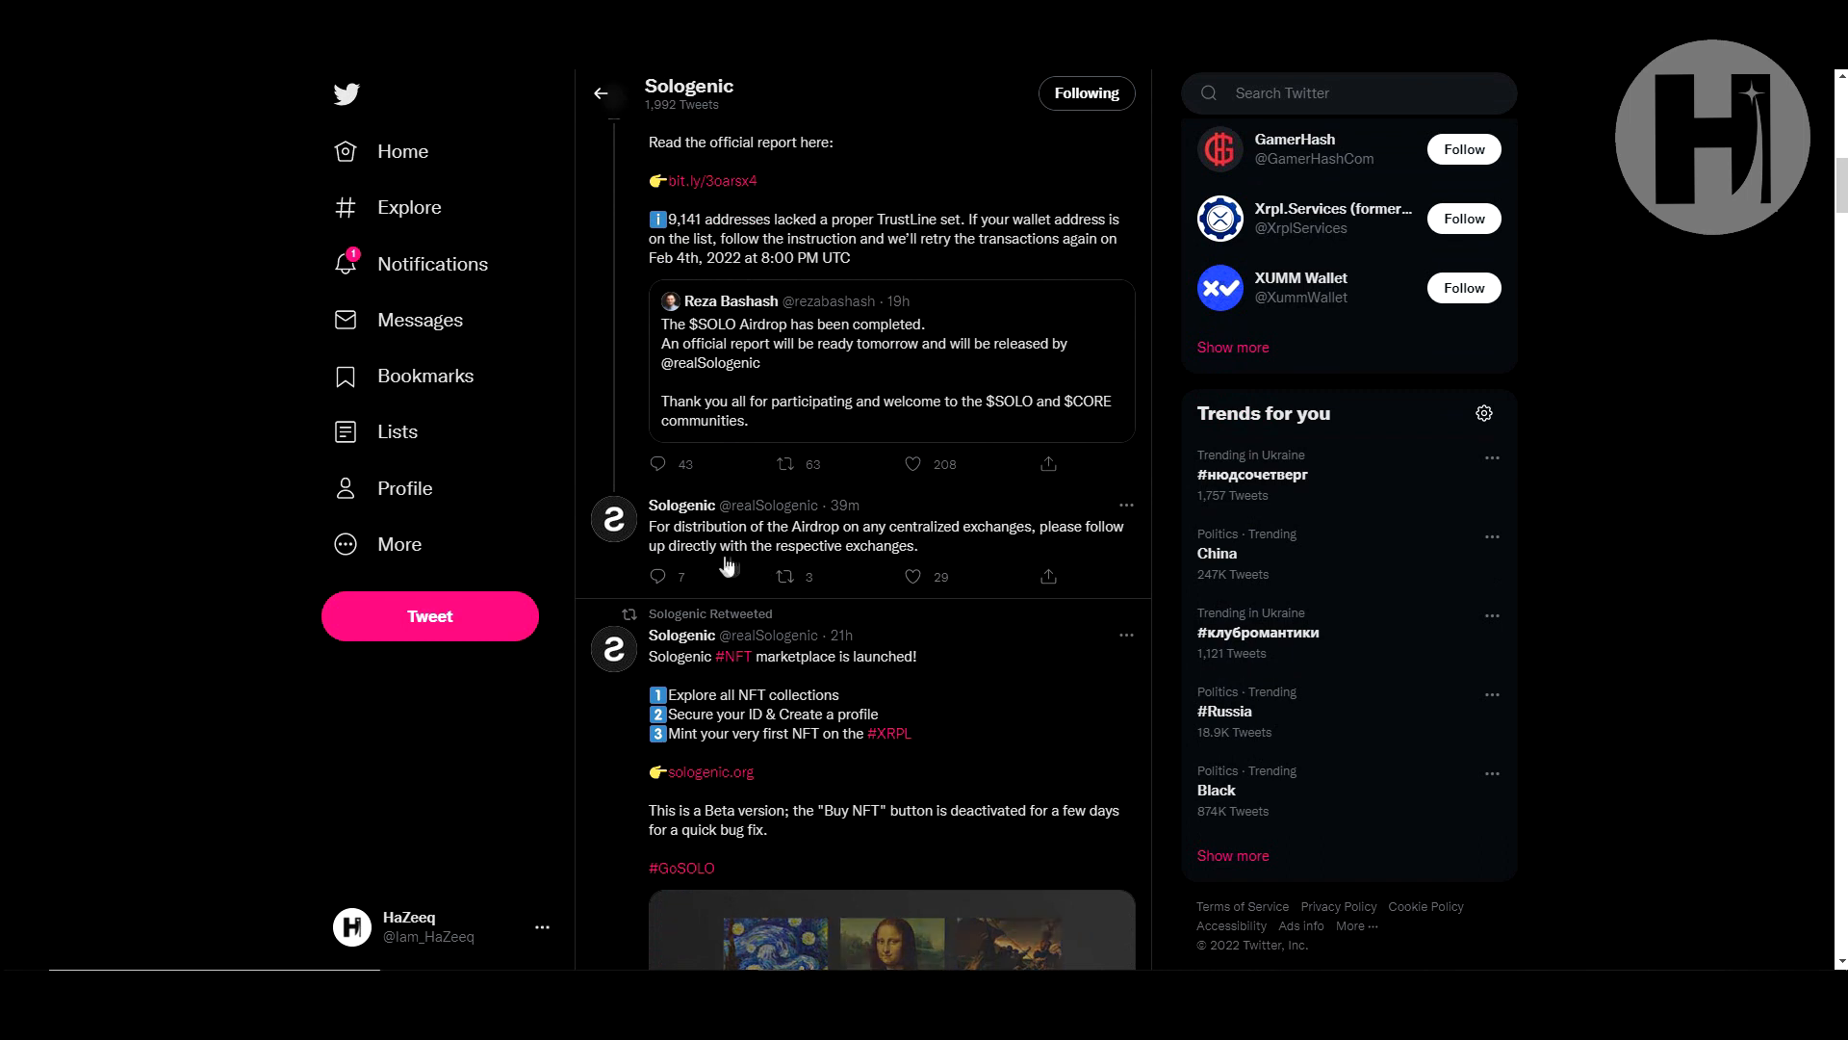
{"action": "mouse_move", "coordinate": [803, 567]}
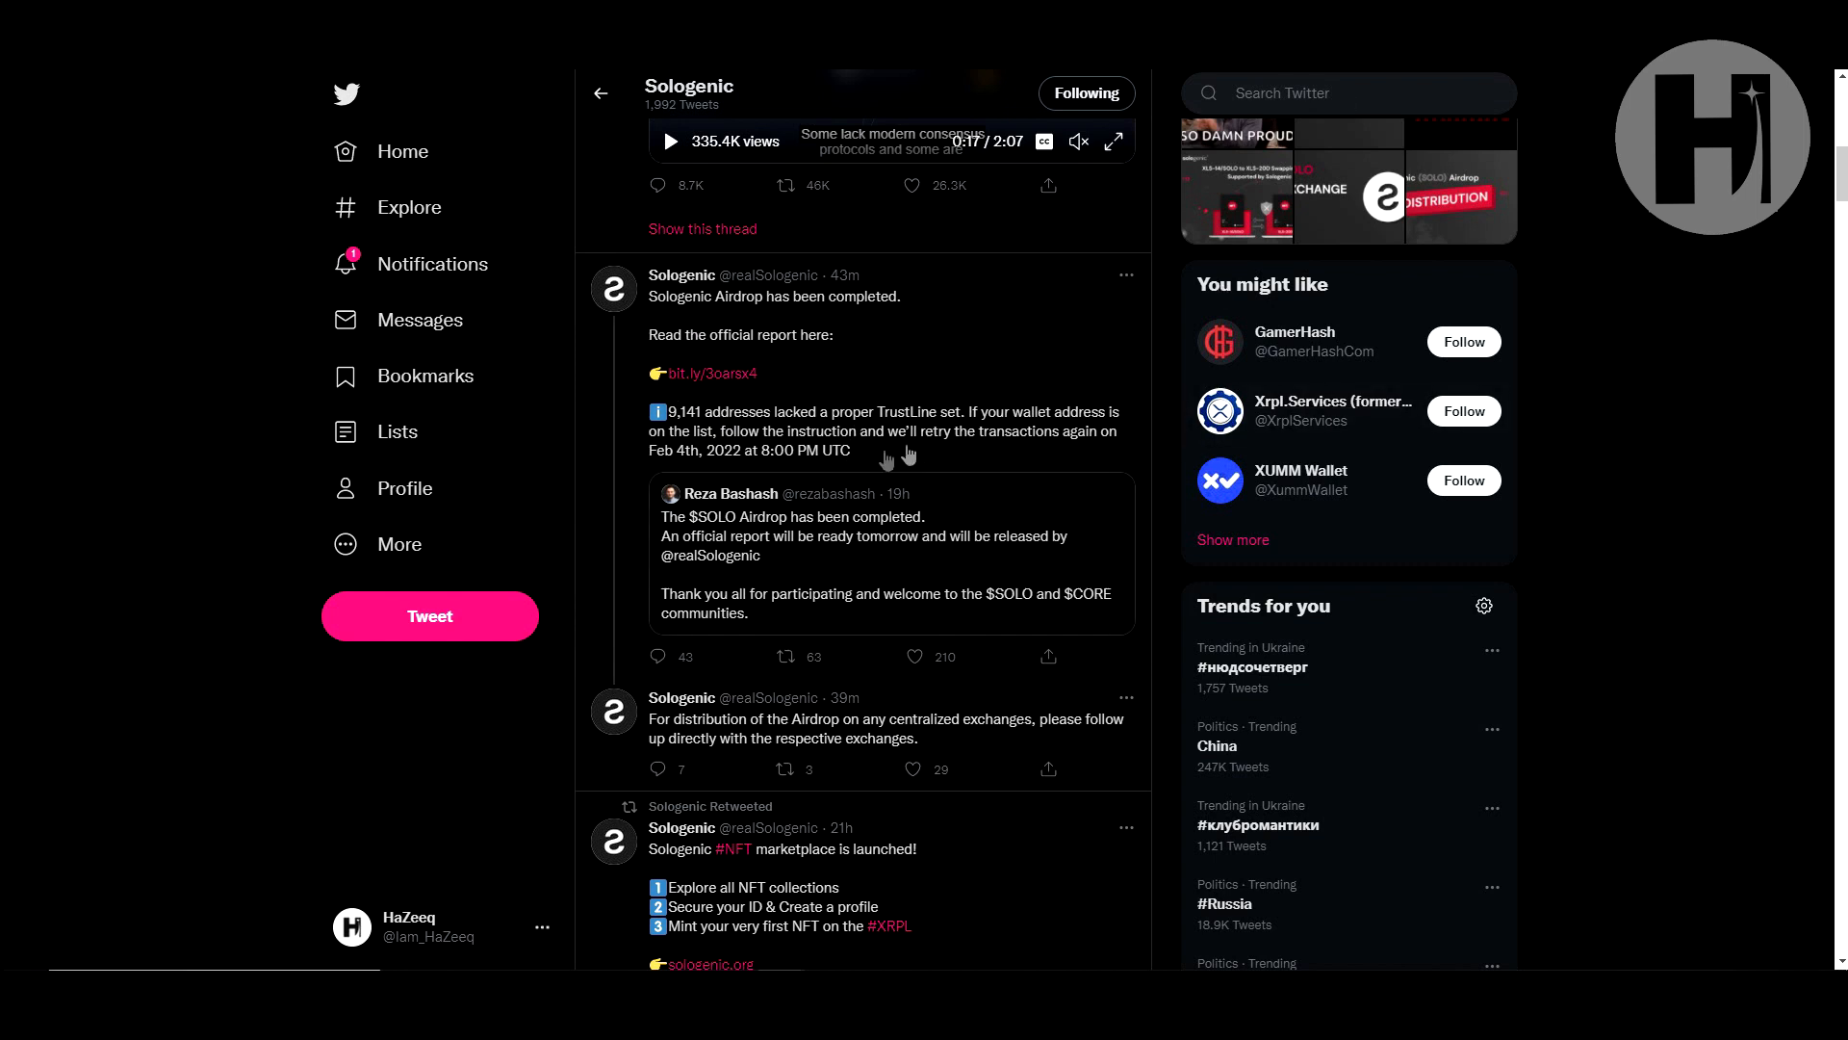
{"action": "left_click", "coordinate": [670, 141]}
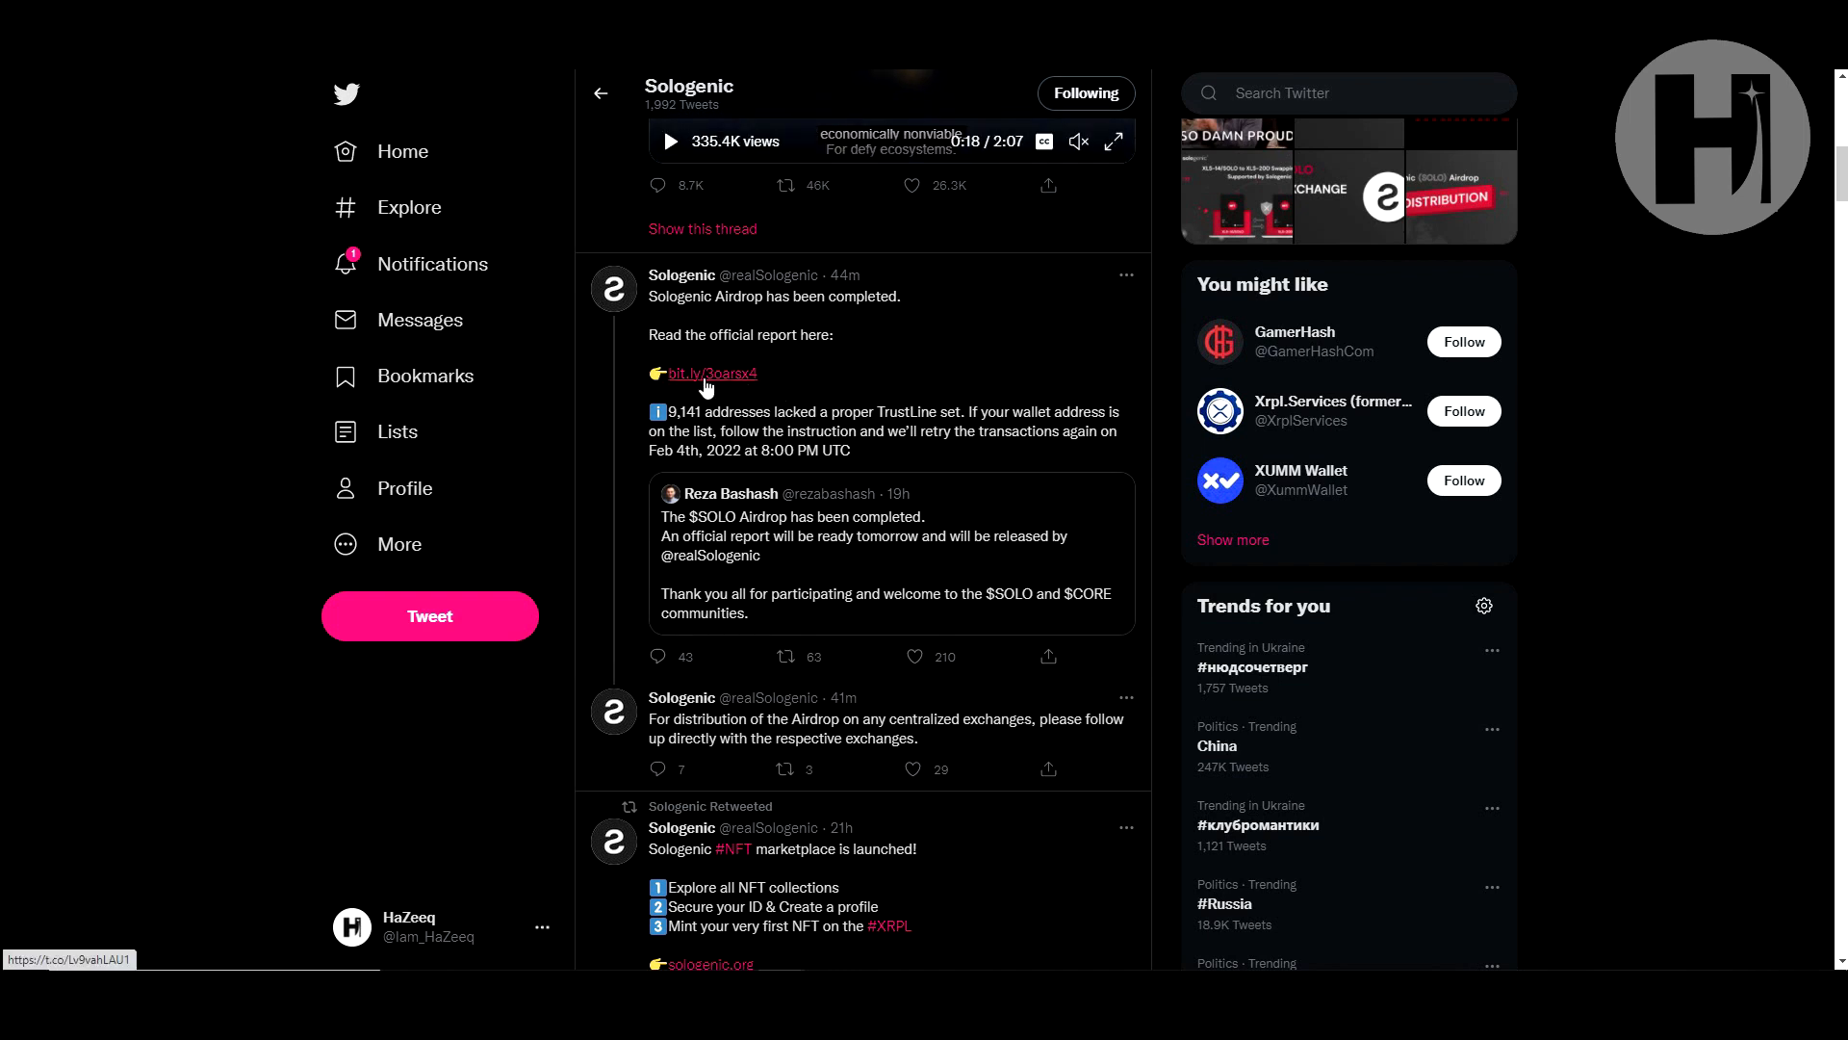
{"action": "mouse_move", "coordinate": [708, 372]}
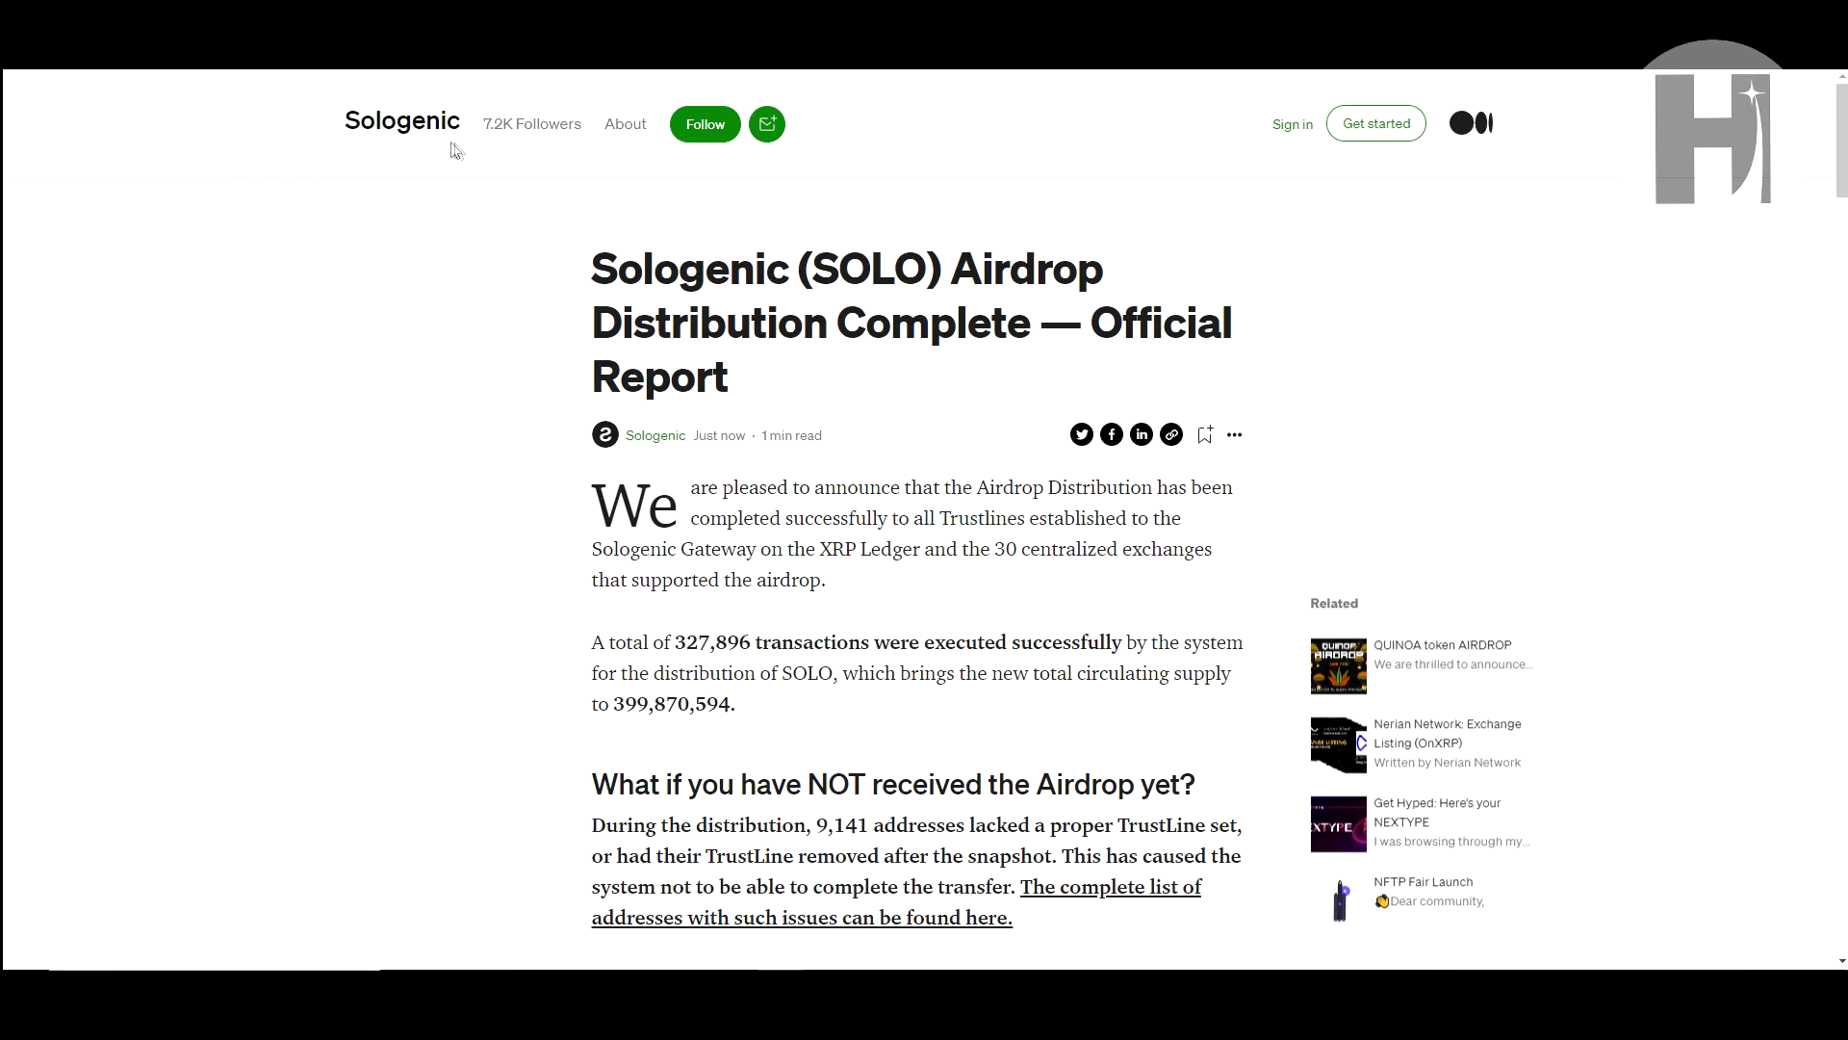
{"action": "scroll", "scroll_direction": "down", "scroll_amount": 3}
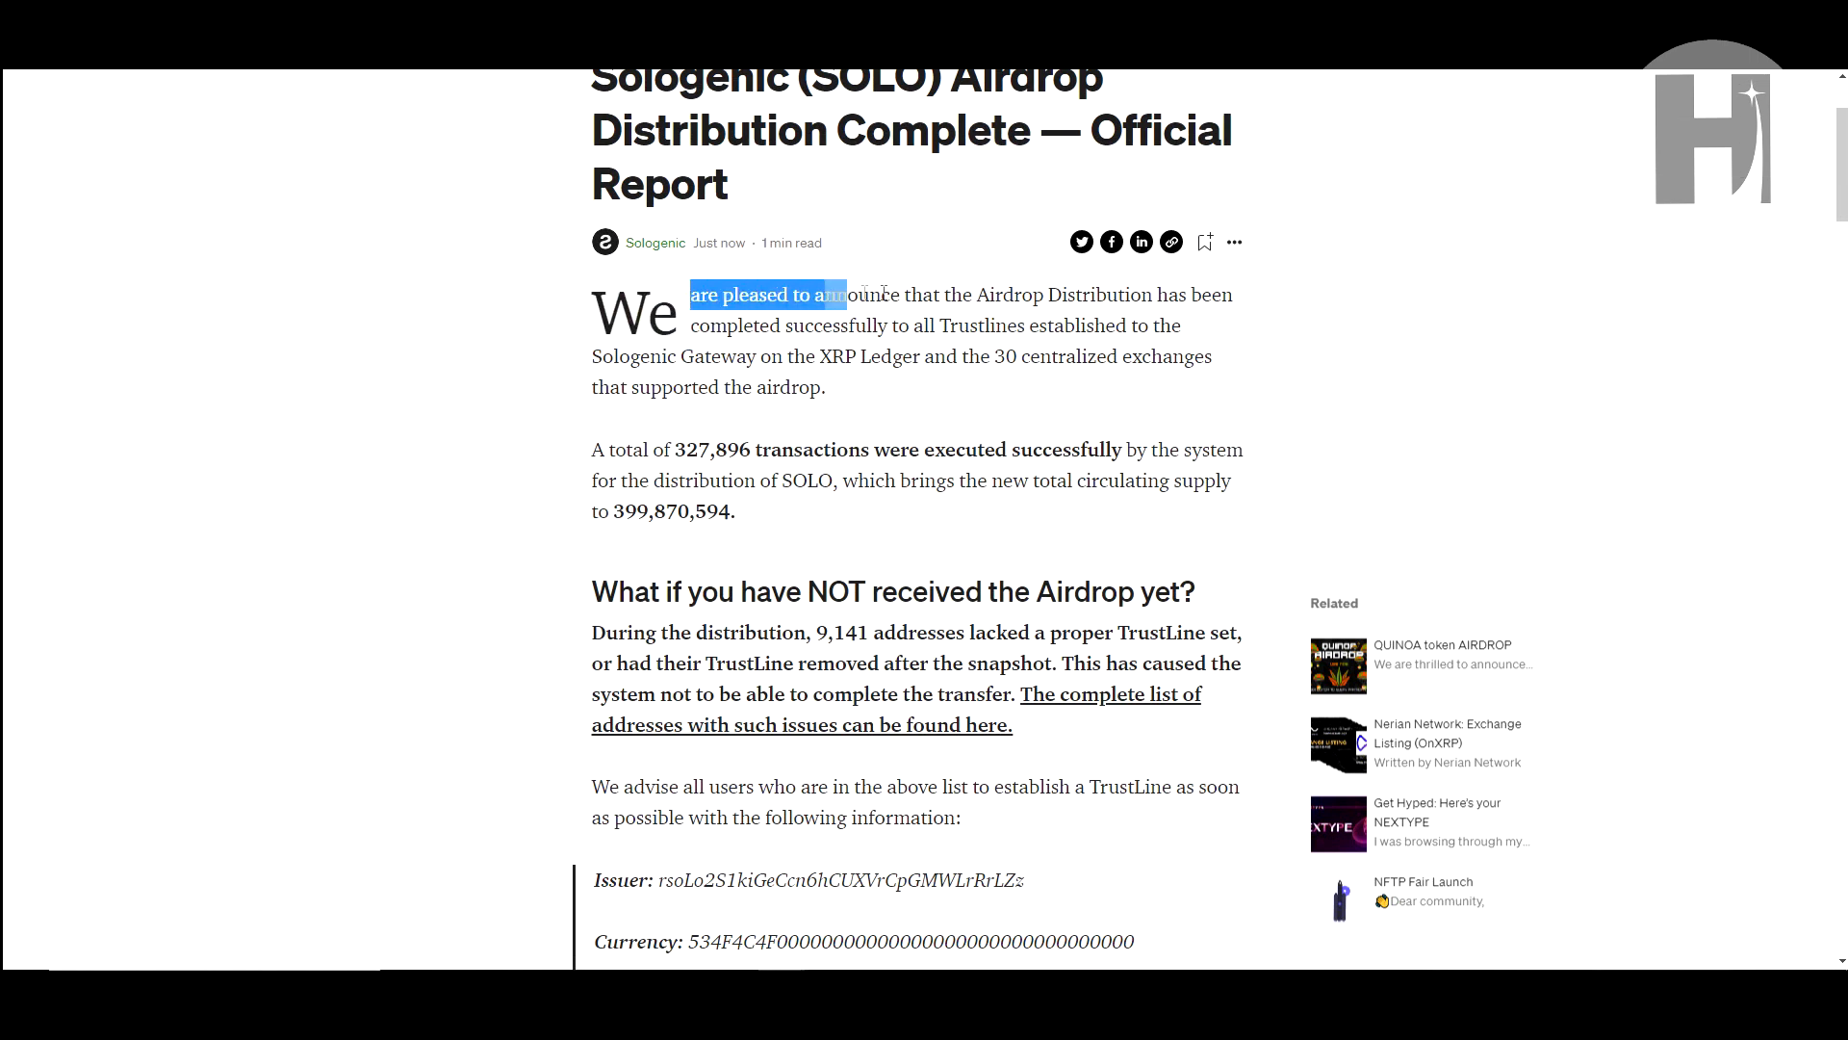
{"action": "left_click_drag", "start_coordinate": [830, 294], "coordinate": [731, 326]}
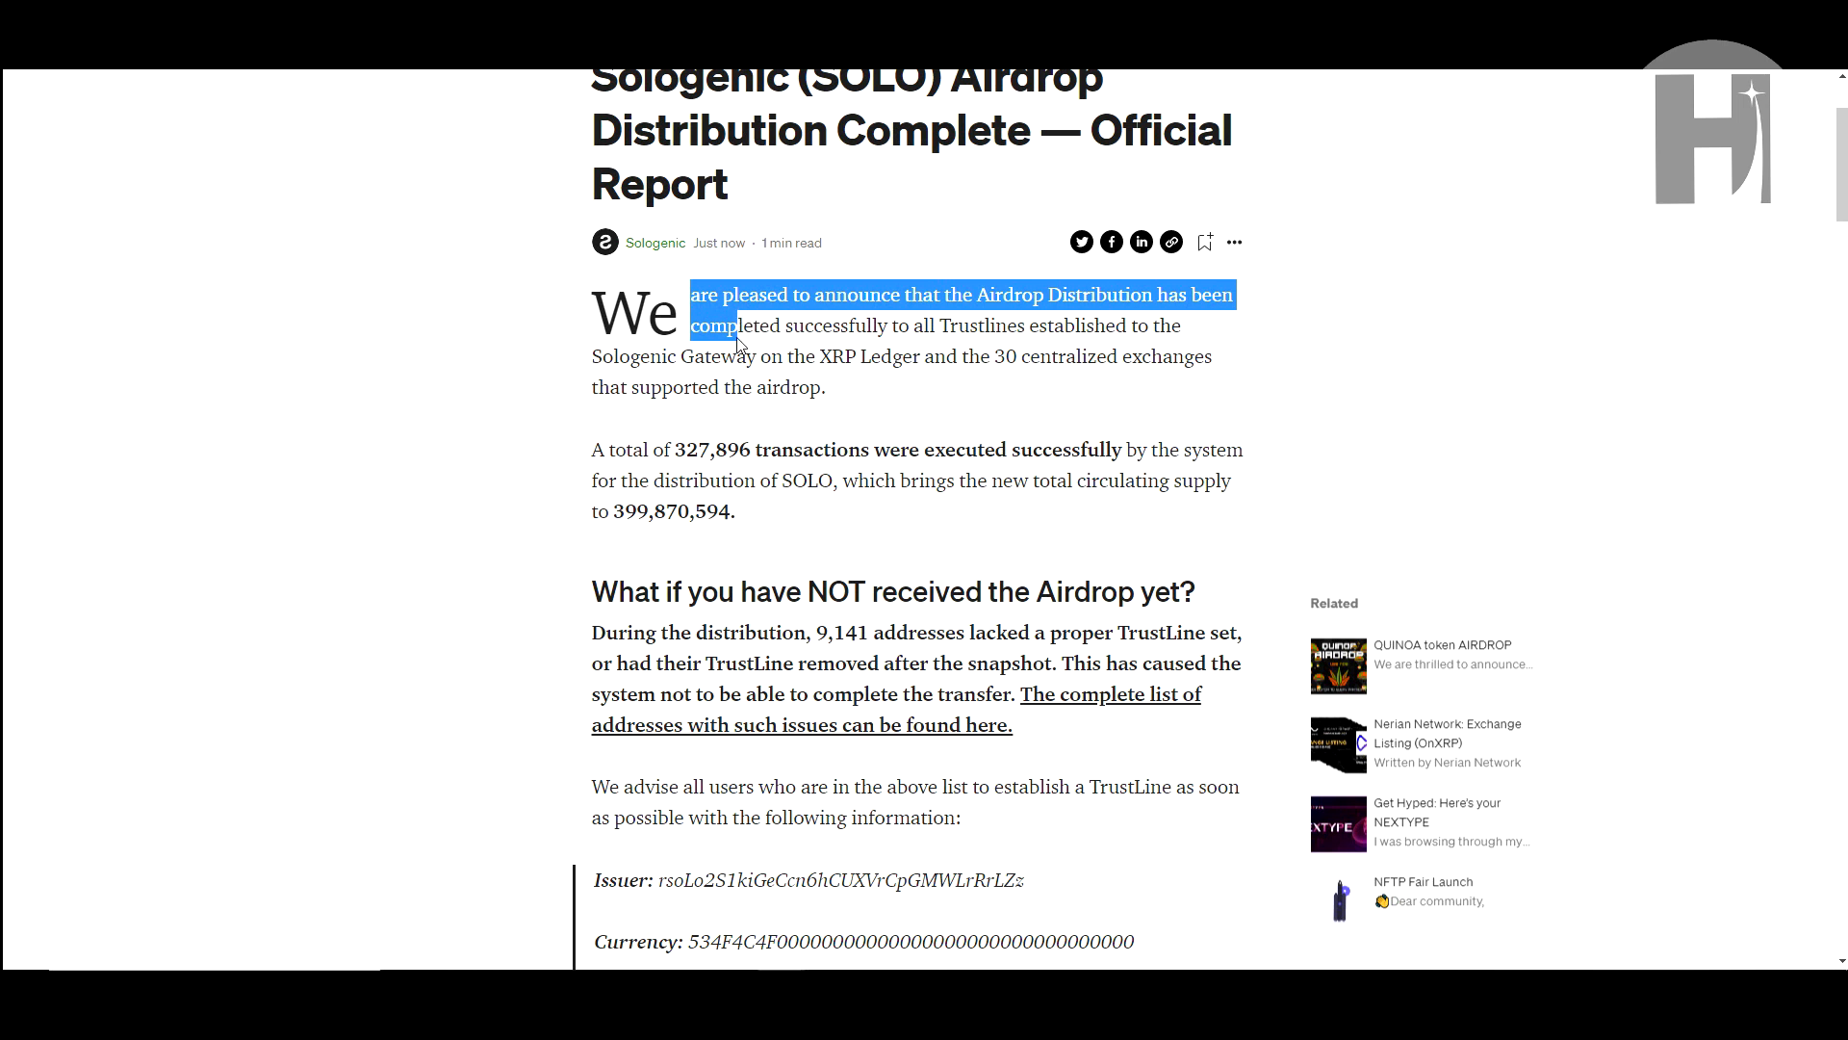
{"action": "left_click_drag", "start_coordinate": [728, 325], "coordinate": [966, 325]}
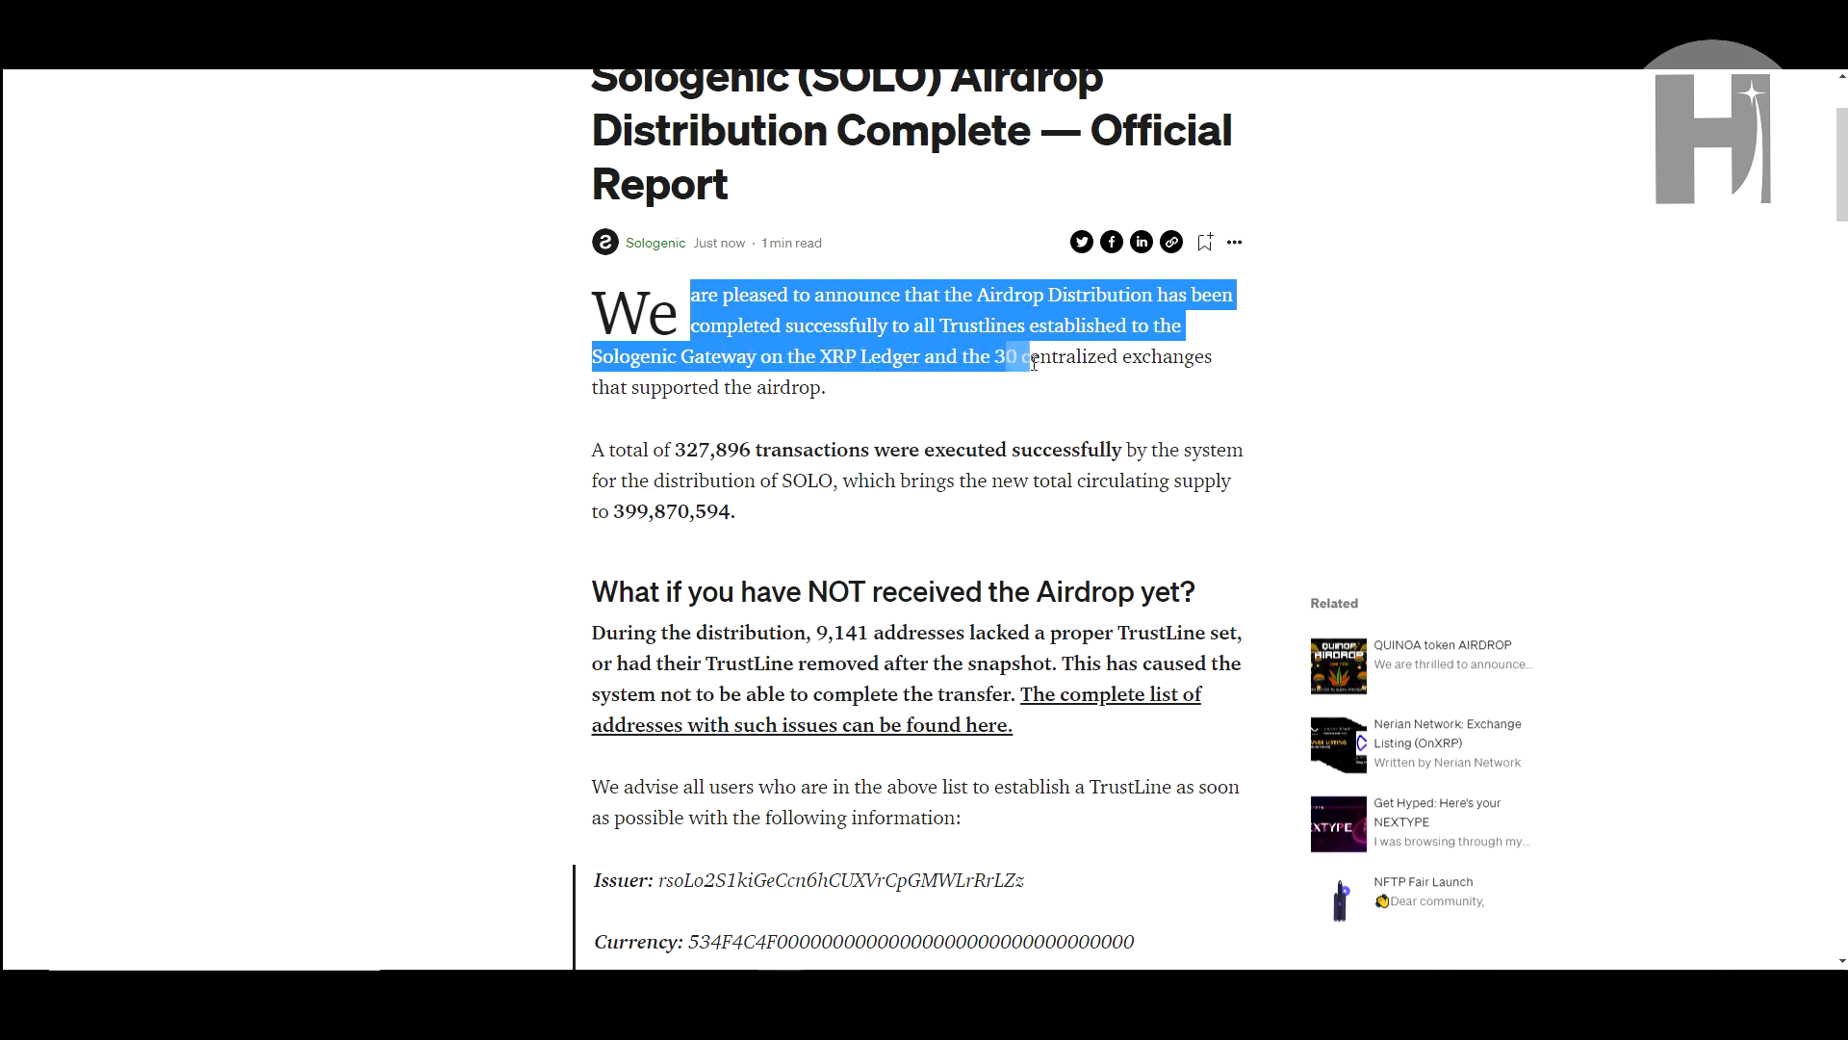
{"action": "left_click_drag", "start_coordinate": [1025, 357], "coordinate": [839, 357]}
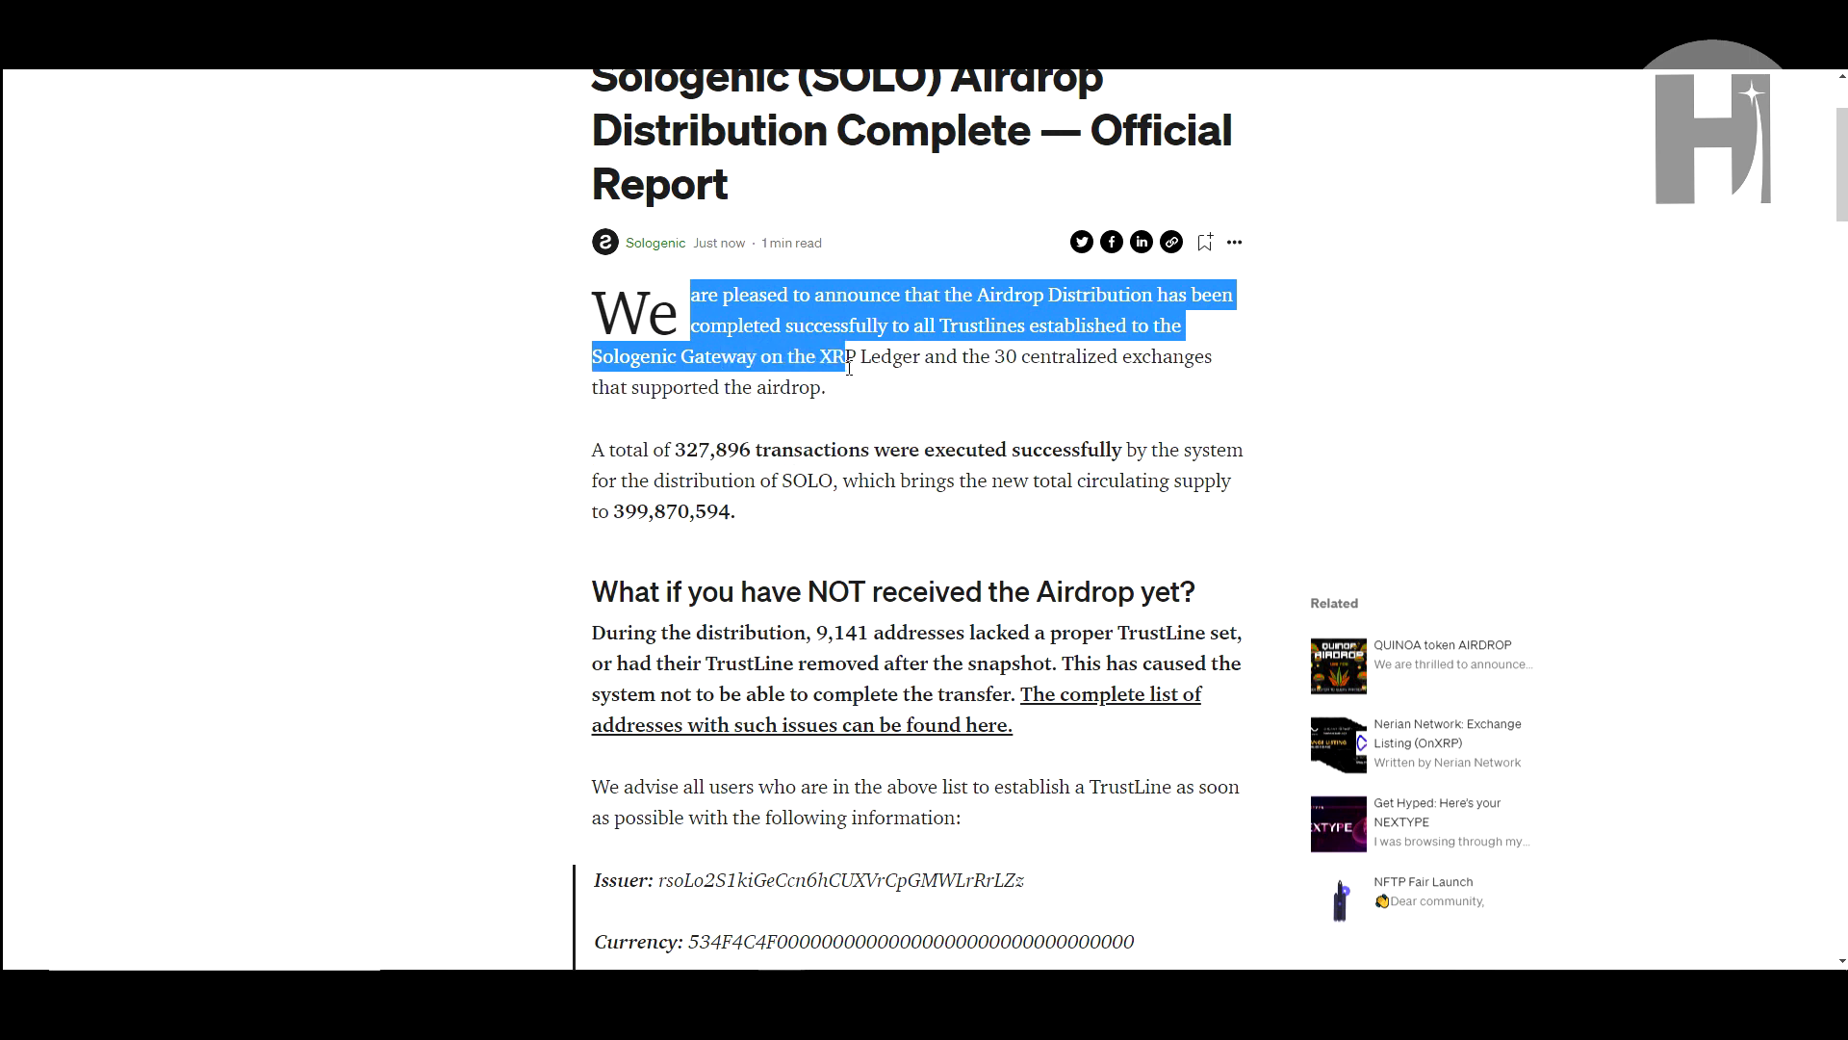
{"action": "left_click", "coordinate": [608, 449]}
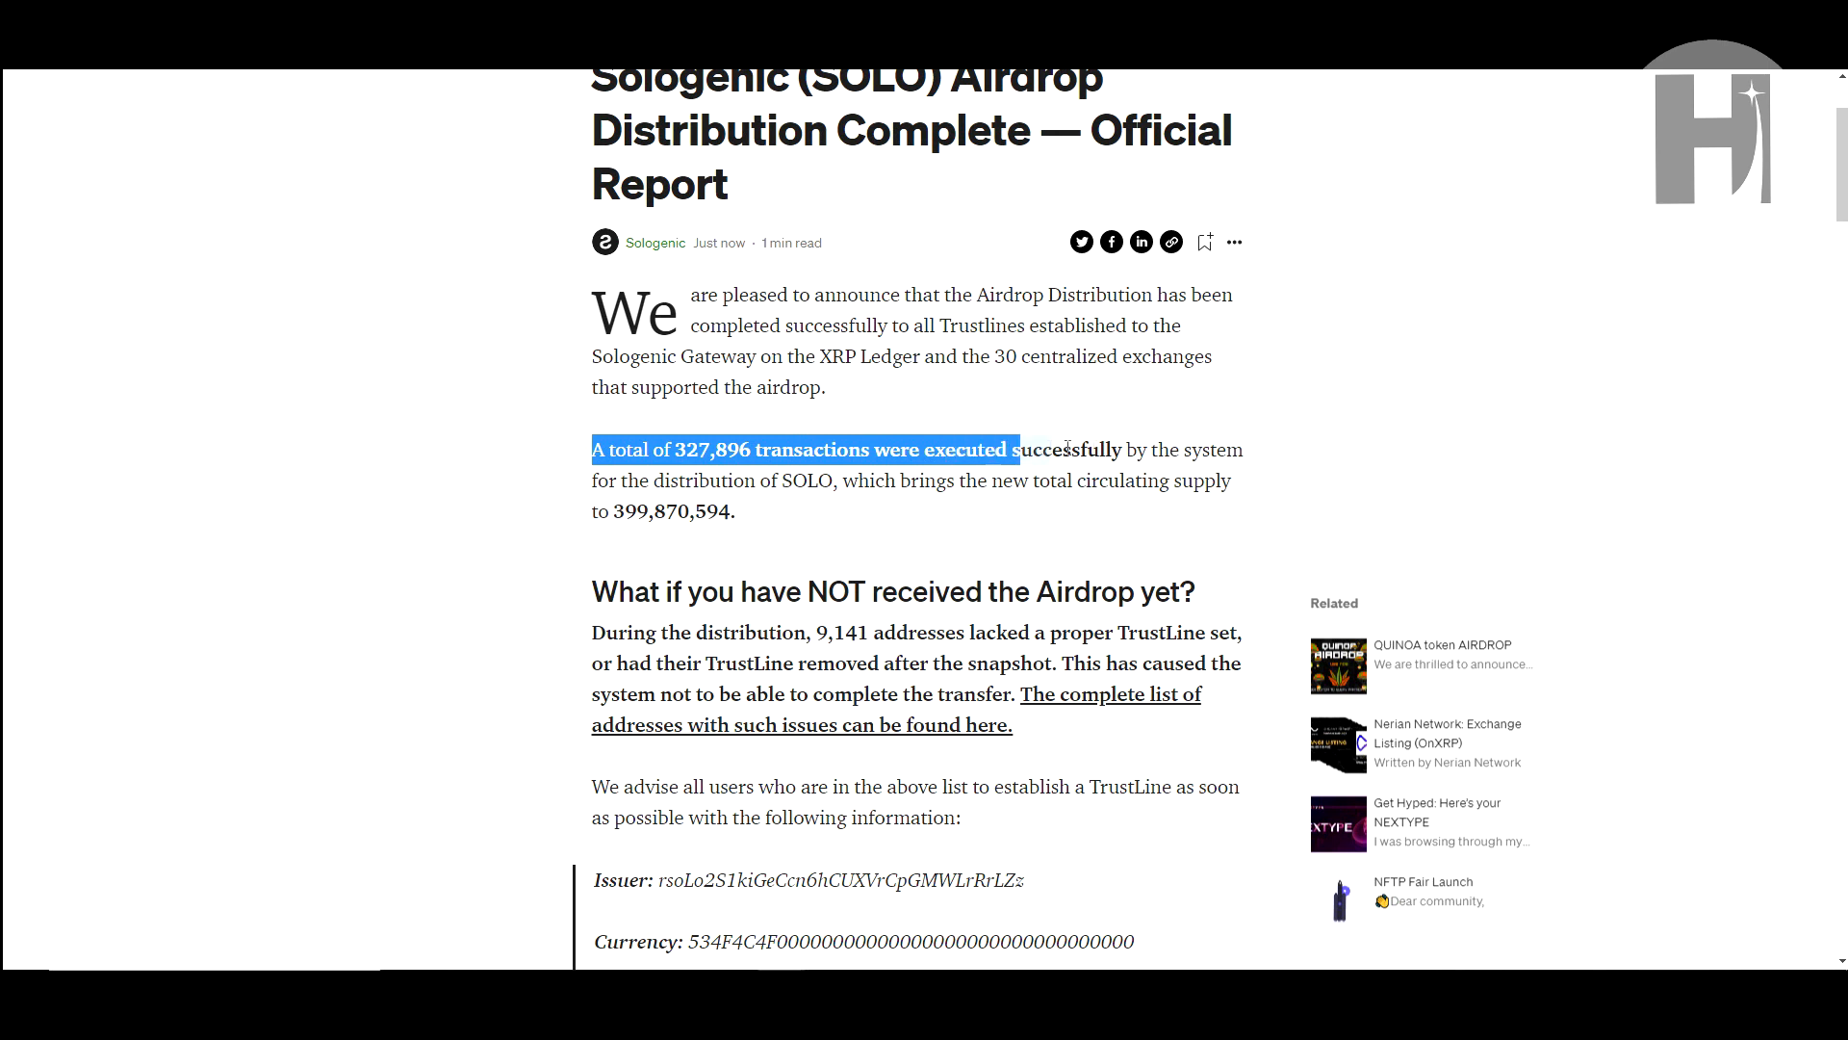
Highlight the sentence about 327,896 total transactions, then clear the highlight.
{"action": "left_click_drag", "start_coordinate": [1042, 449], "coordinate": [666, 479]}
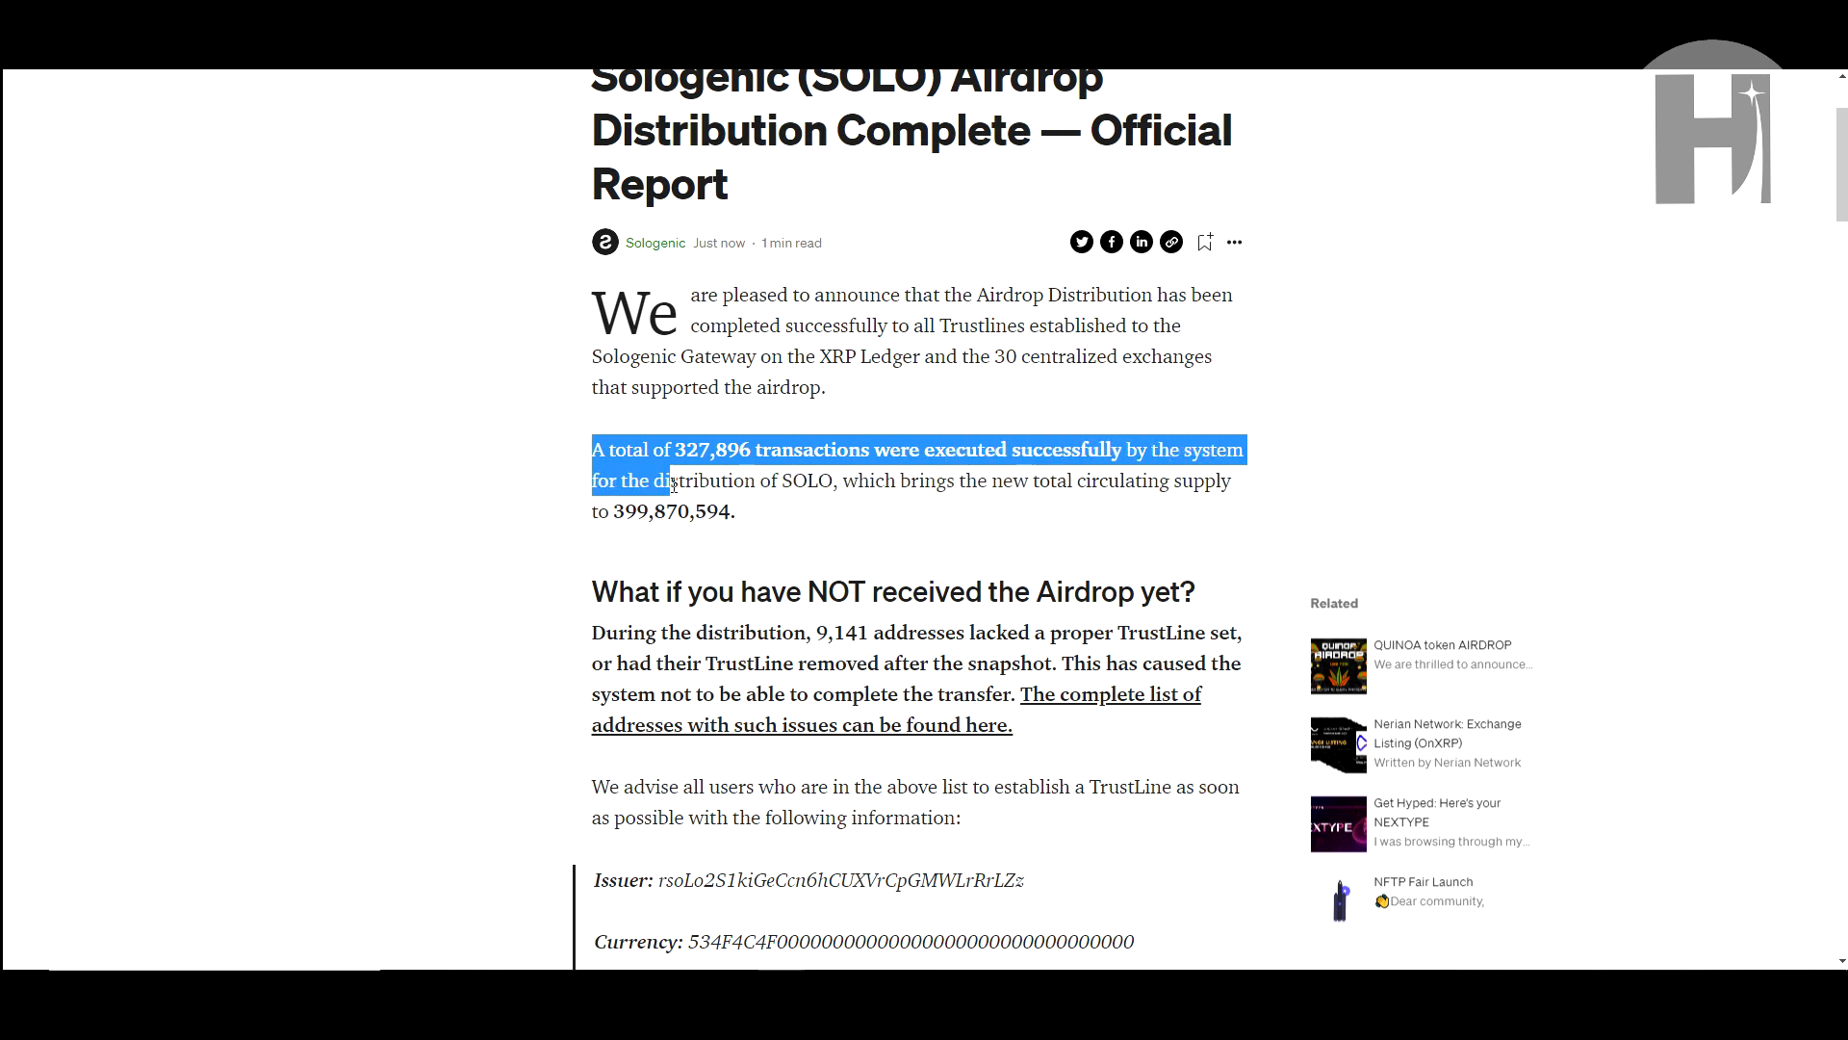
{"action": "left_click_drag", "start_coordinate": [667, 479], "coordinate": [935, 479]}
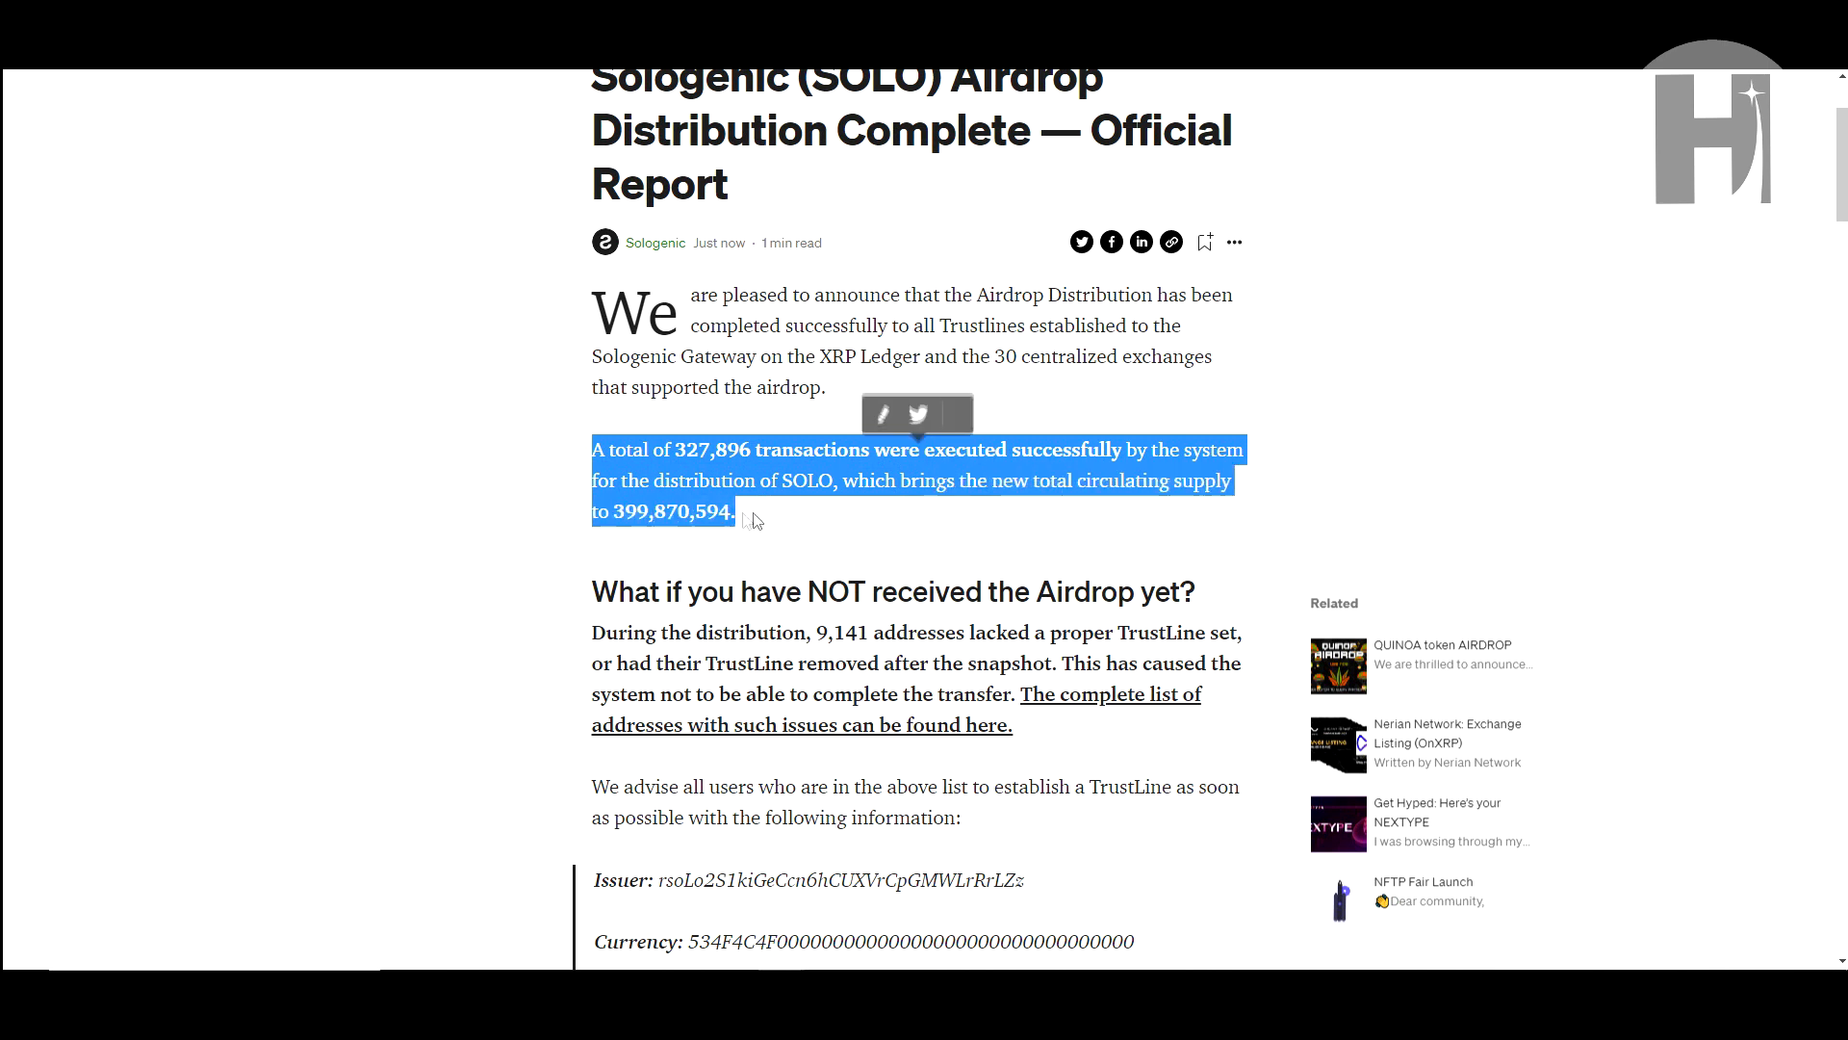
{"action": "left_click", "coordinate": [798, 526]}
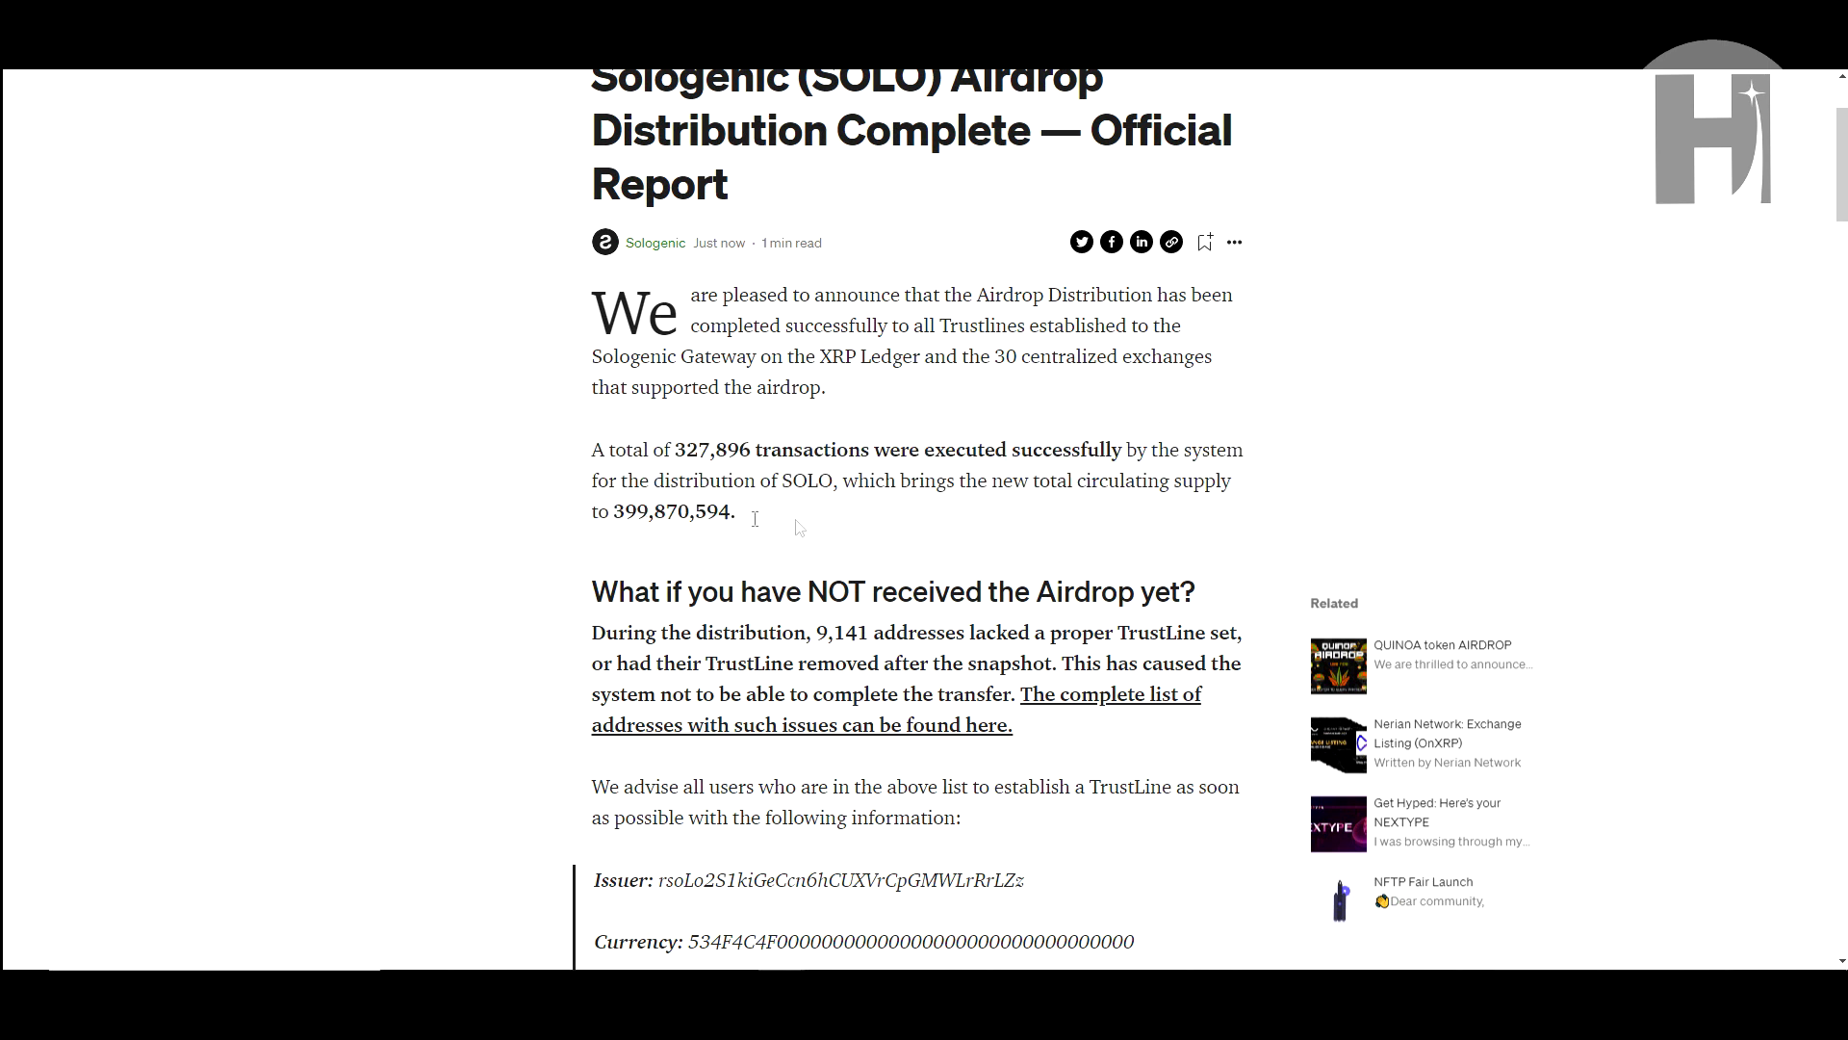
{"action": "scroll", "scroll_direction": "down", "scroll_amount": 3}
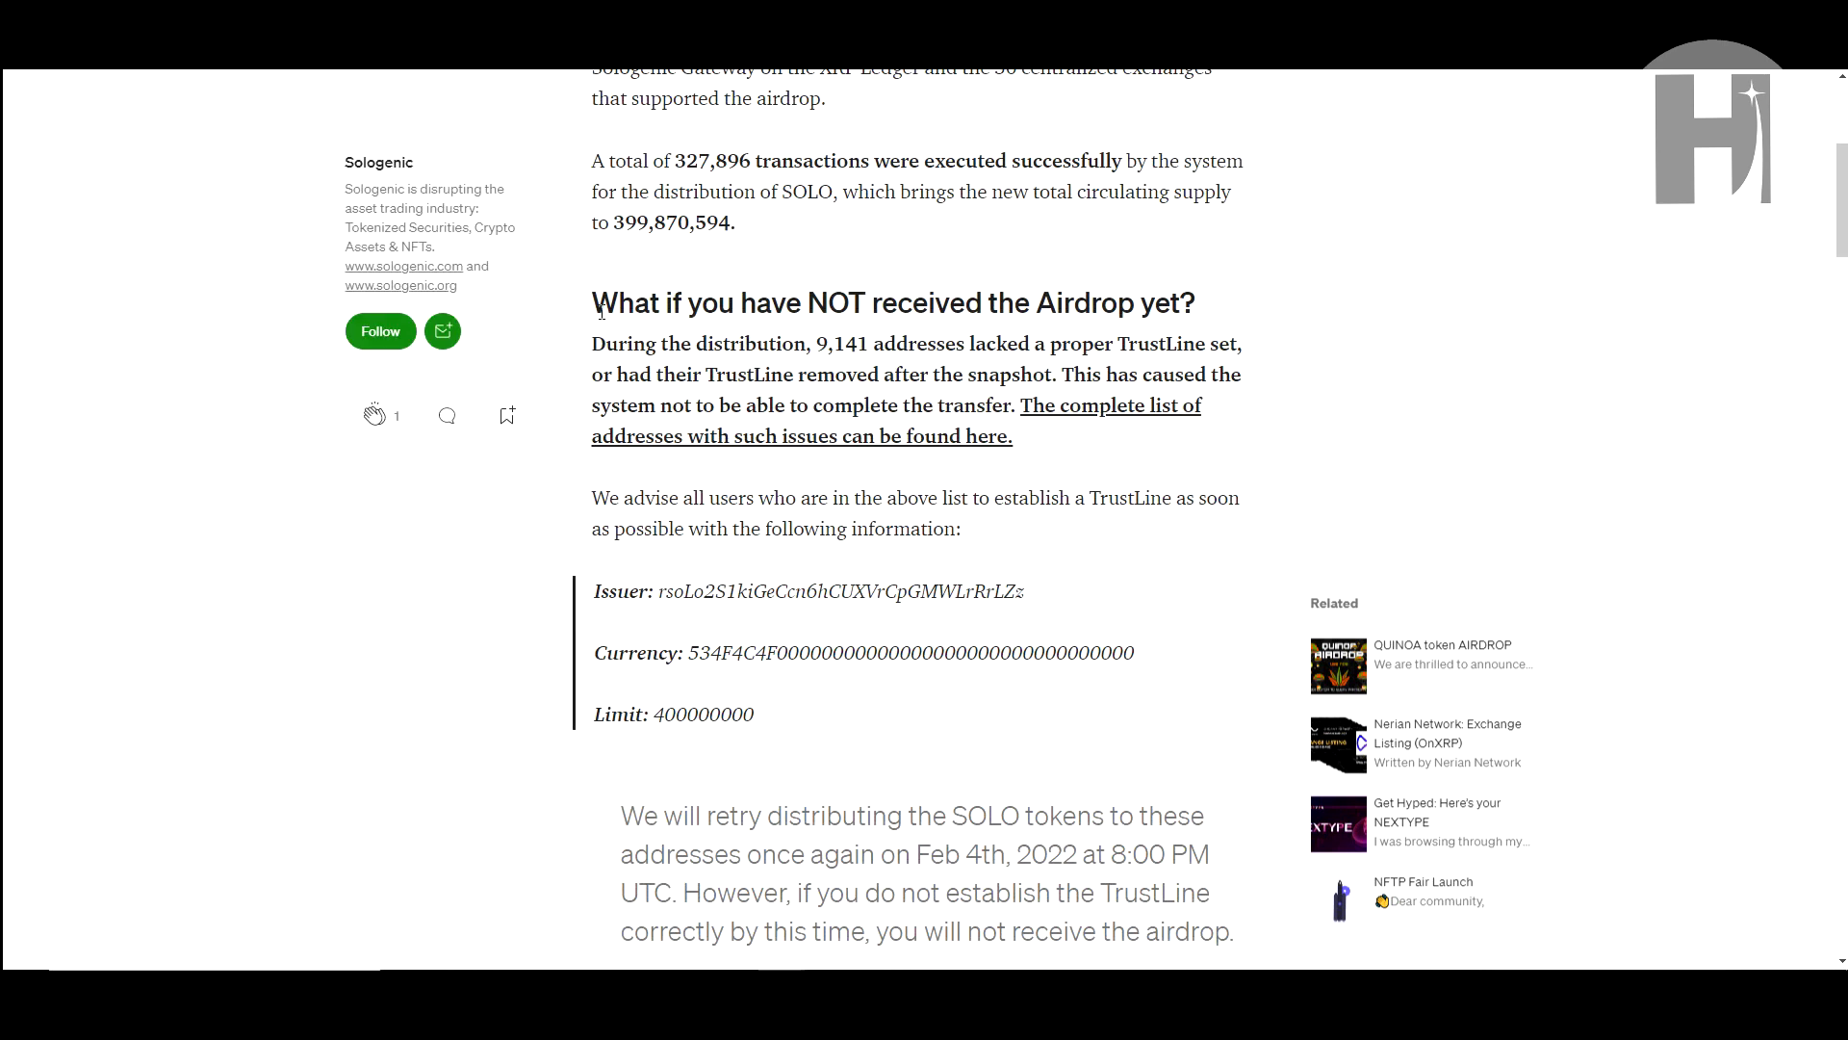
{"action": "left_click_drag", "start_coordinate": [592, 303], "coordinate": [981, 303]}
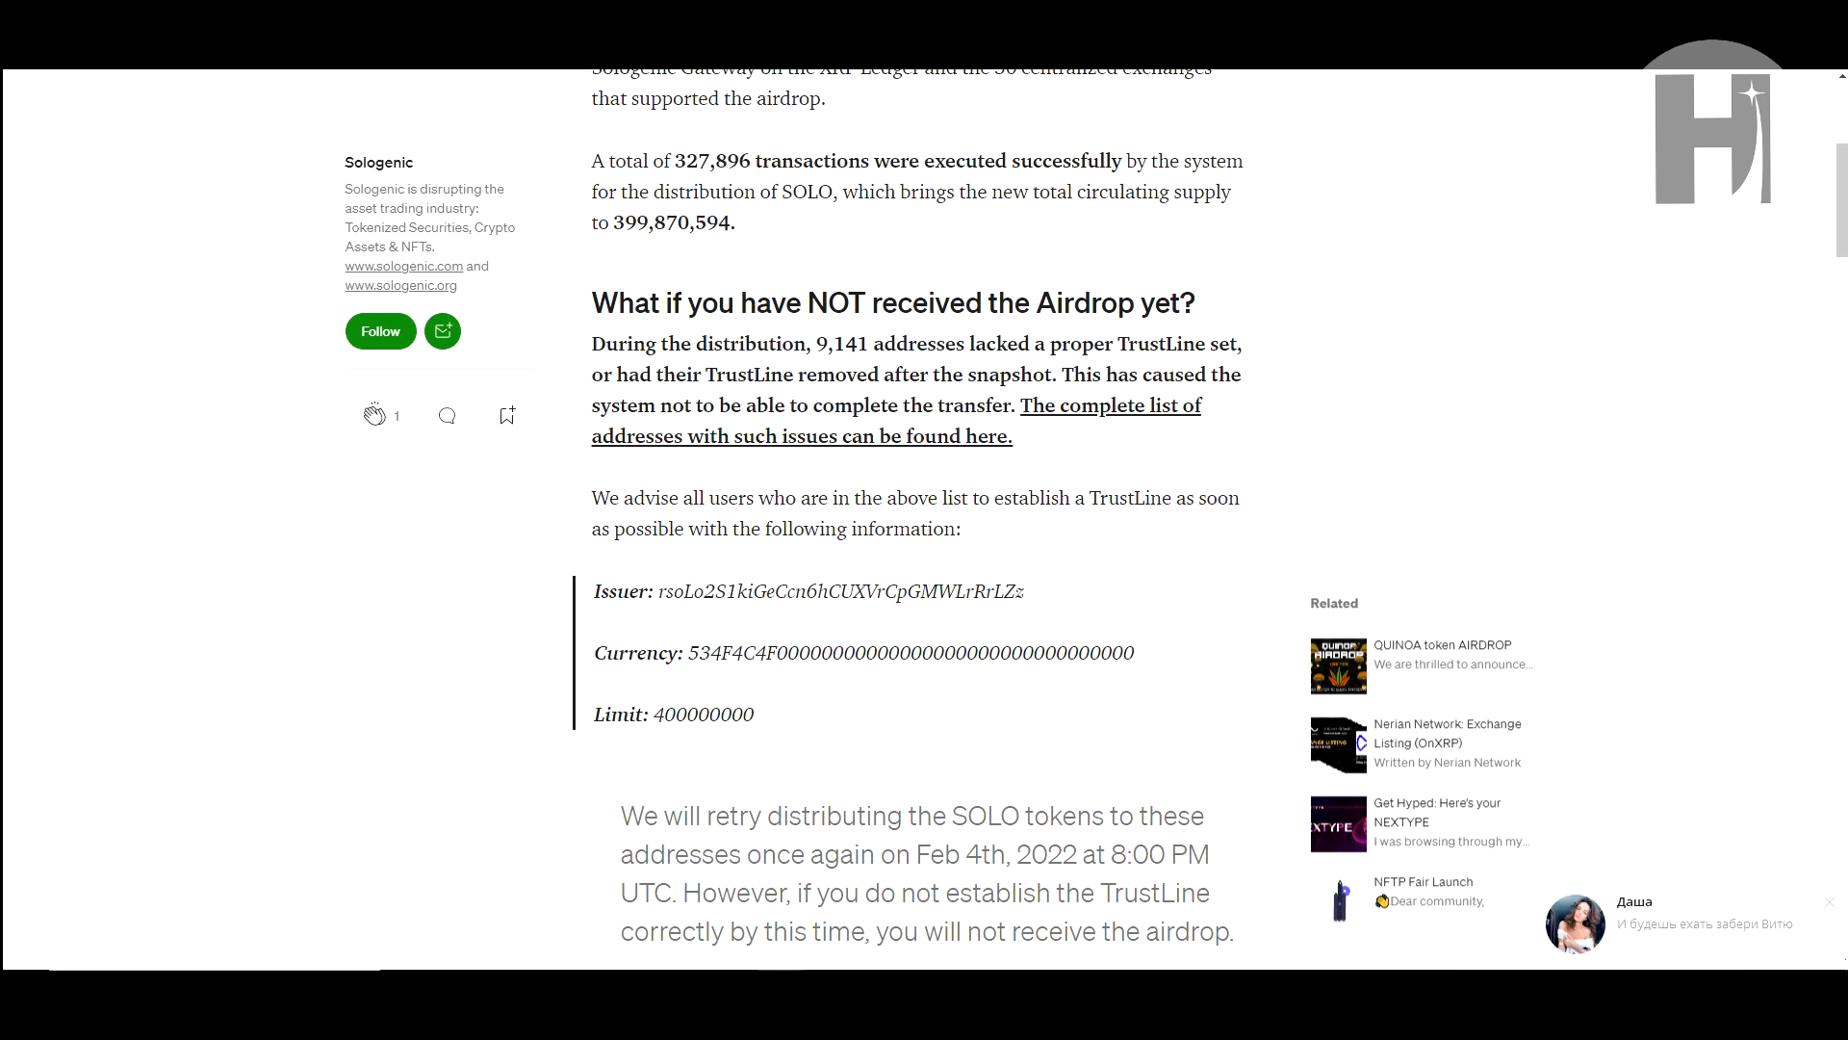
{"action": "mouse_move", "coordinate": [841, 456]}
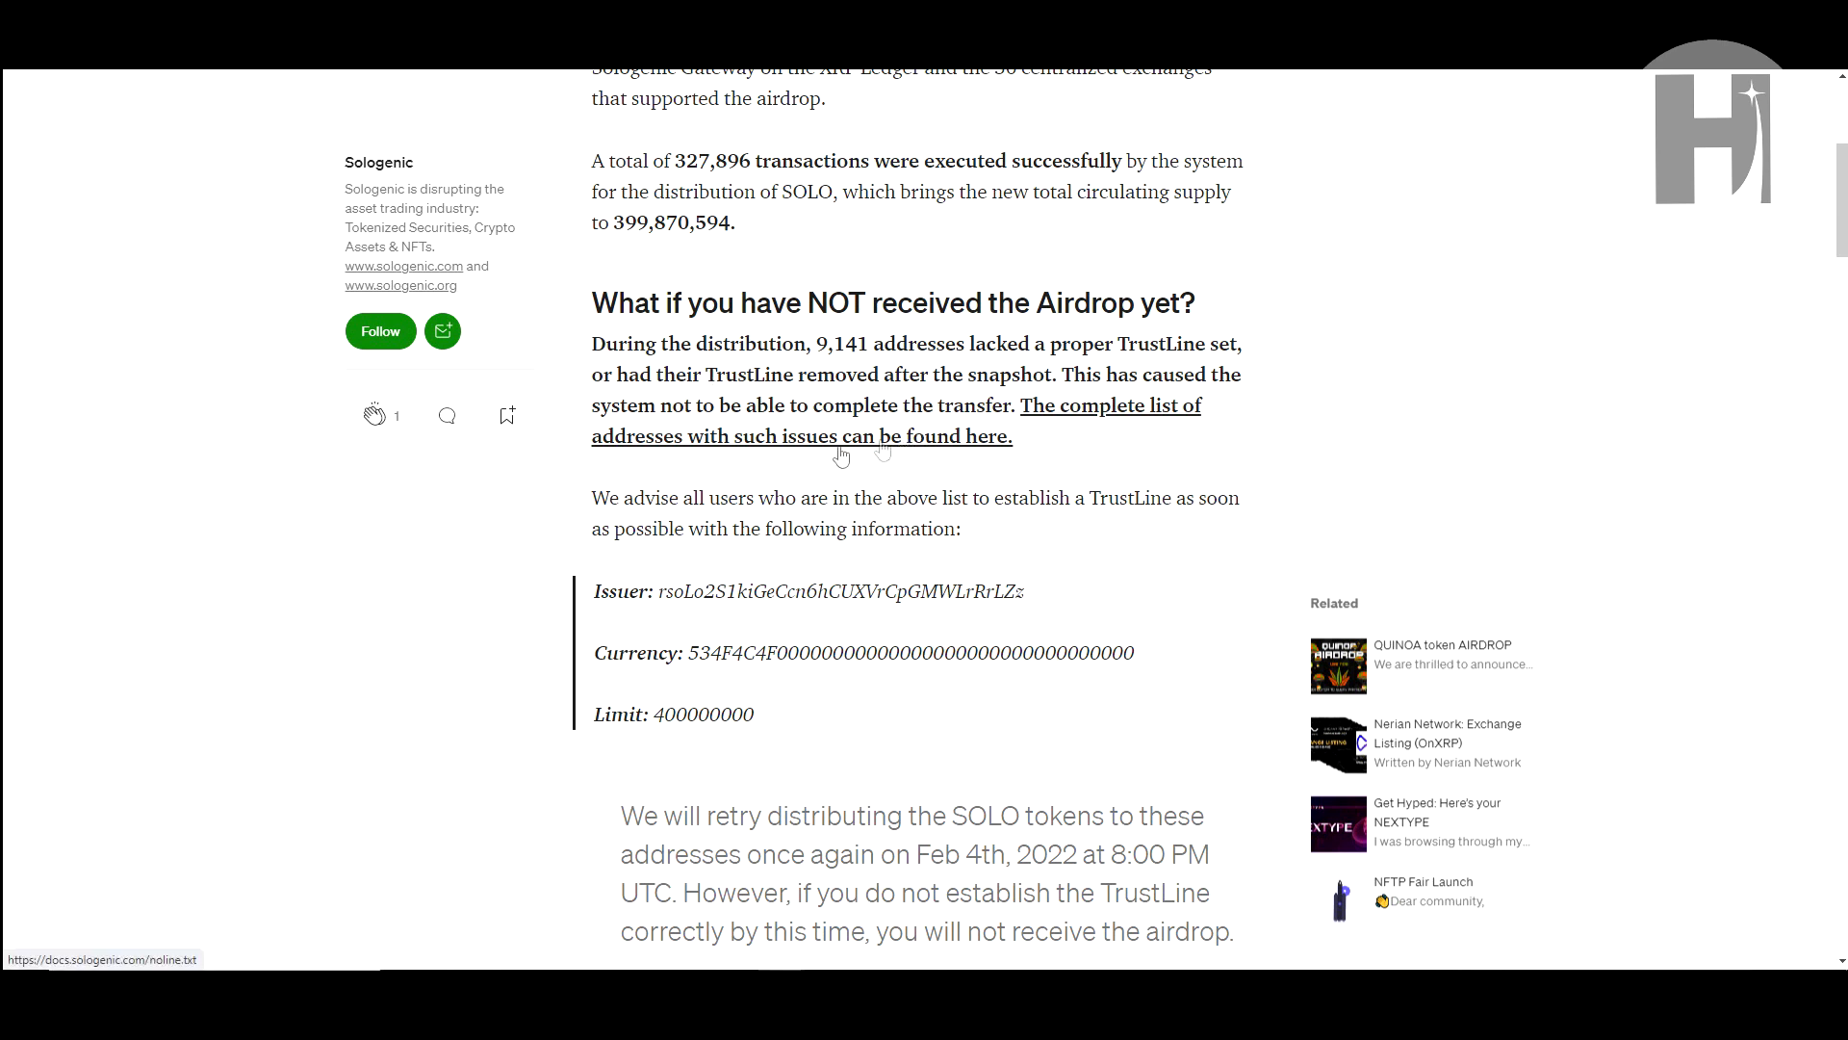
{"action": "mouse_move", "coordinate": [672, 398]}
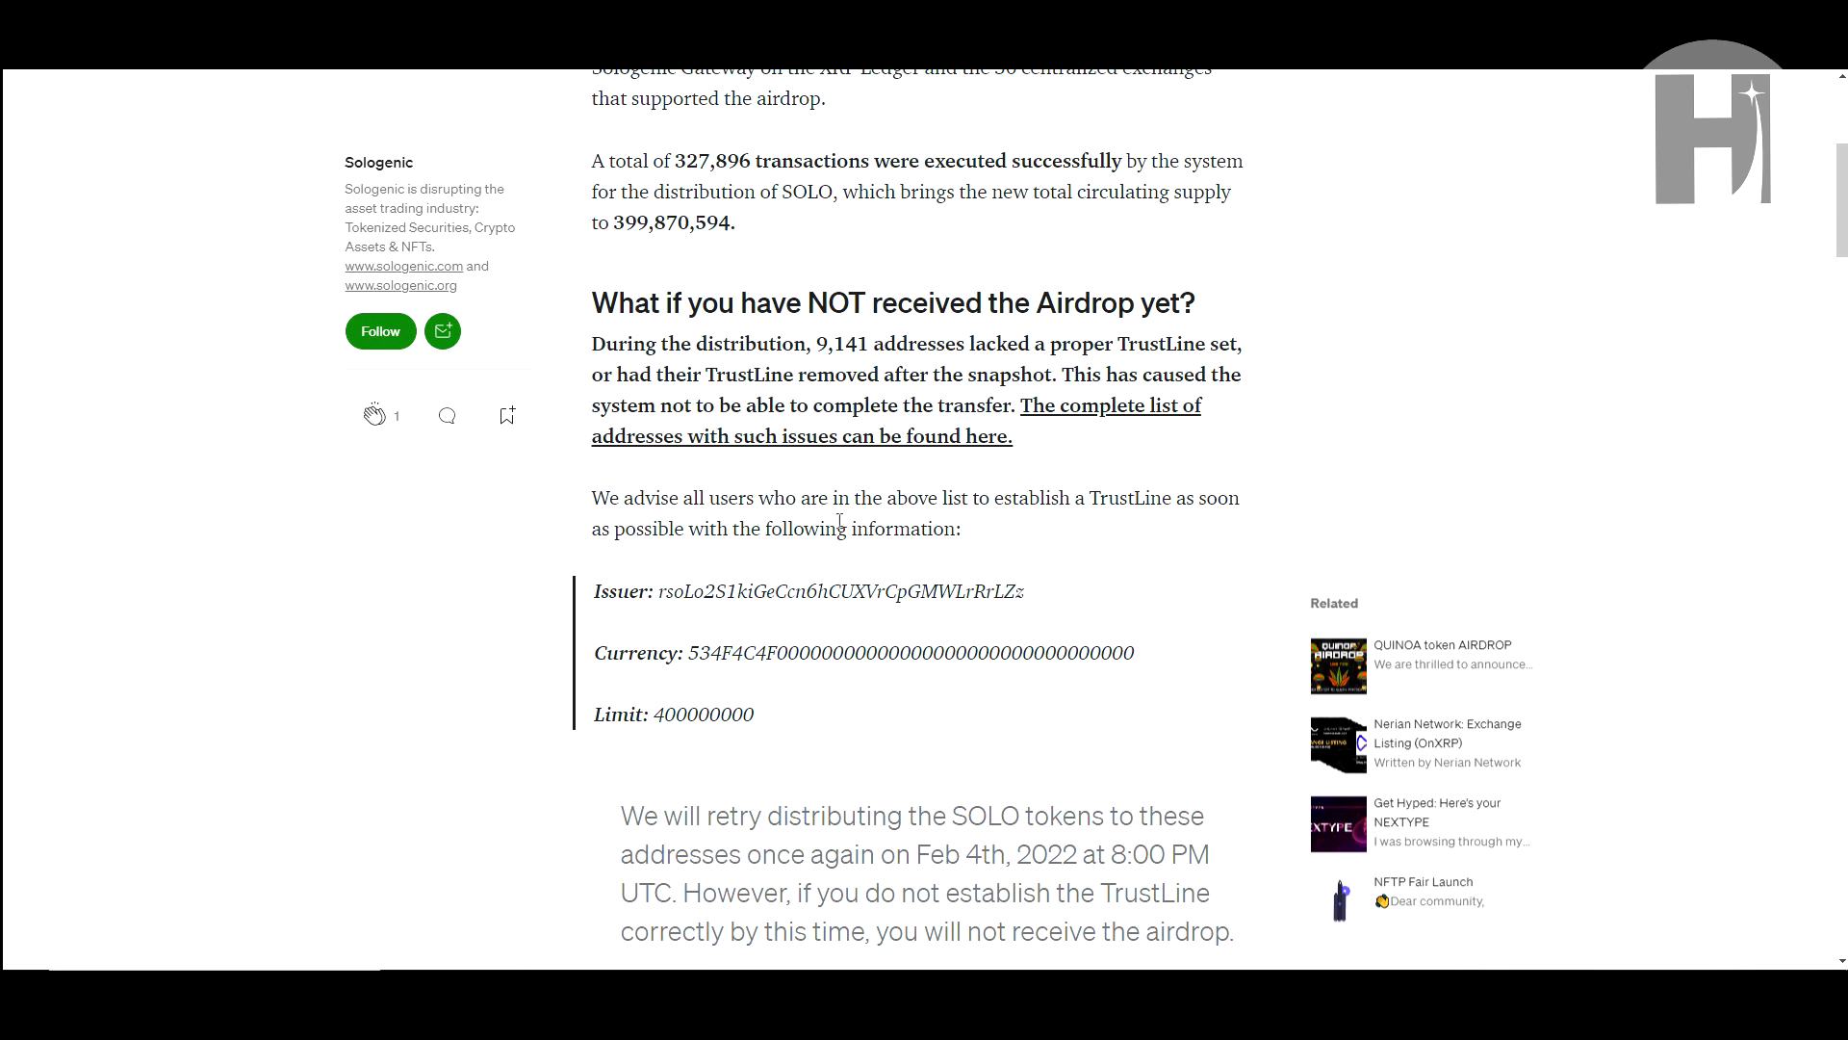
{"action": "left_click_drag", "start_coordinate": [592, 498], "coordinate": [756, 497]}
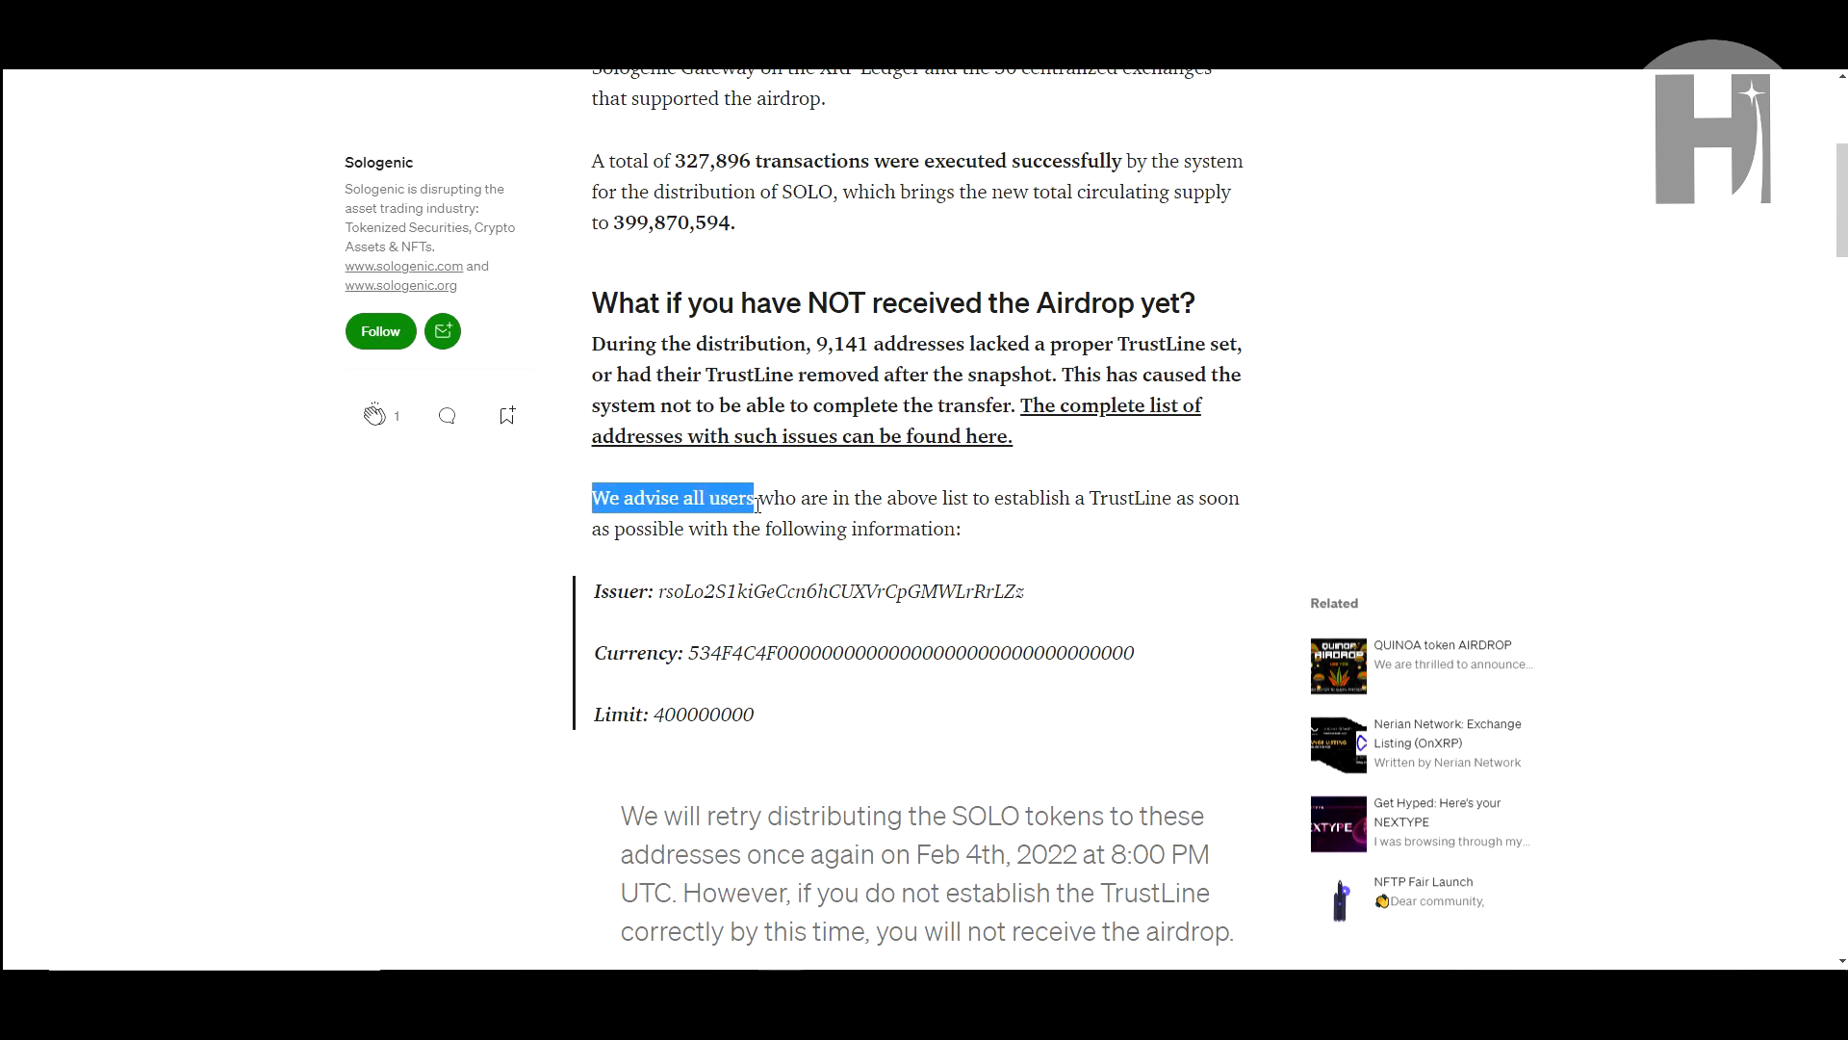
{"action": "left_click_drag", "start_coordinate": [754, 497], "coordinate": [998, 497]}
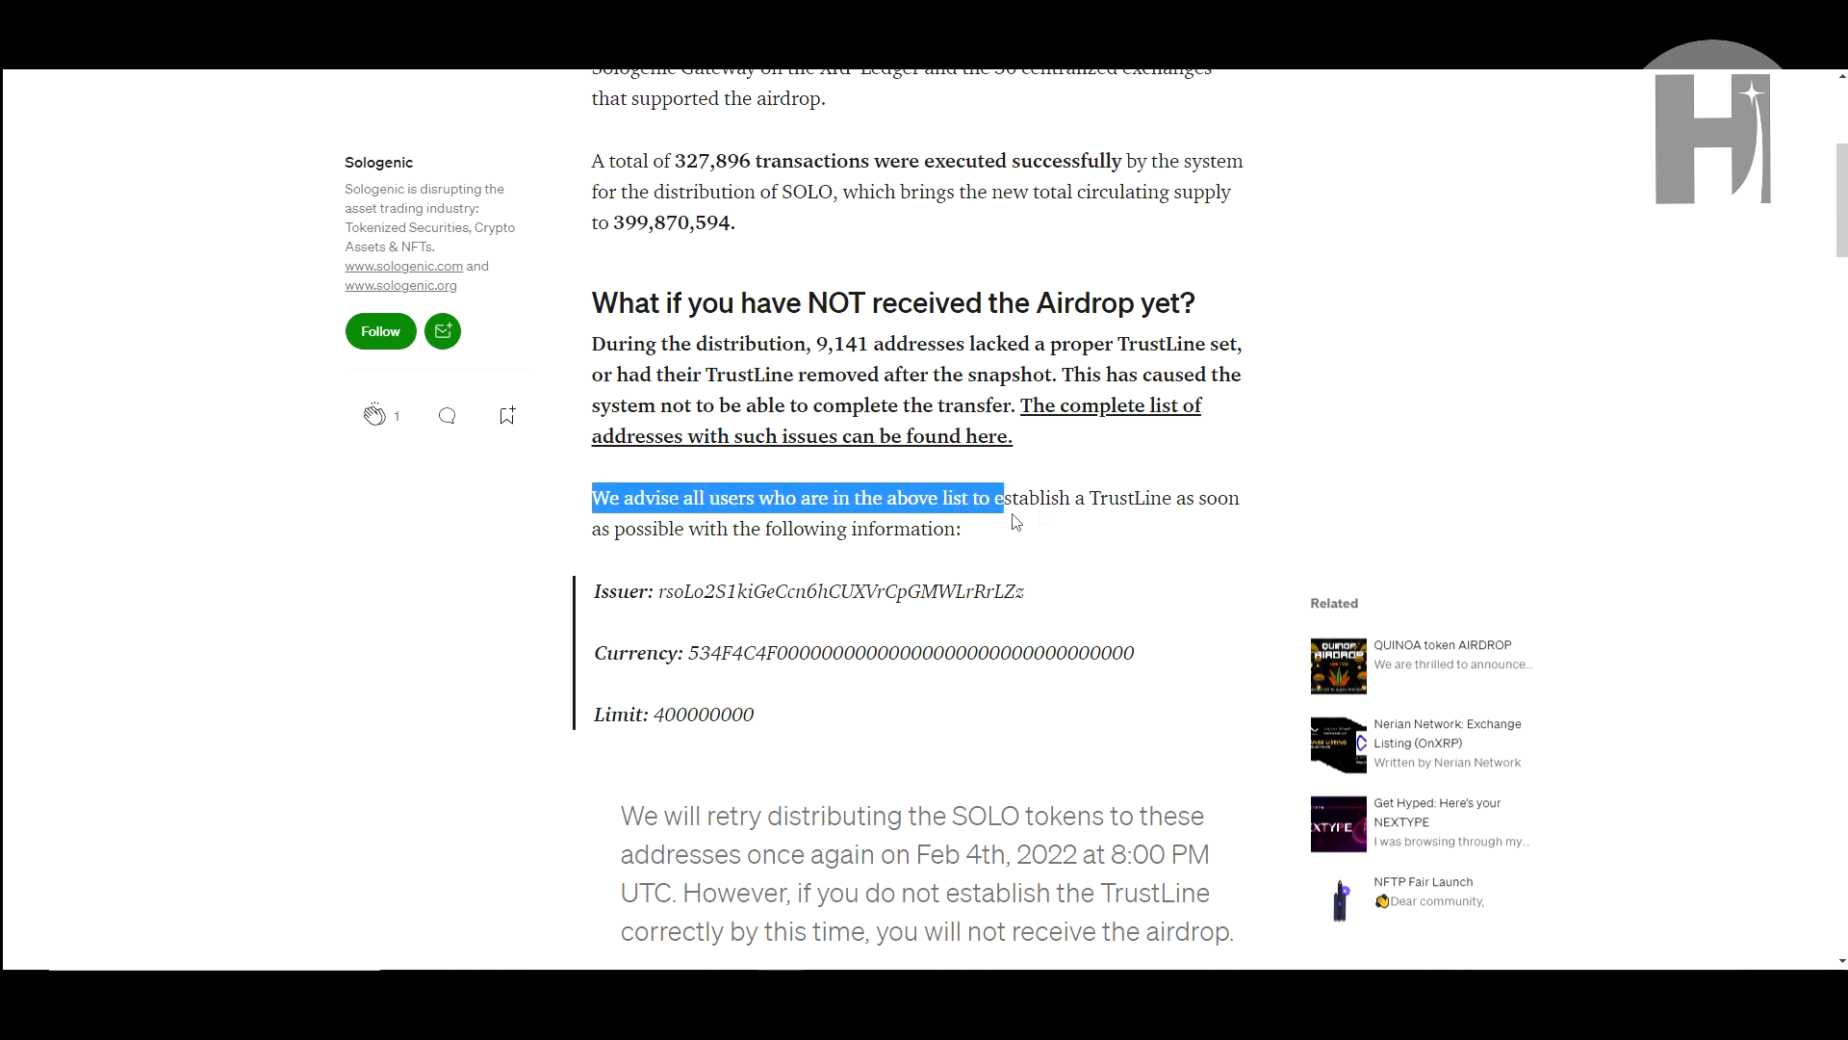
{"action": "left_click_drag", "start_coordinate": [993, 498], "coordinate": [739, 528]}
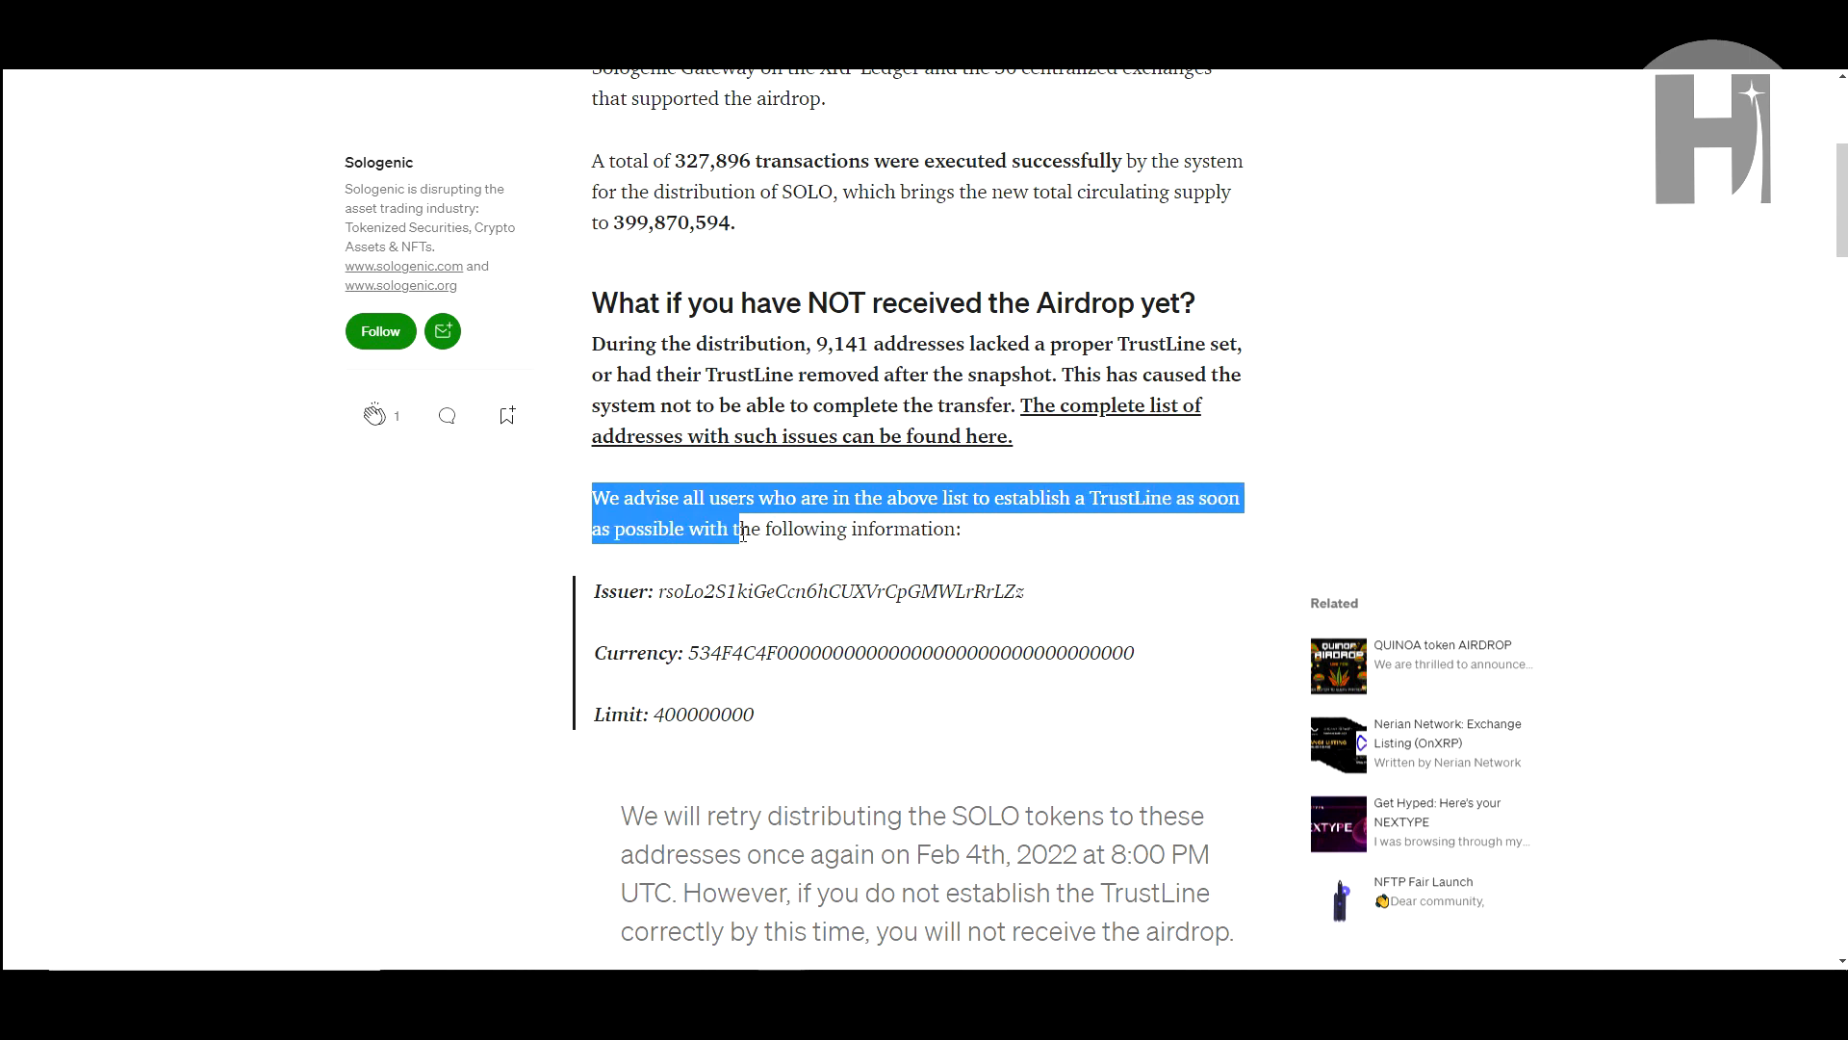
{"action": "left_click", "coordinate": [593, 605]}
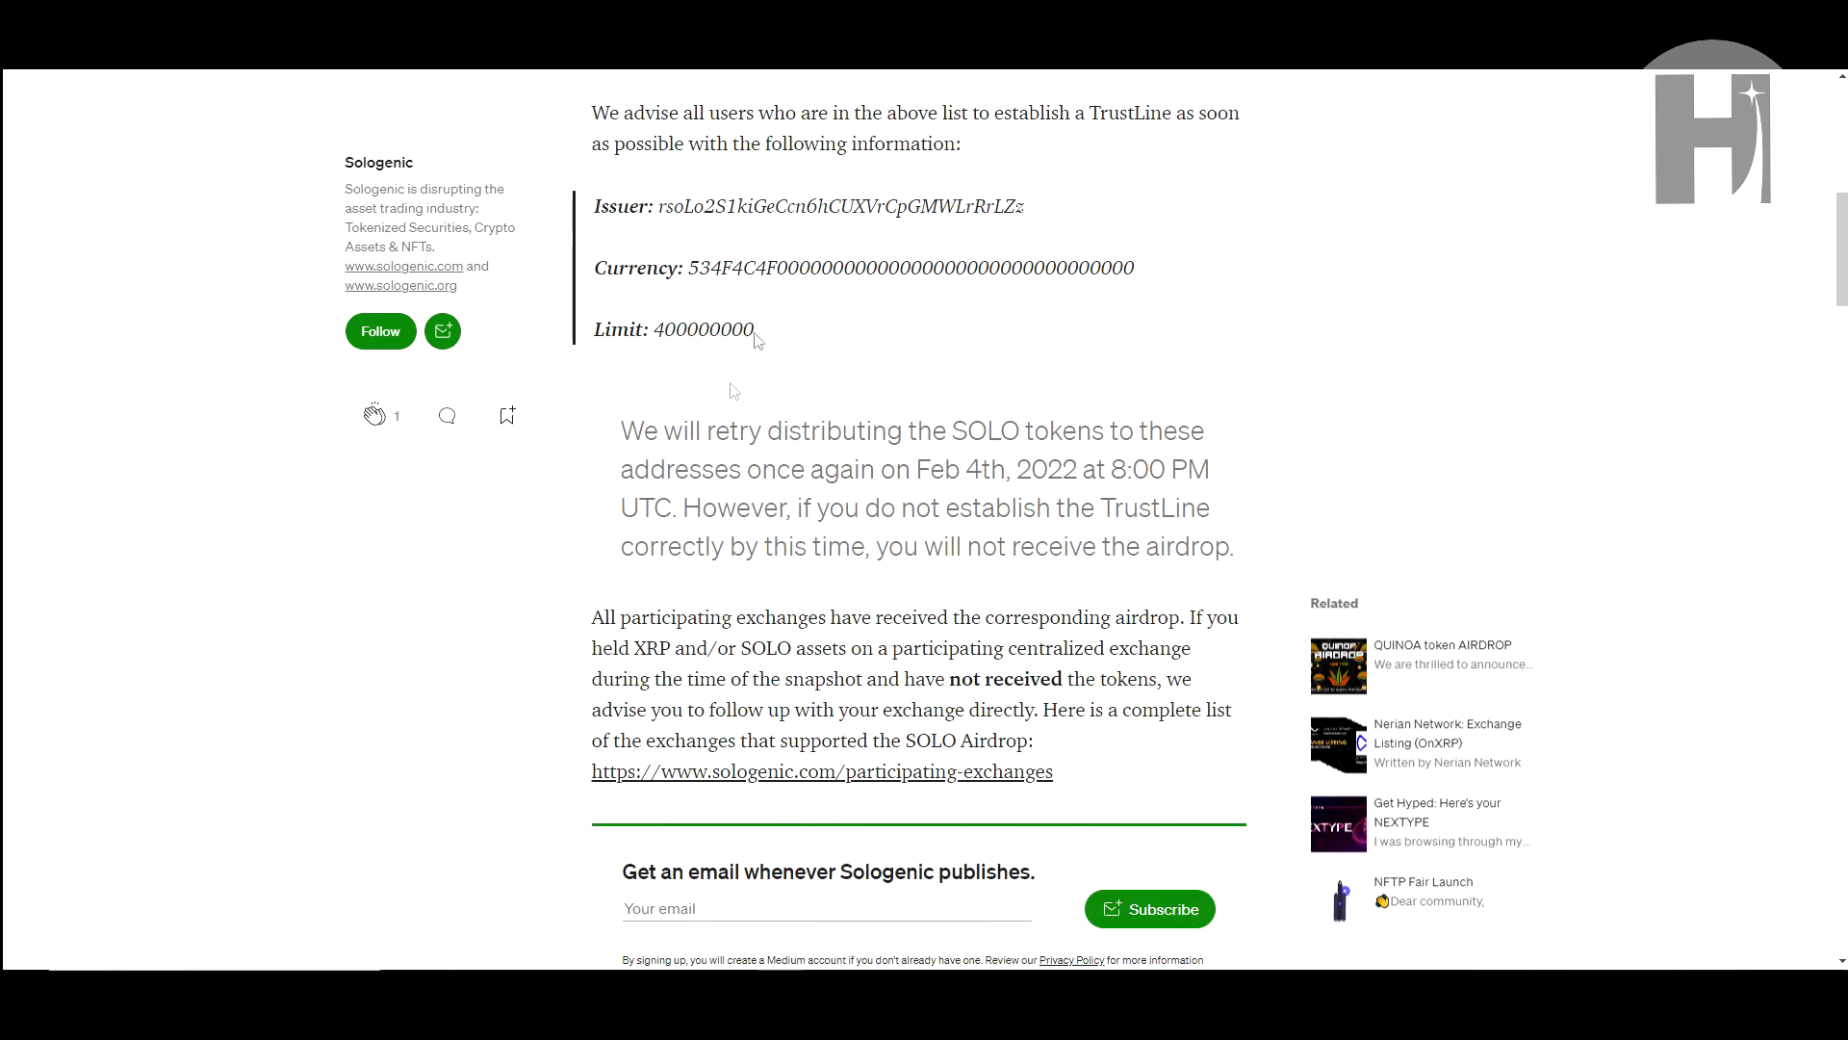
{"action": "mouse_move", "coordinate": [841, 499]}
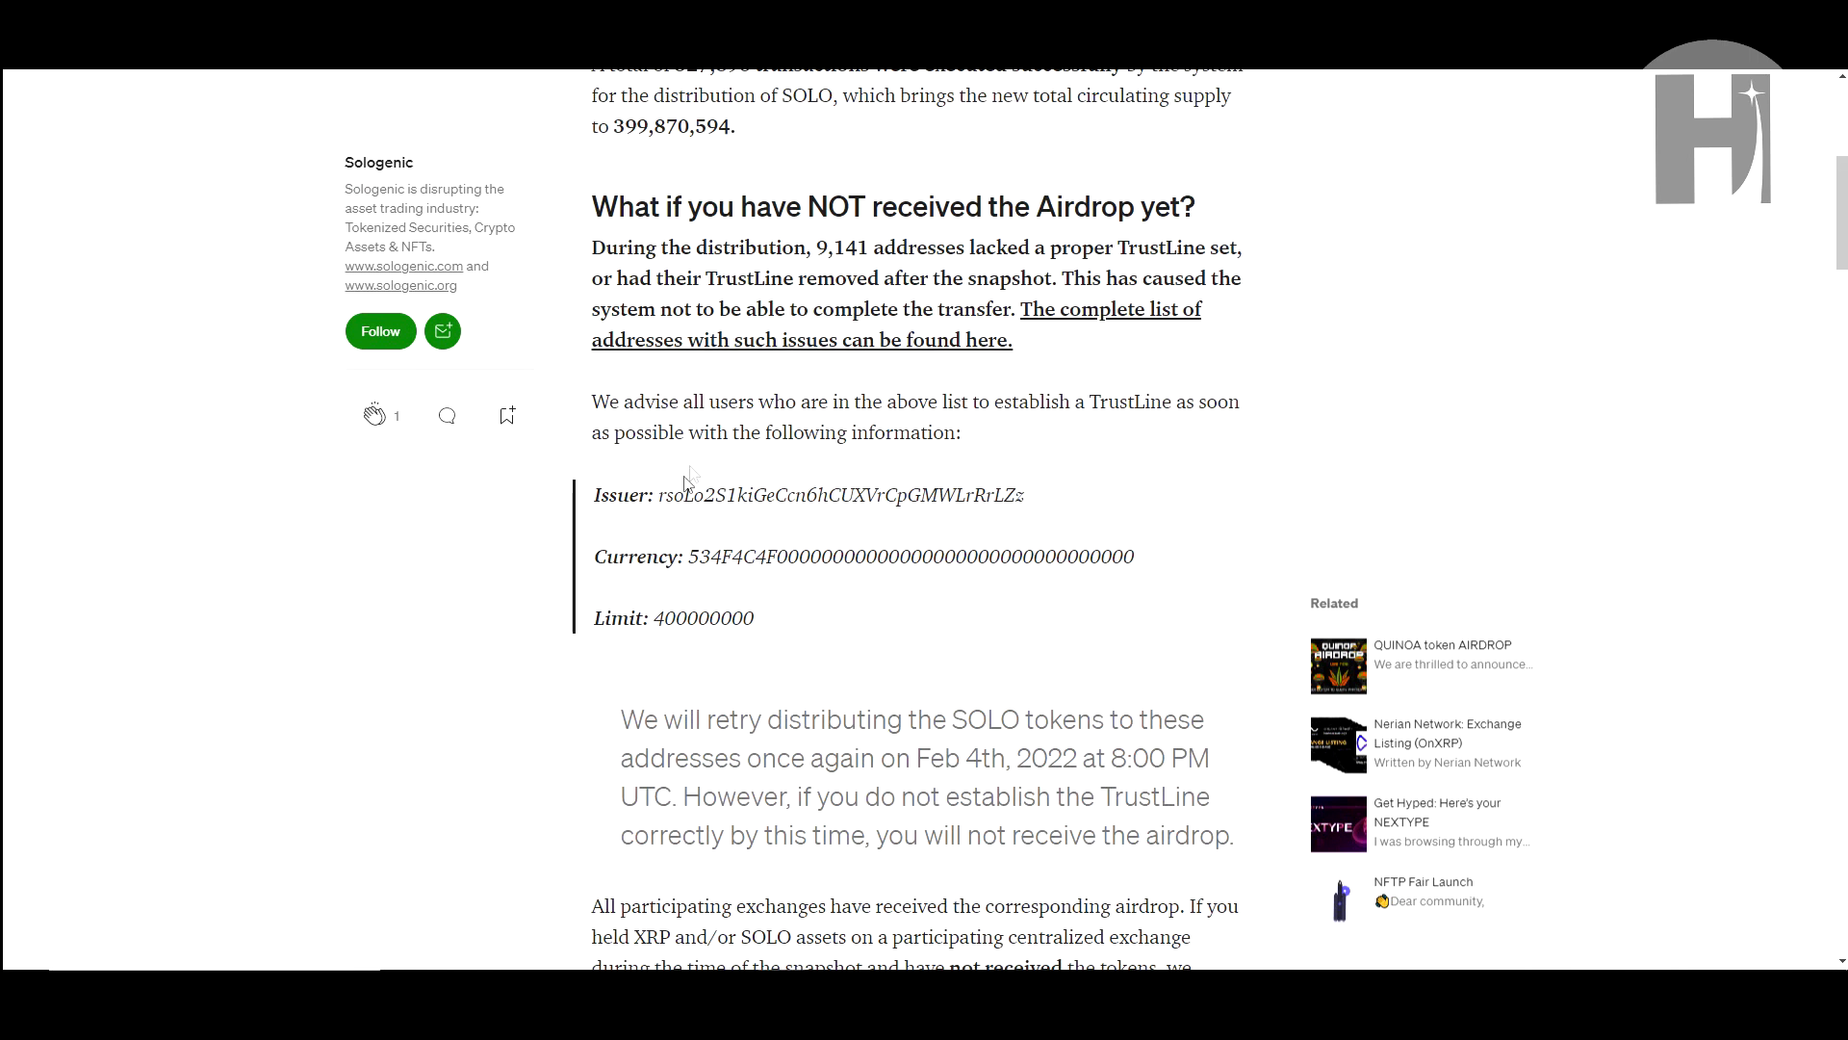
{"action": "scroll", "scroll_direction": "down", "scroll_amount": 3}
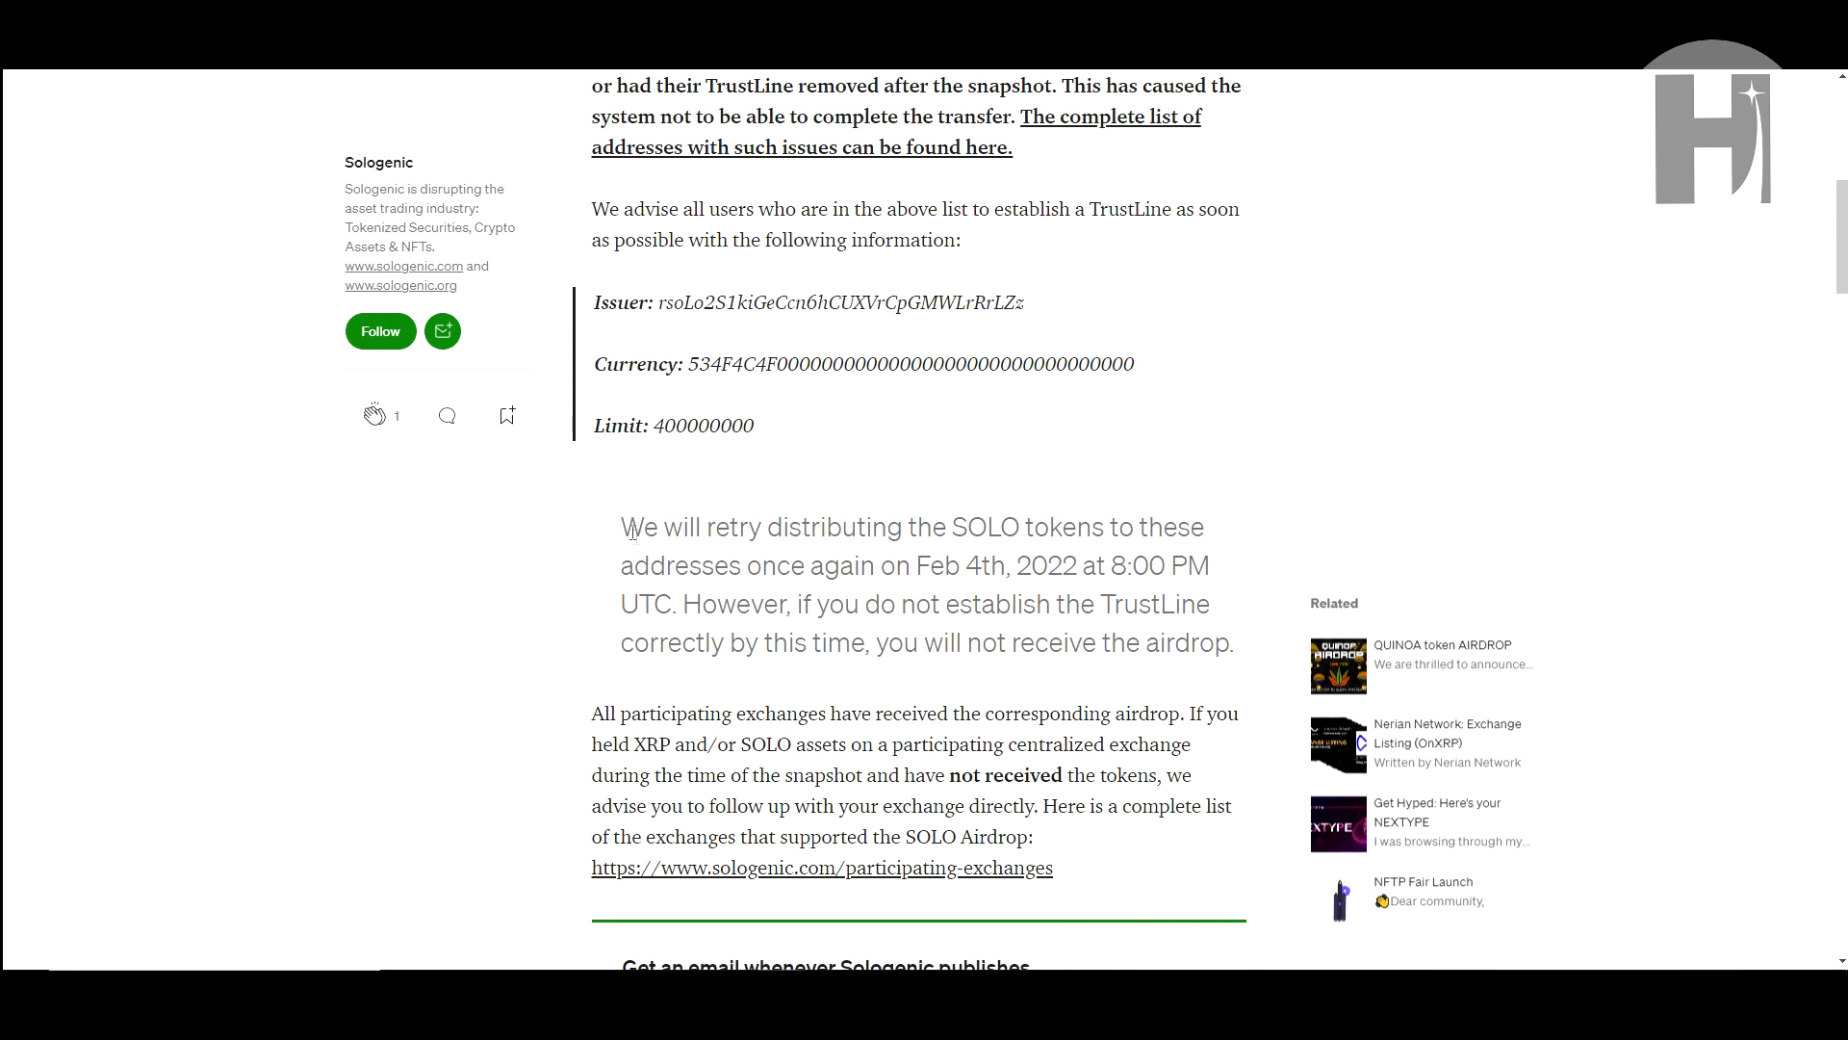
{"action": "left_click_drag", "start_coordinate": [621, 527], "coordinate": [1012, 577]}
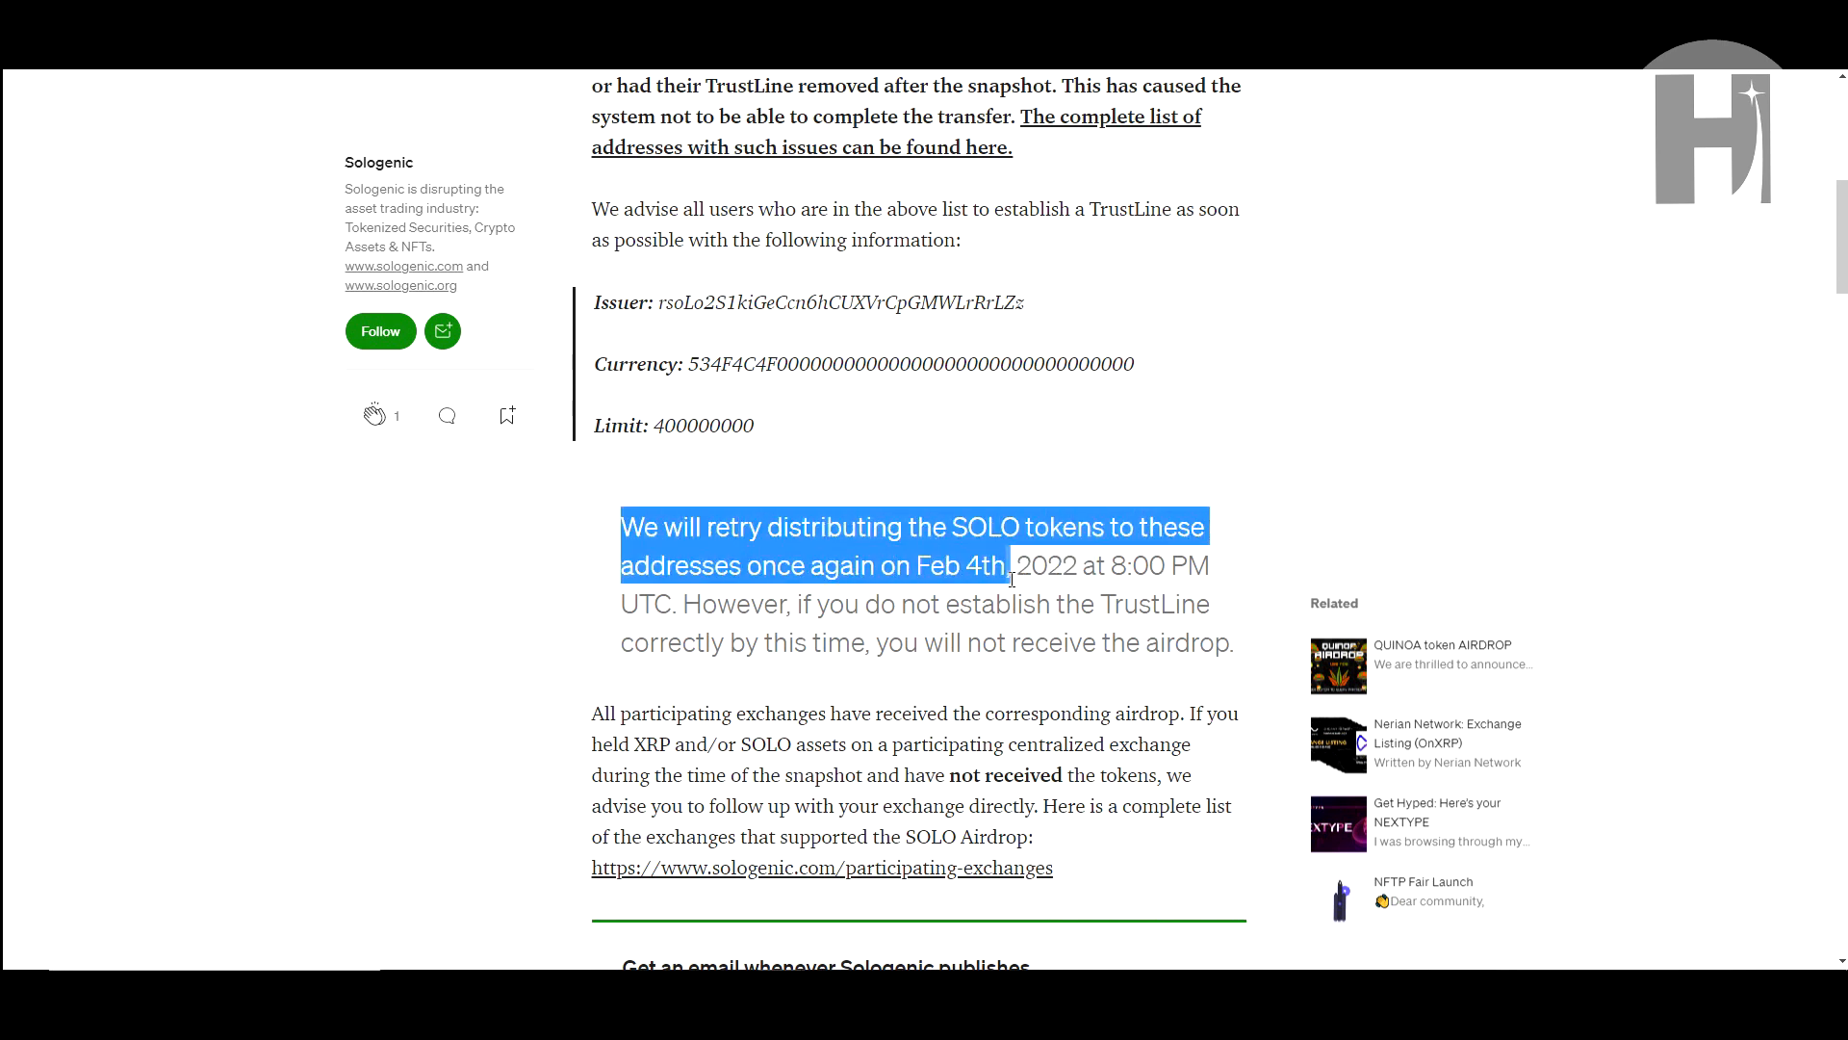
{"action": "left_click_drag", "start_coordinate": [1012, 565], "coordinate": [1200, 565]}
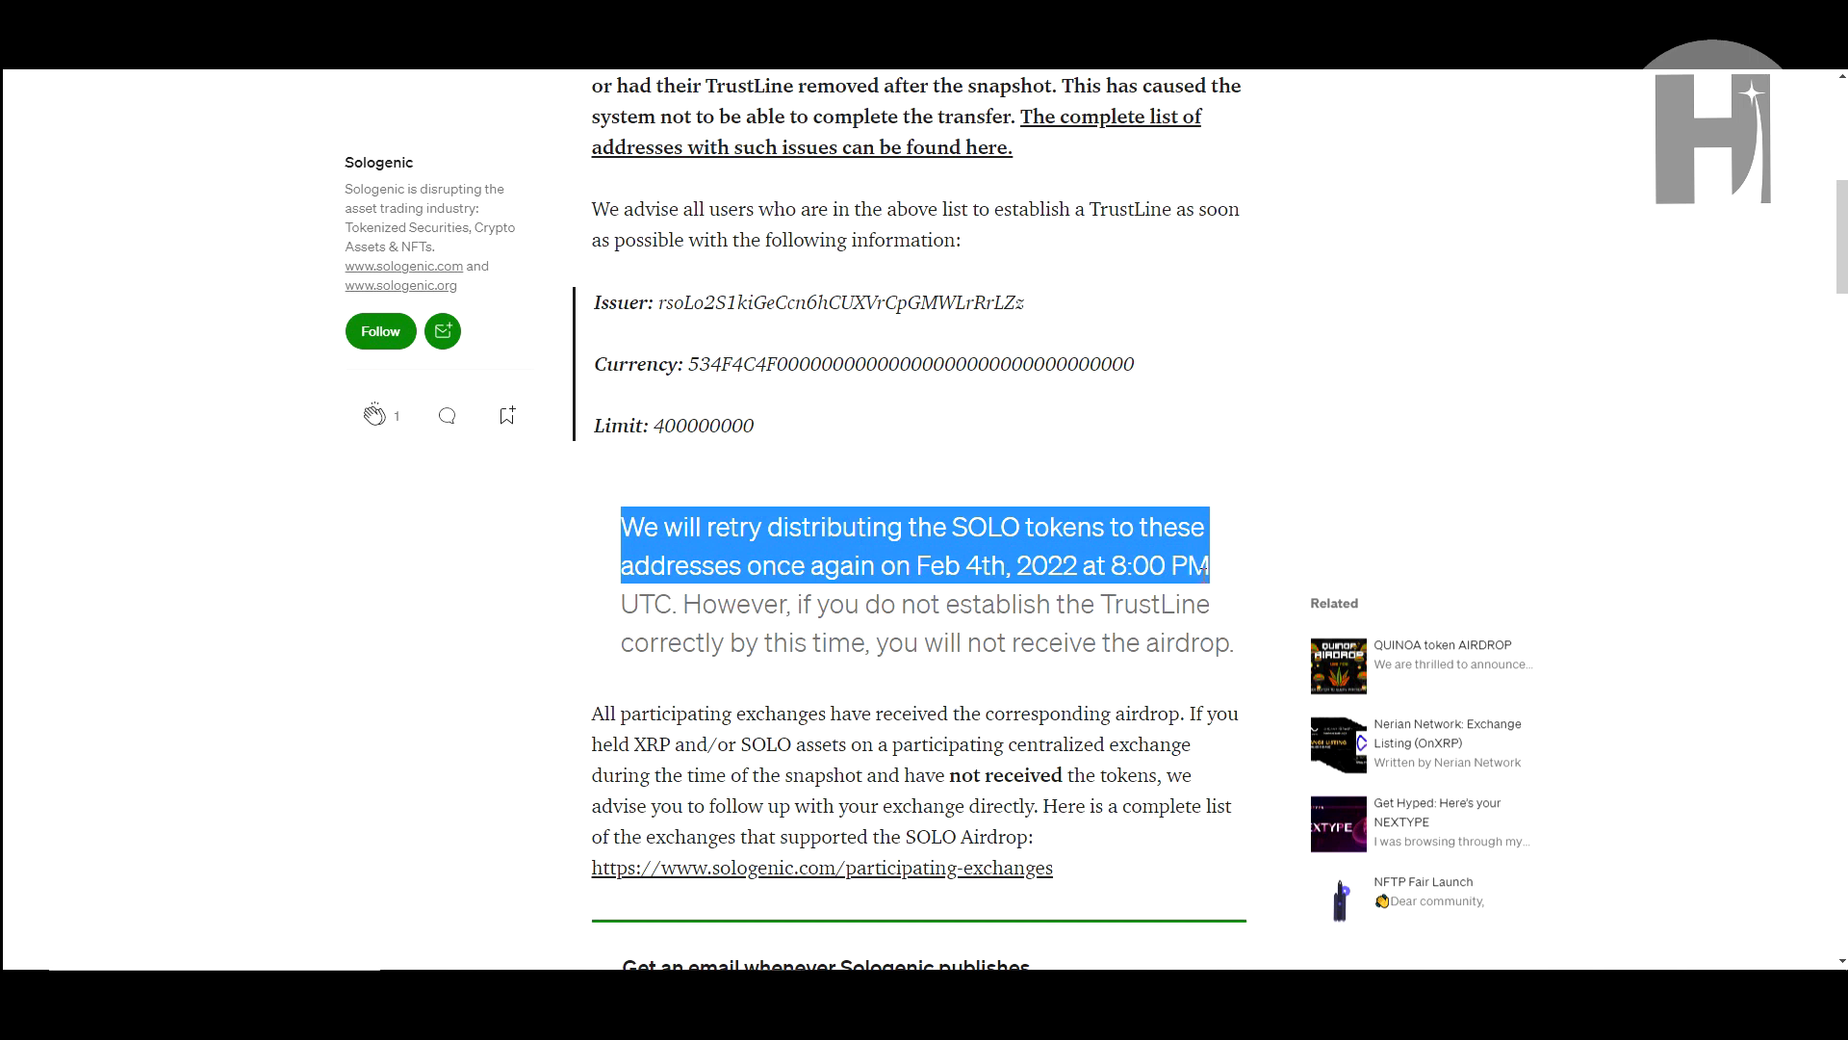
{"action": "double_click", "coordinate": [700, 604]}
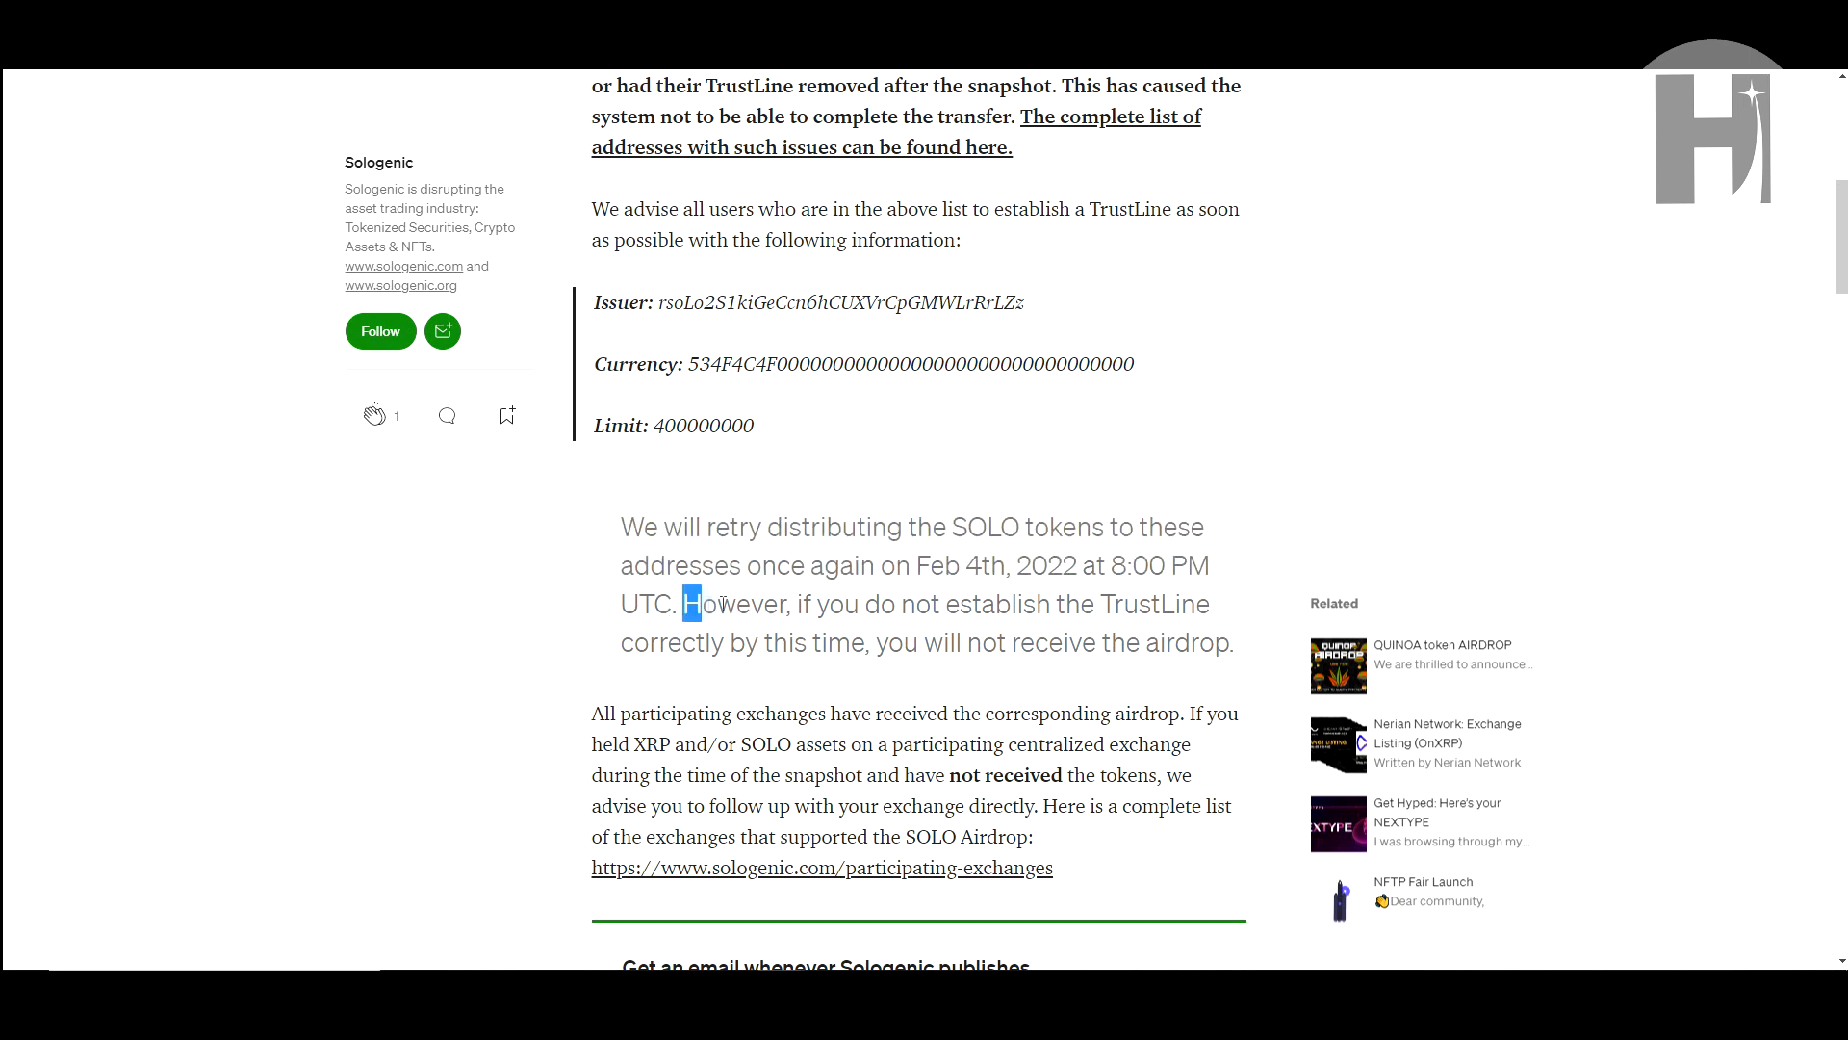
{"action": "left_click_drag", "start_coordinate": [691, 604], "coordinate": [1208, 604]}
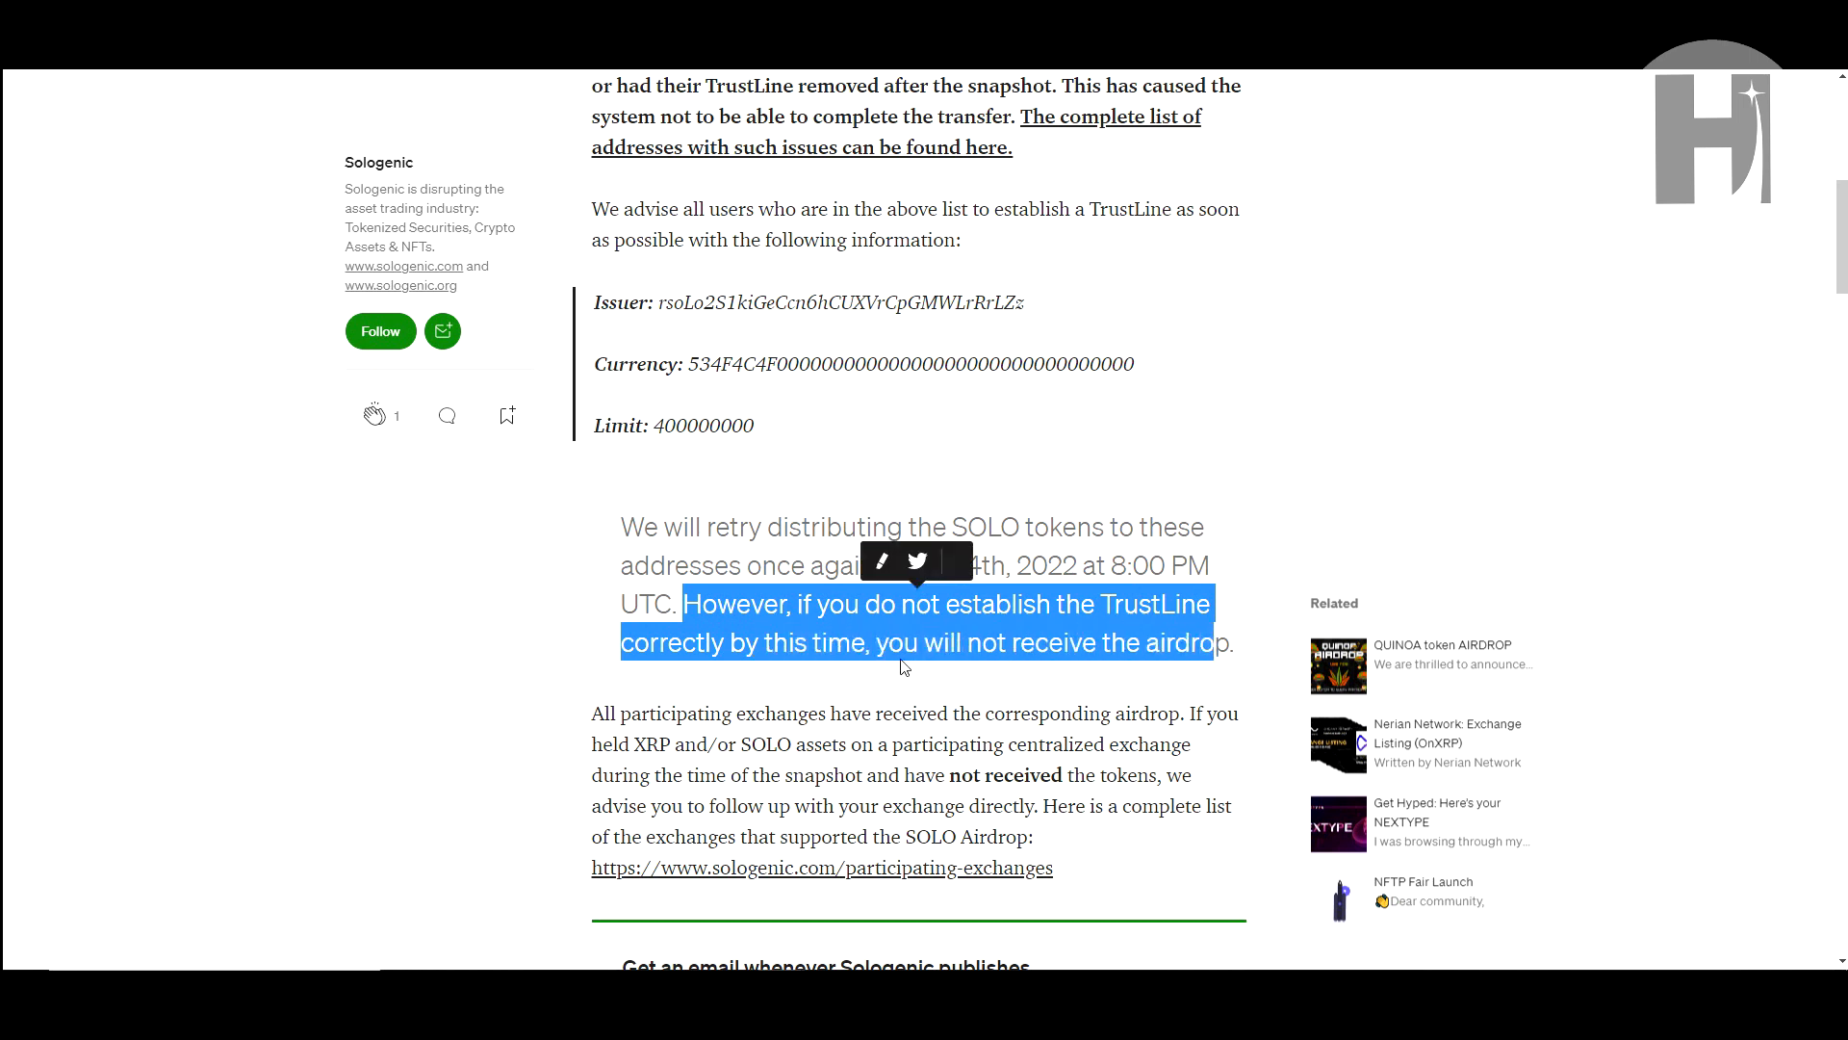
{"action": "scroll", "scroll_direction": "down", "scroll_amount": 3}
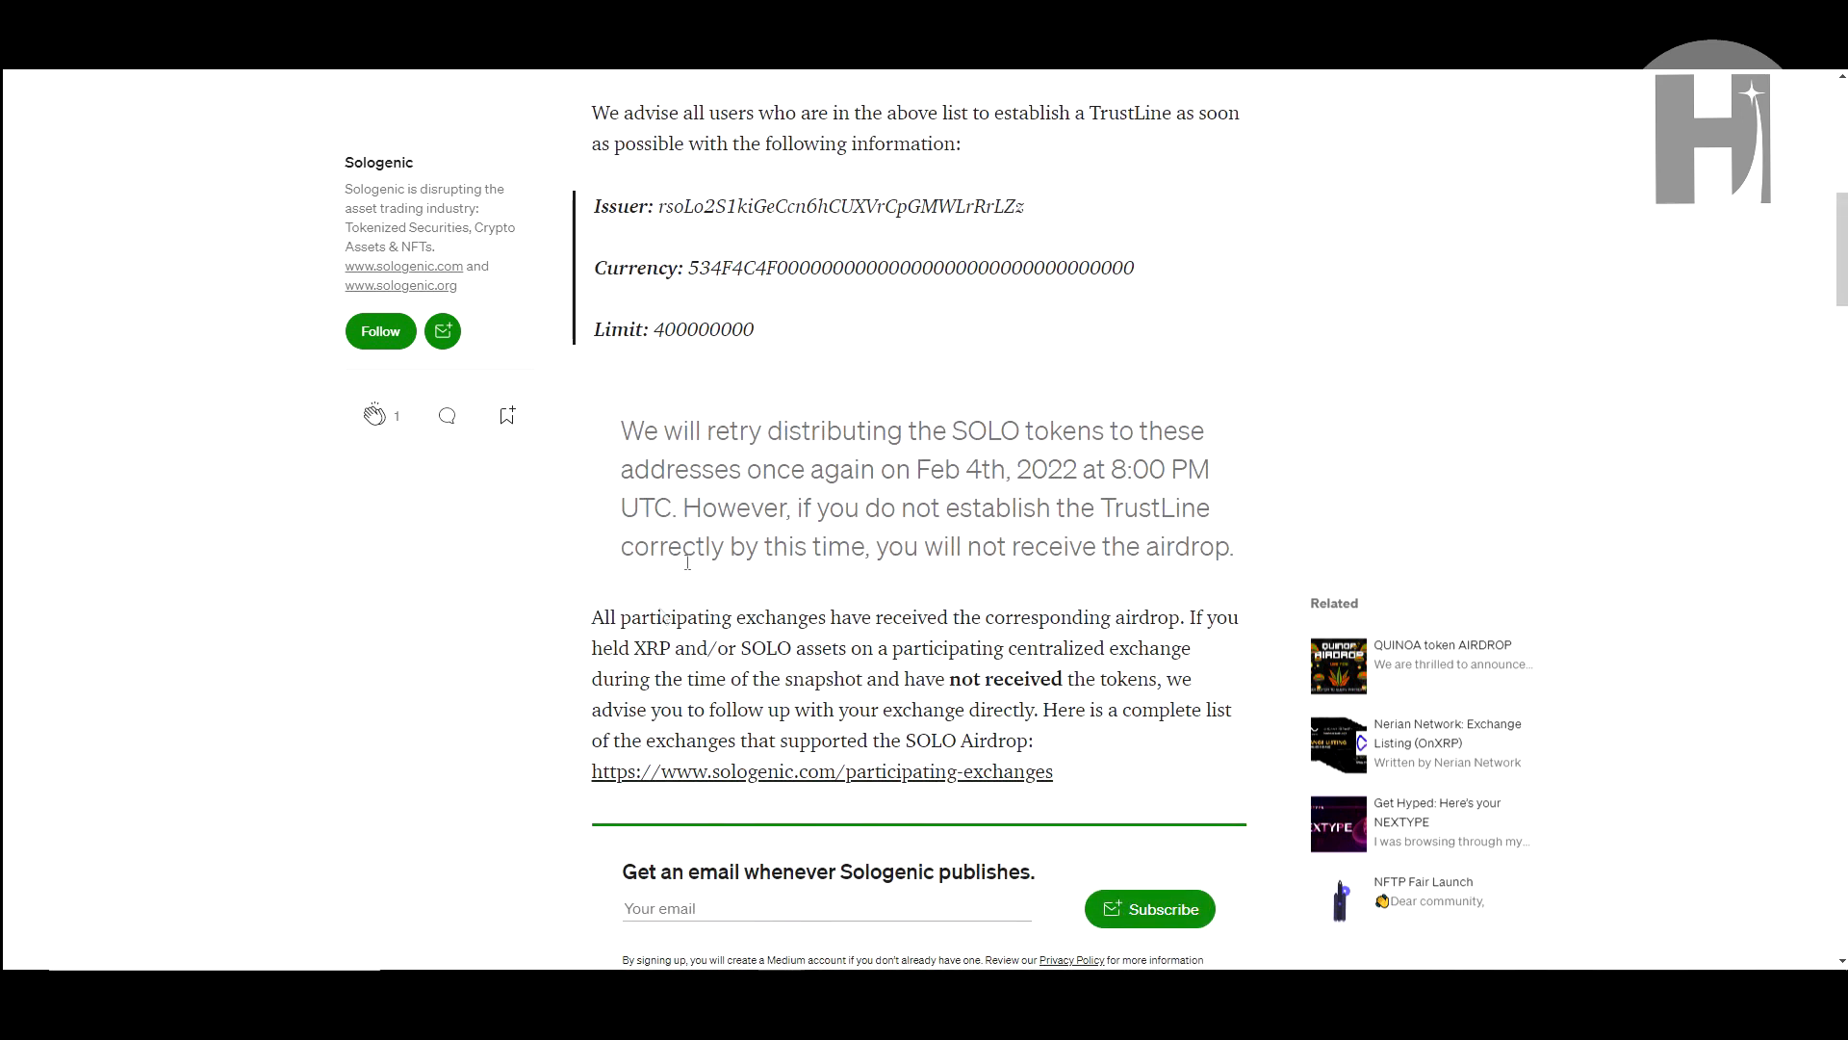
{"action": "left_click_drag", "start_coordinate": [590, 616], "coordinate": [886, 616]}
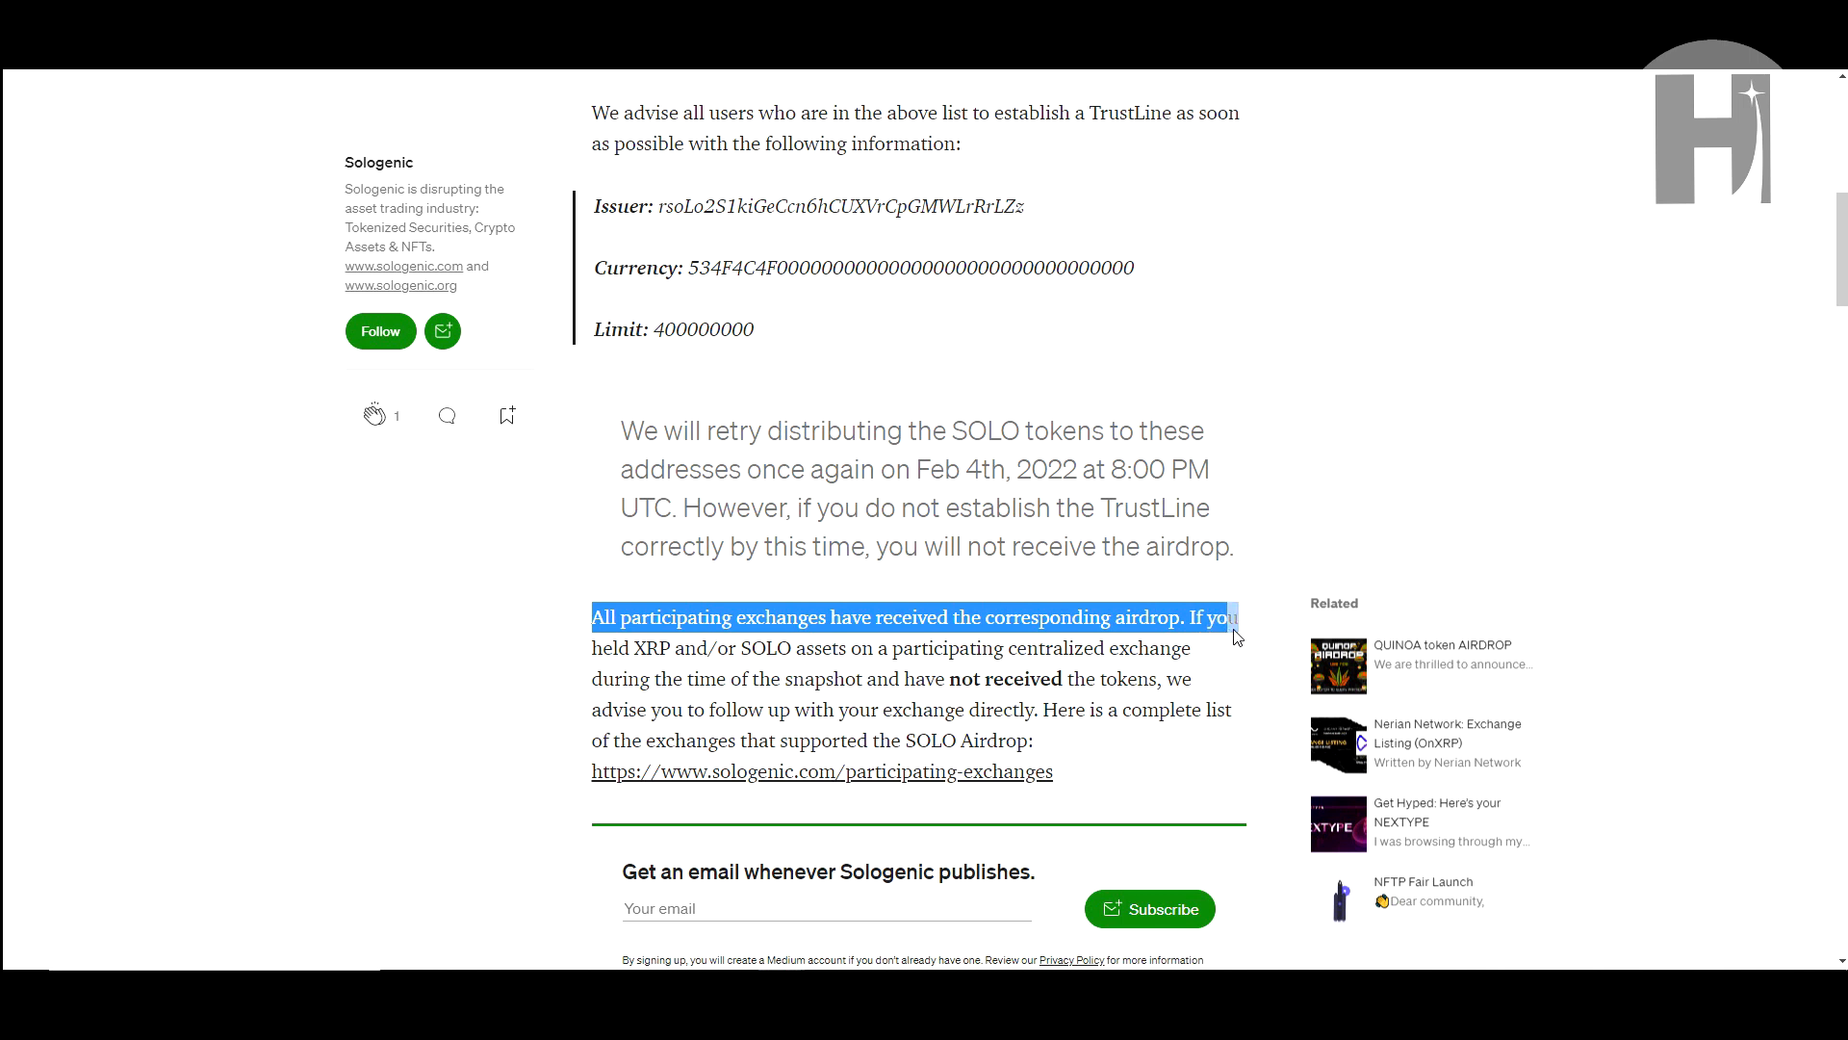
{"action": "left_click_drag", "start_coordinate": [1232, 618], "coordinate": [778, 678]}
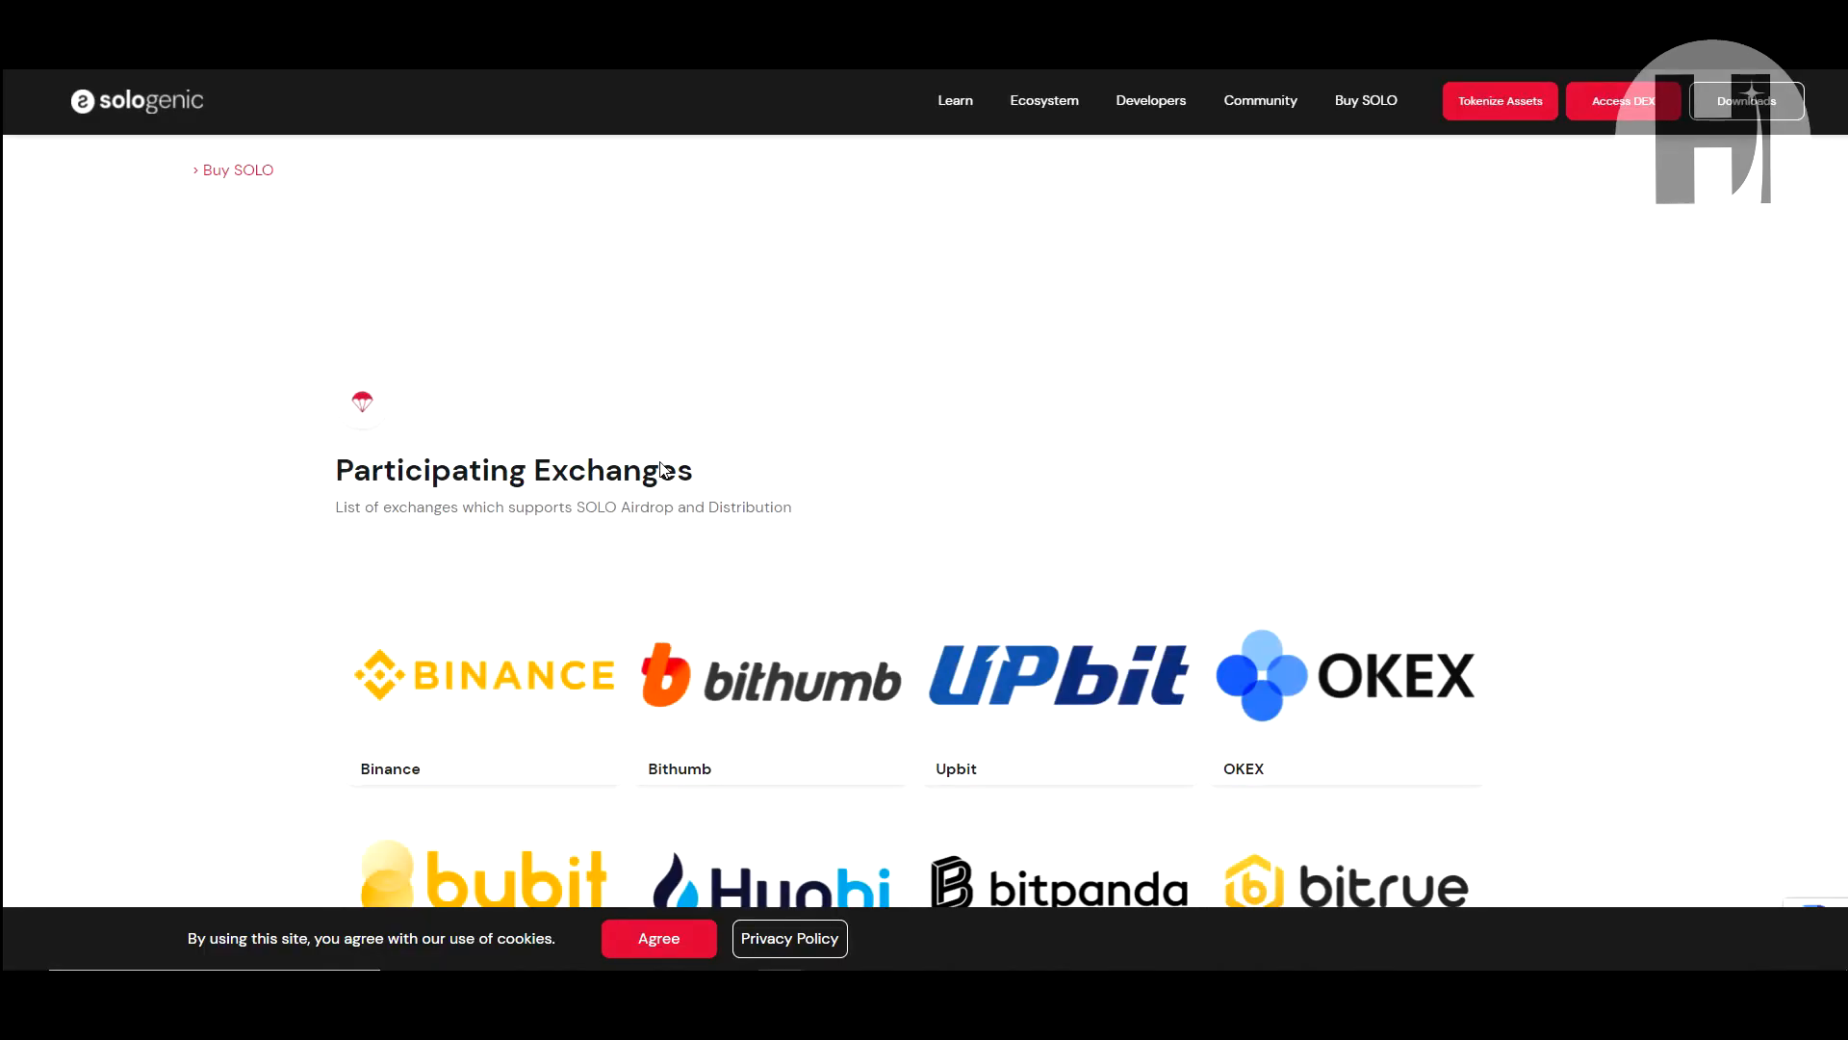
Scroll through the participating exchanges page's logos on sologenic.com.
{"action": "scroll", "scroll_direction": "down", "scroll_amount": 3}
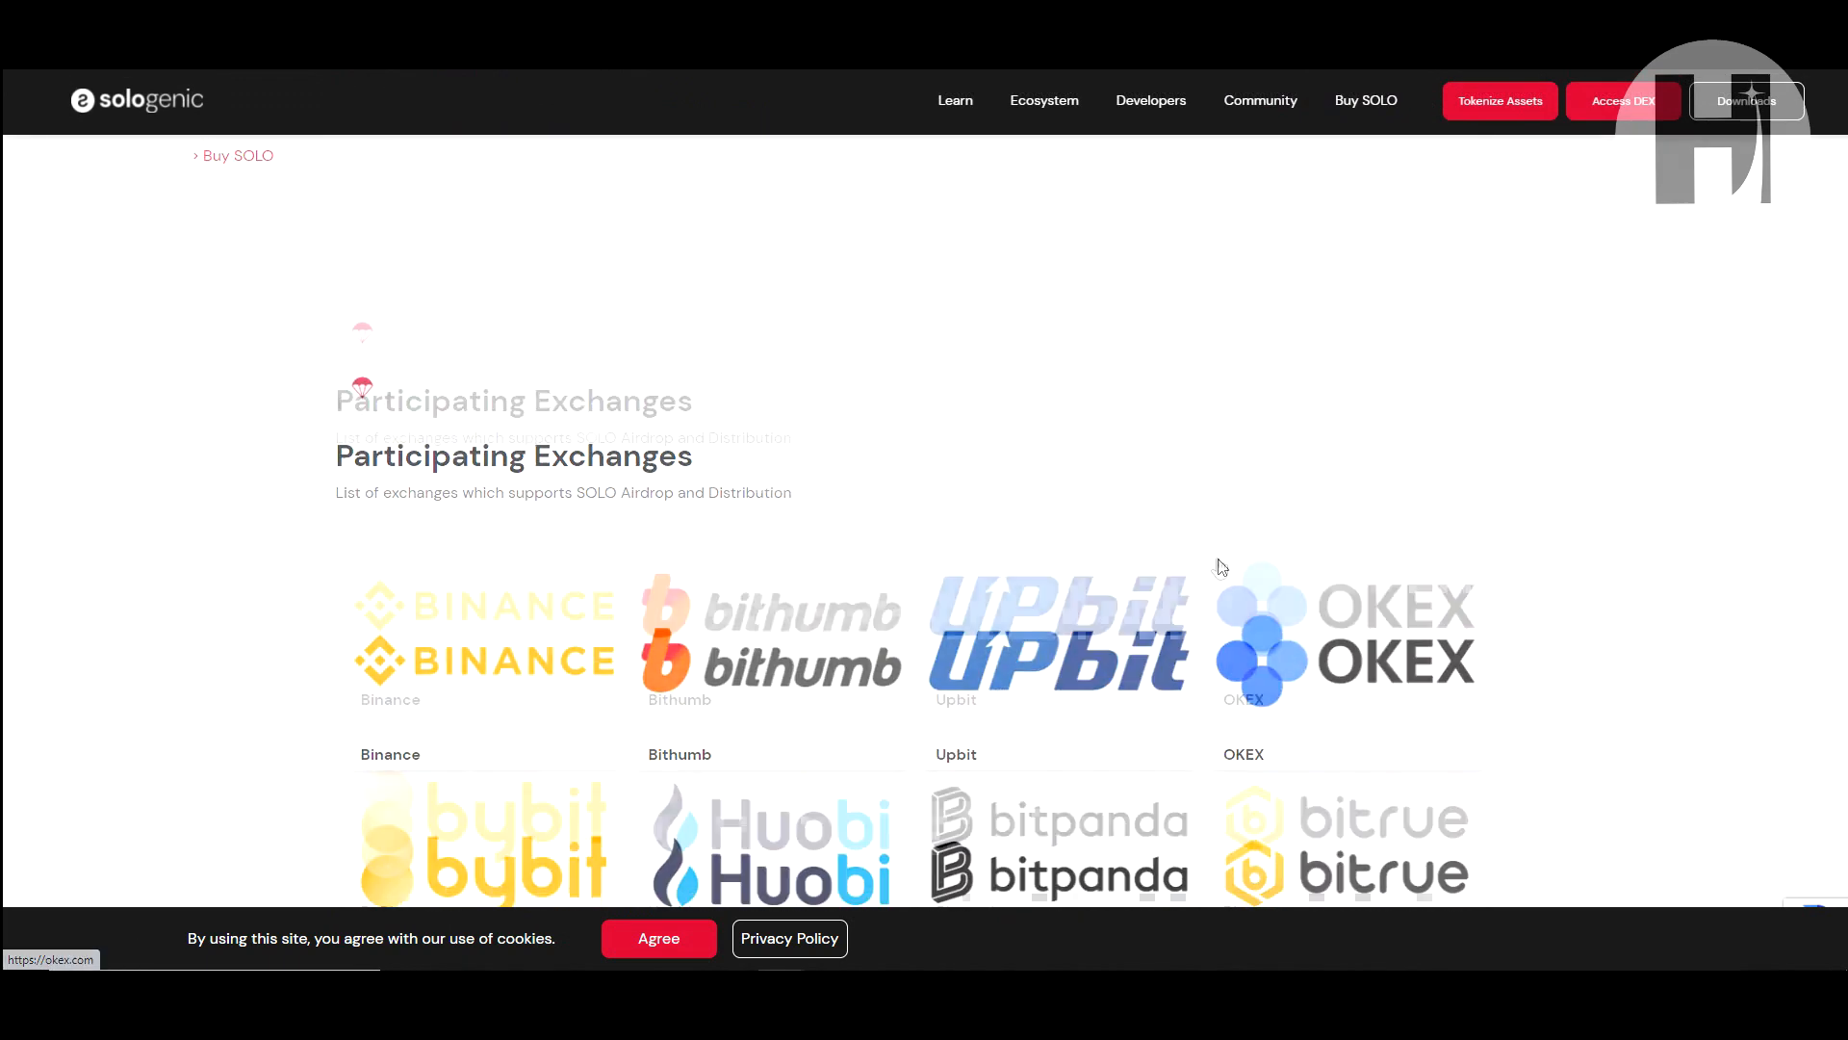
{"action": "scroll", "scroll_direction": "down", "scroll_amount": 3}
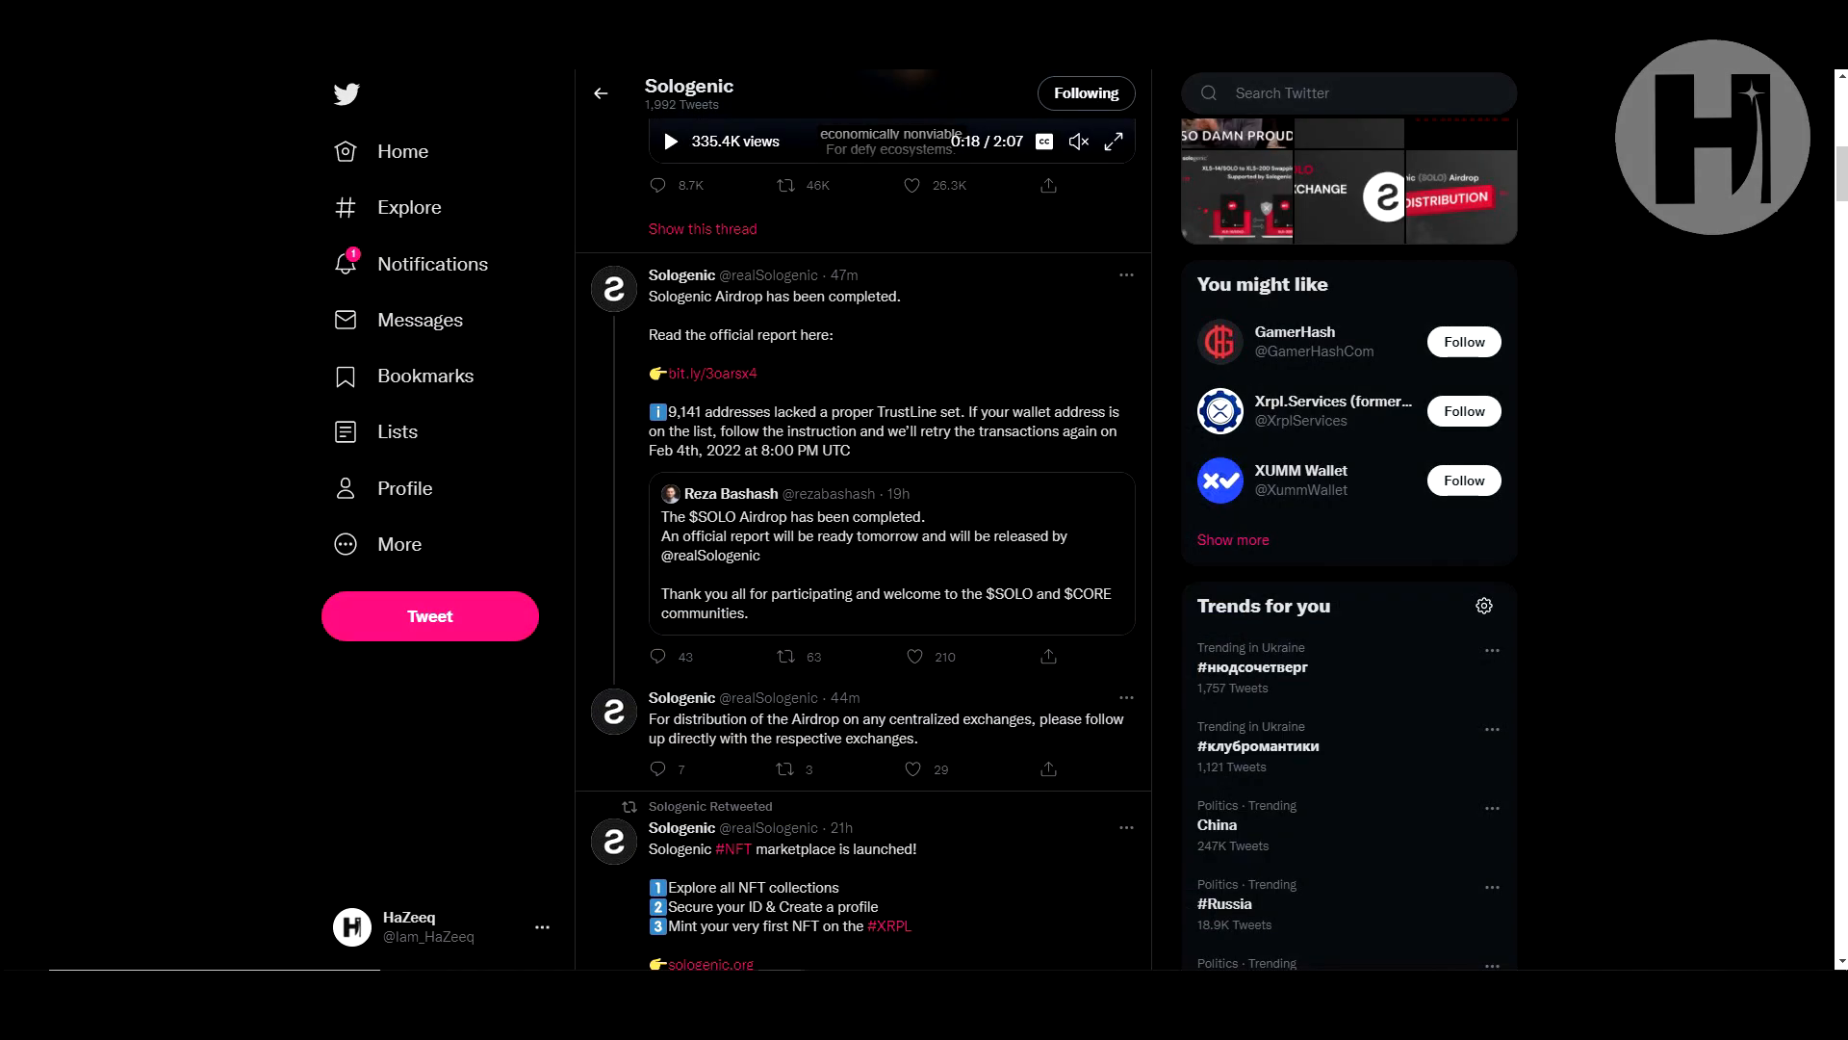
{"action": "mouse_move", "coordinate": [802, 312]}
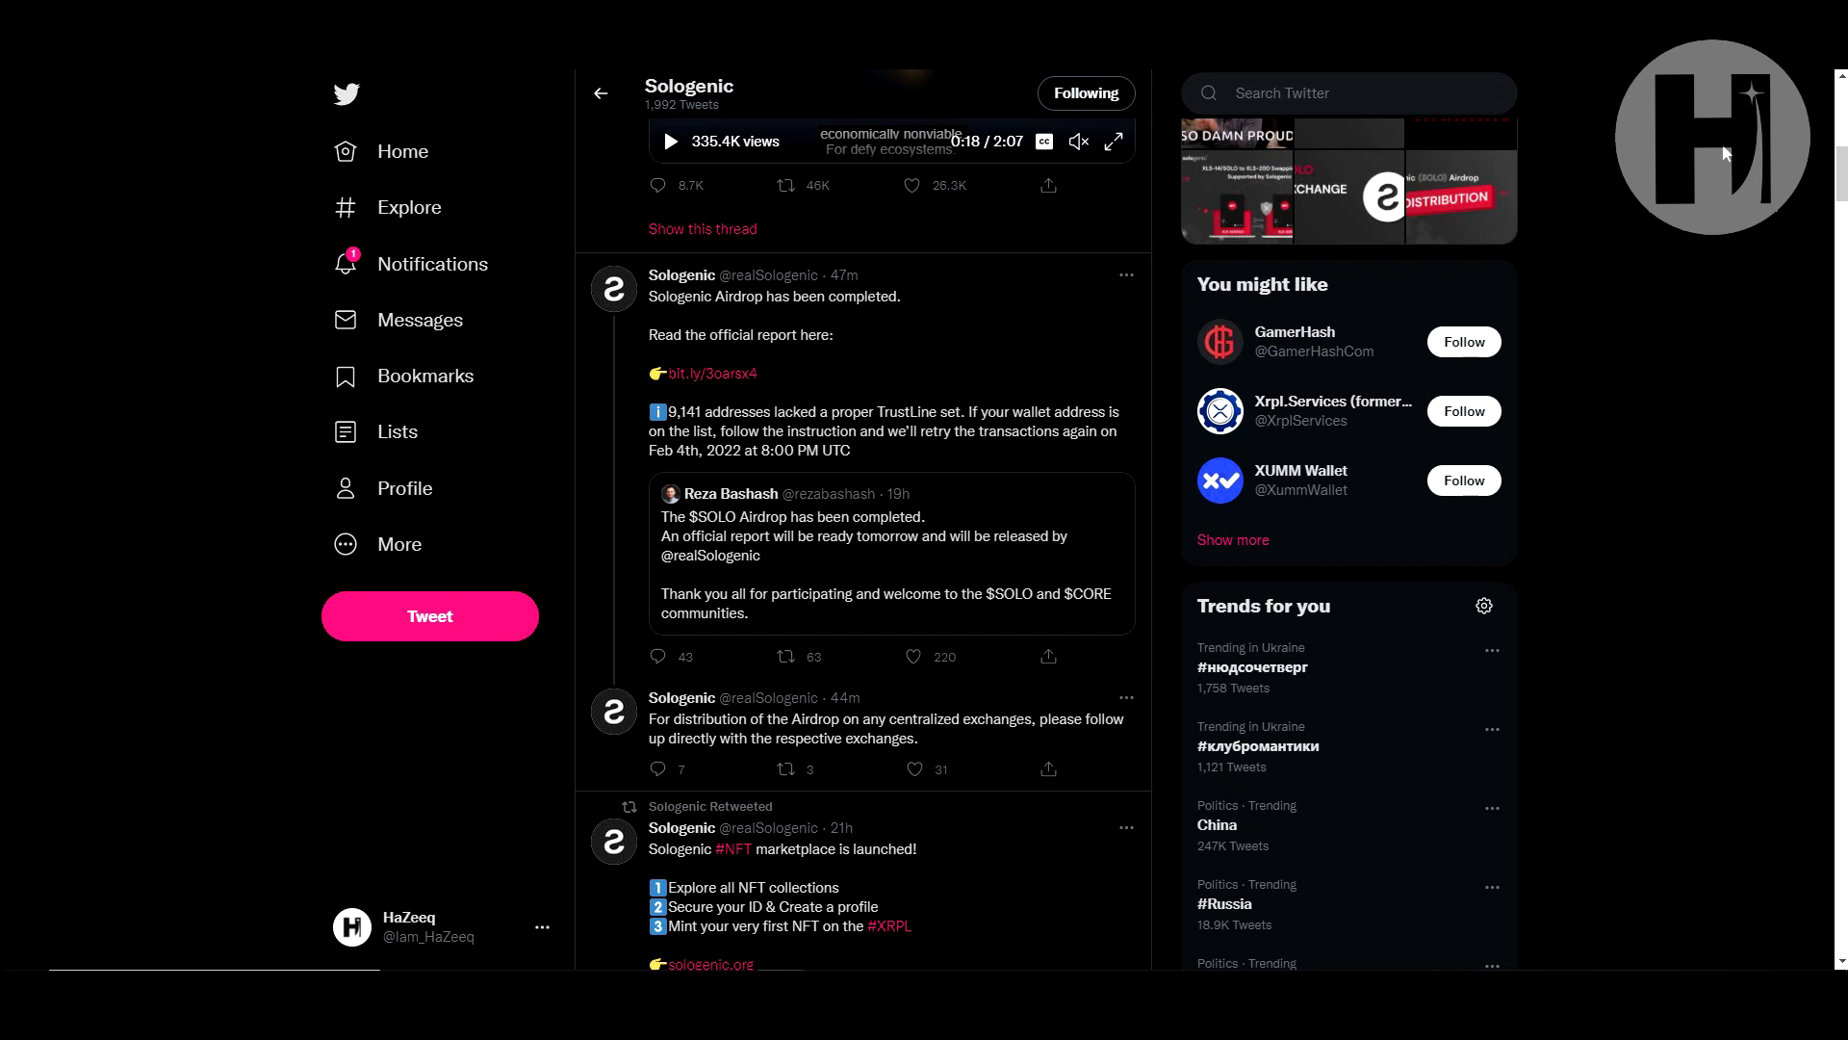
{"action": "mouse_move", "coordinate": [1745, 130]}
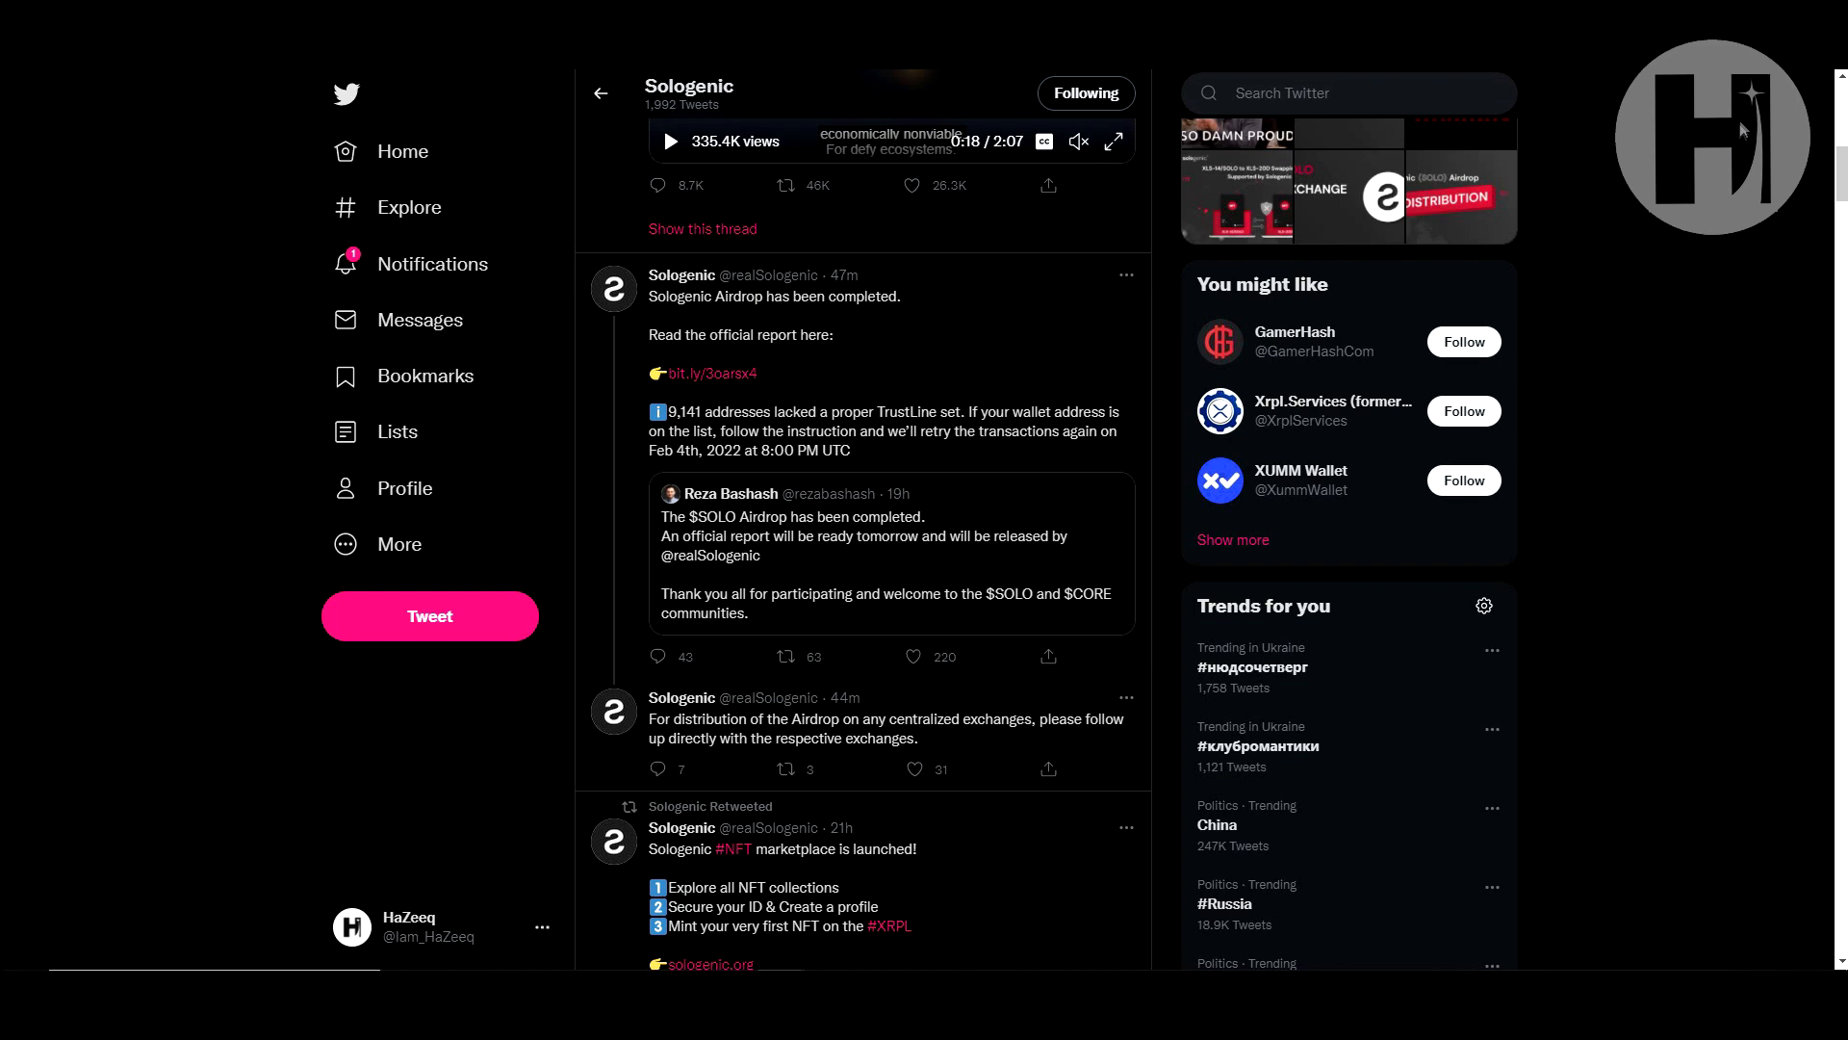